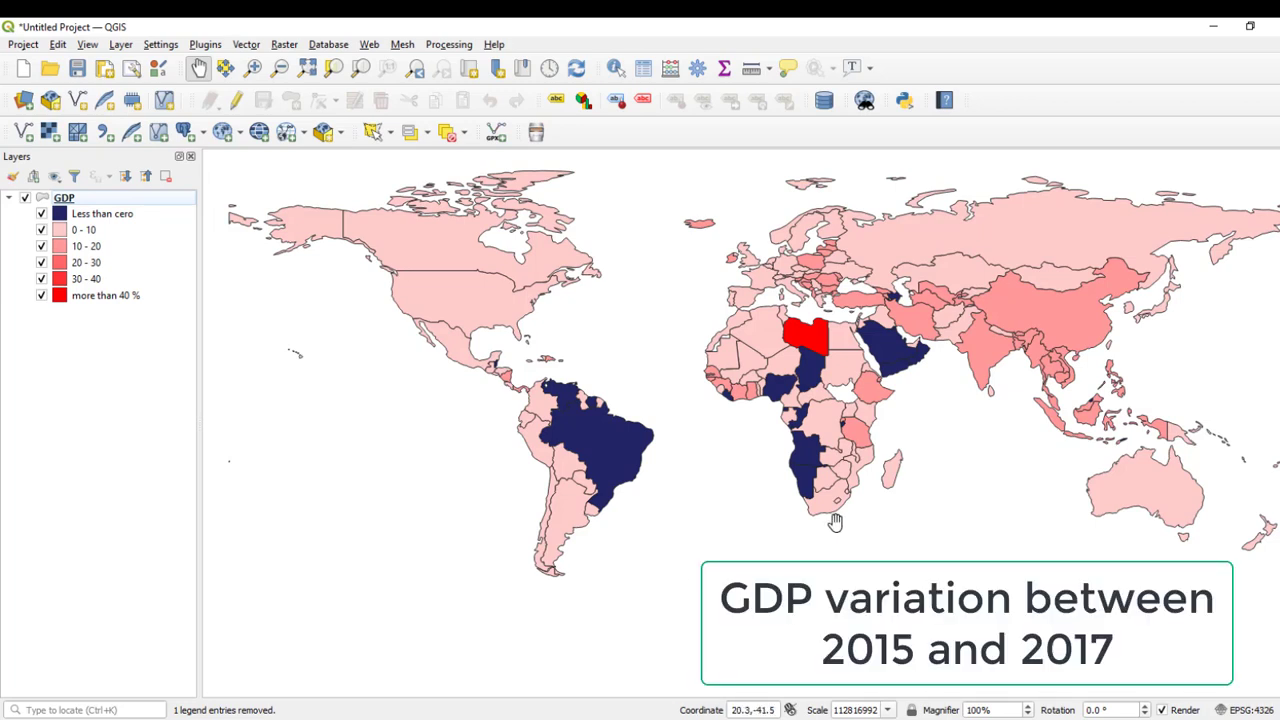
pyautogui.moveTo(848, 404)
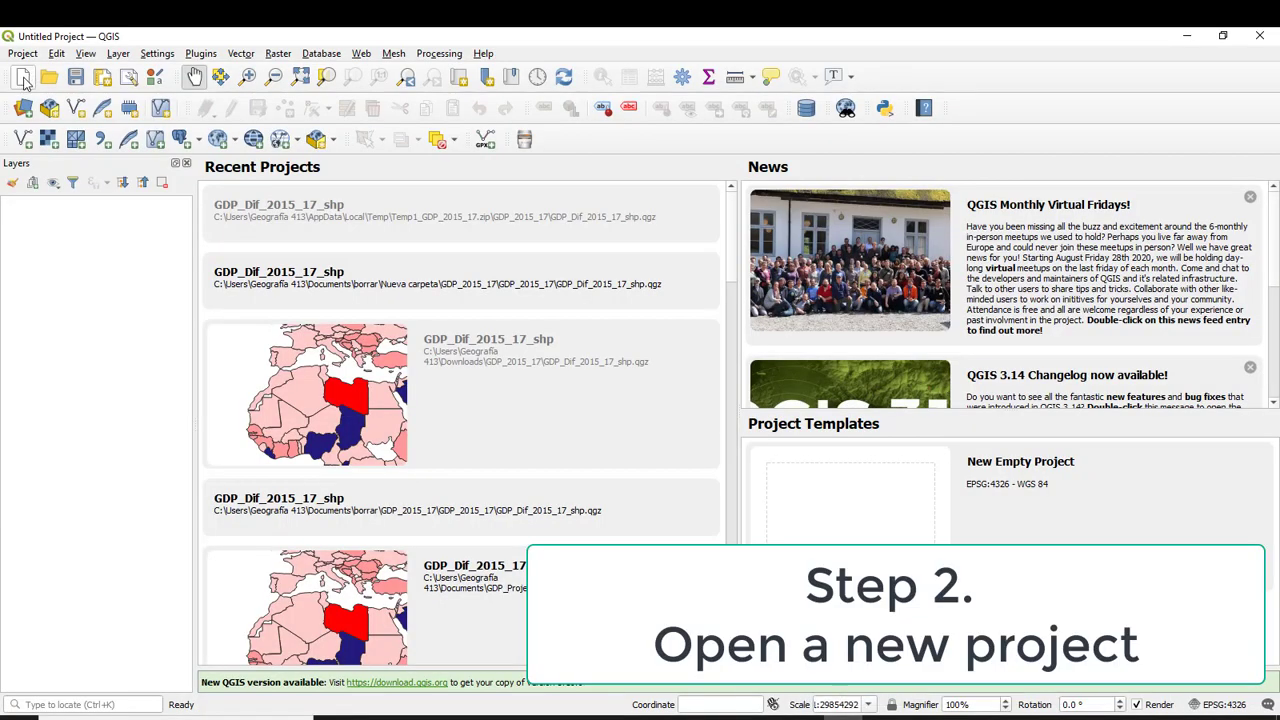
# Start a blank project and load the ne_110m_admin_0_countries zip as a vector layer
pyautogui.click(24, 76)
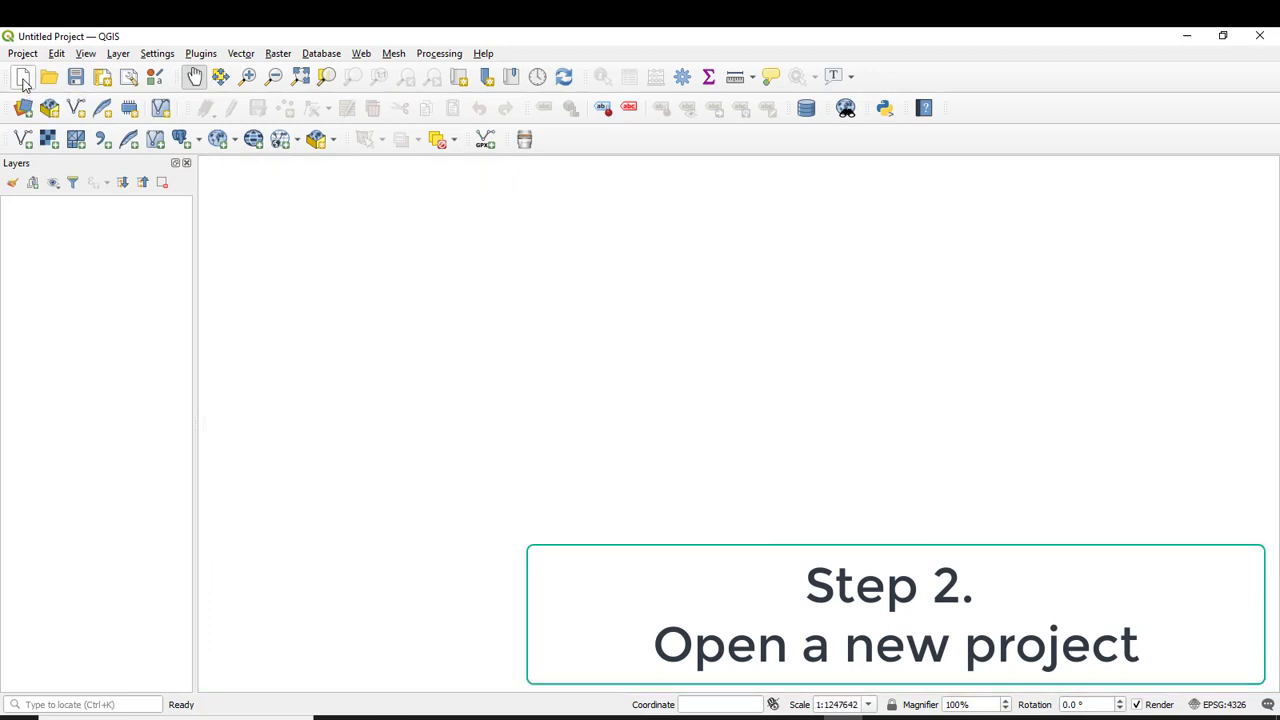
pyautogui.click(118, 52)
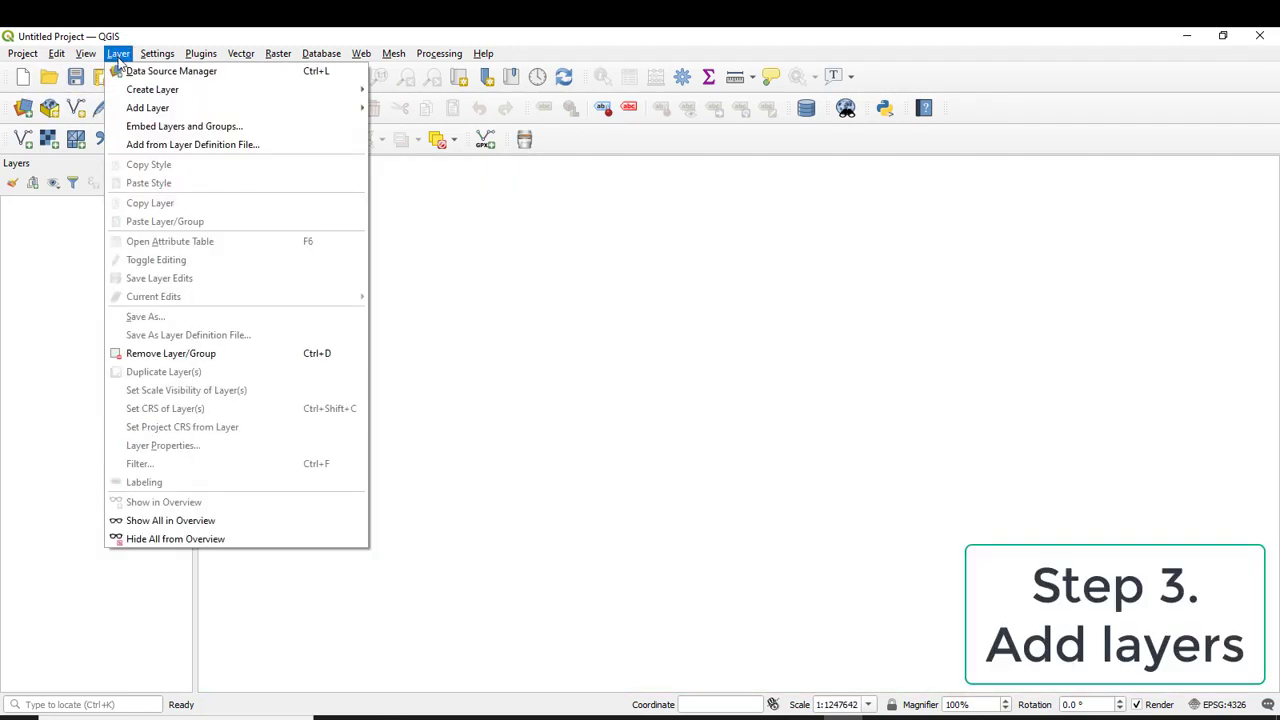
pyautogui.moveTo(148, 108)
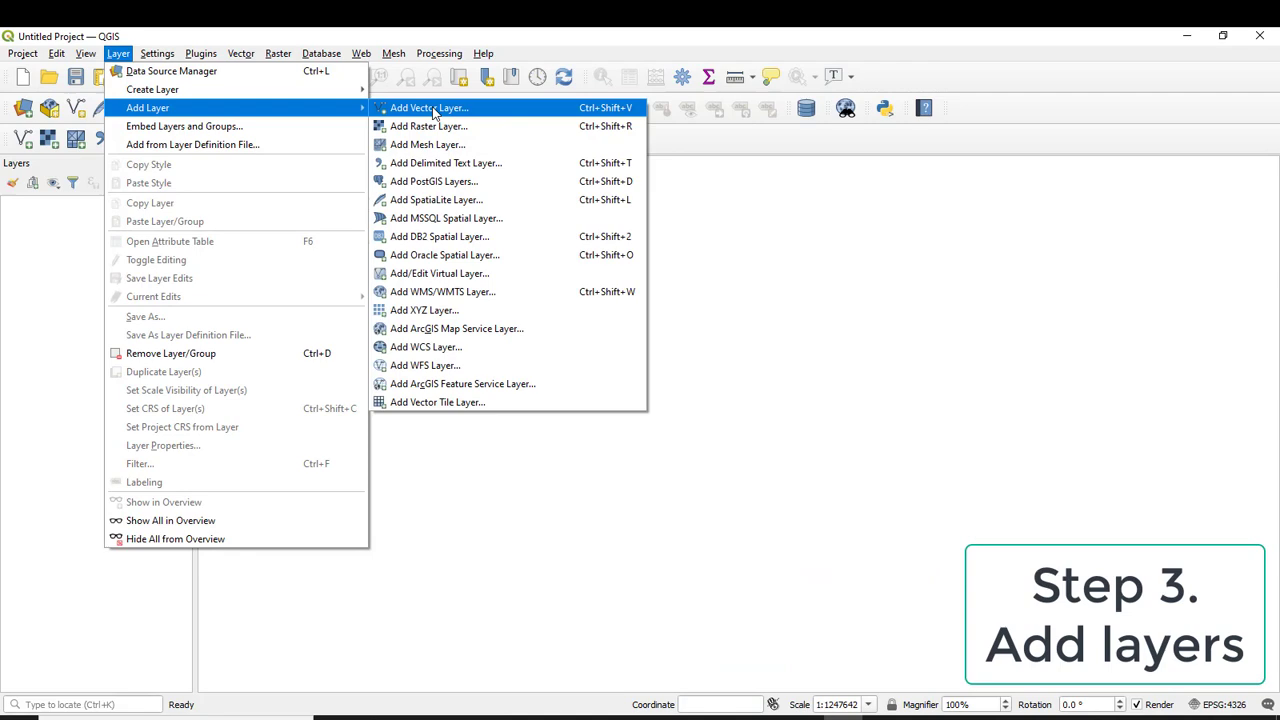
pyautogui.click(428, 108)
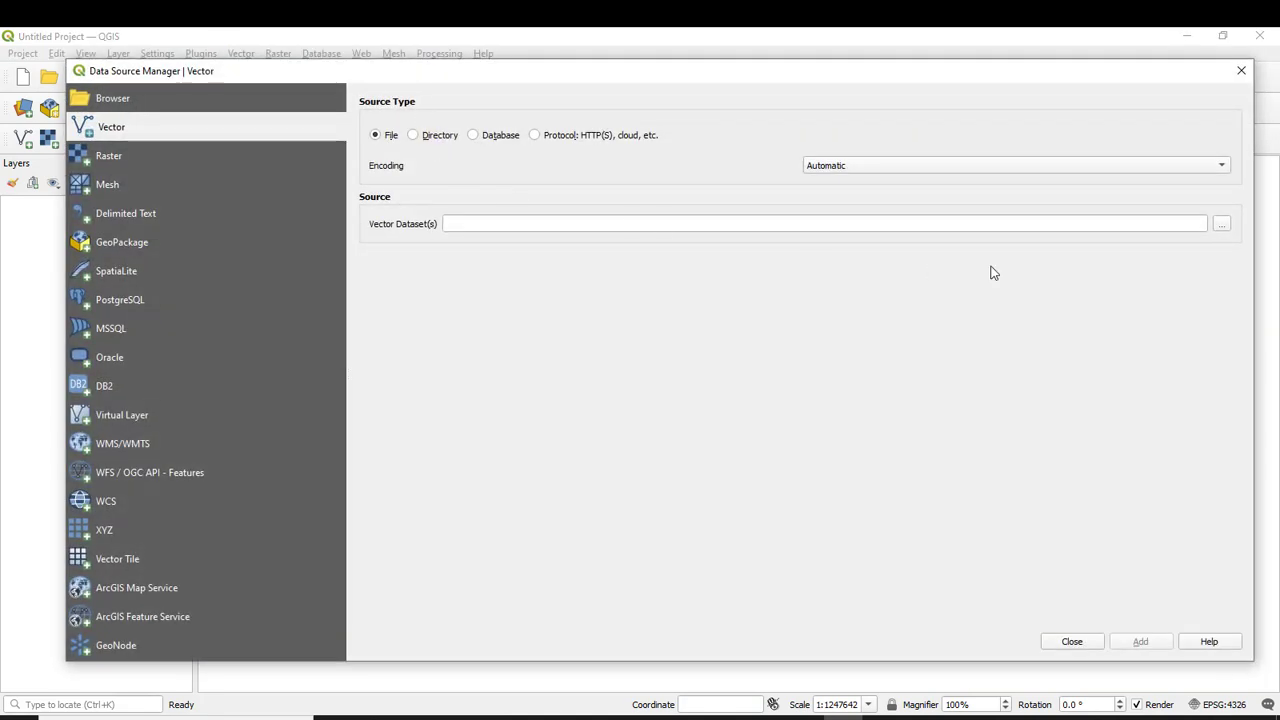
pyautogui.click(1220, 224)
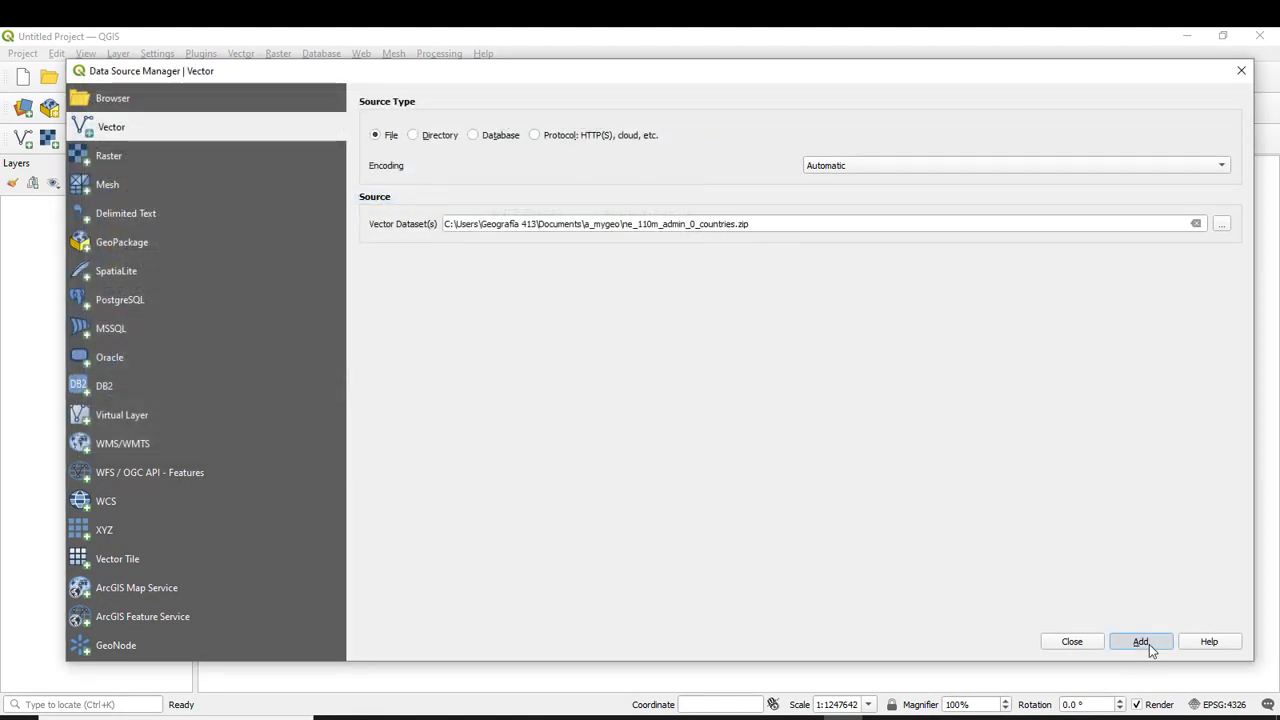
pyautogui.click(1140, 640)
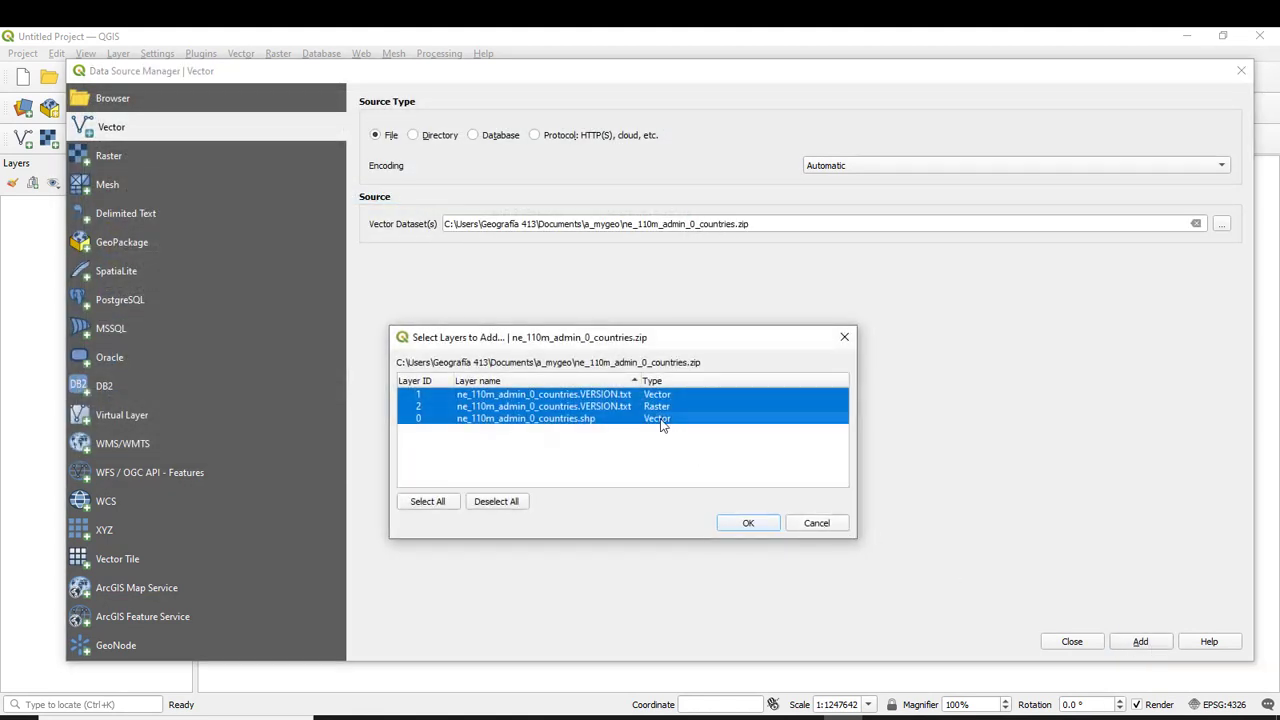
pyautogui.click(748, 522)
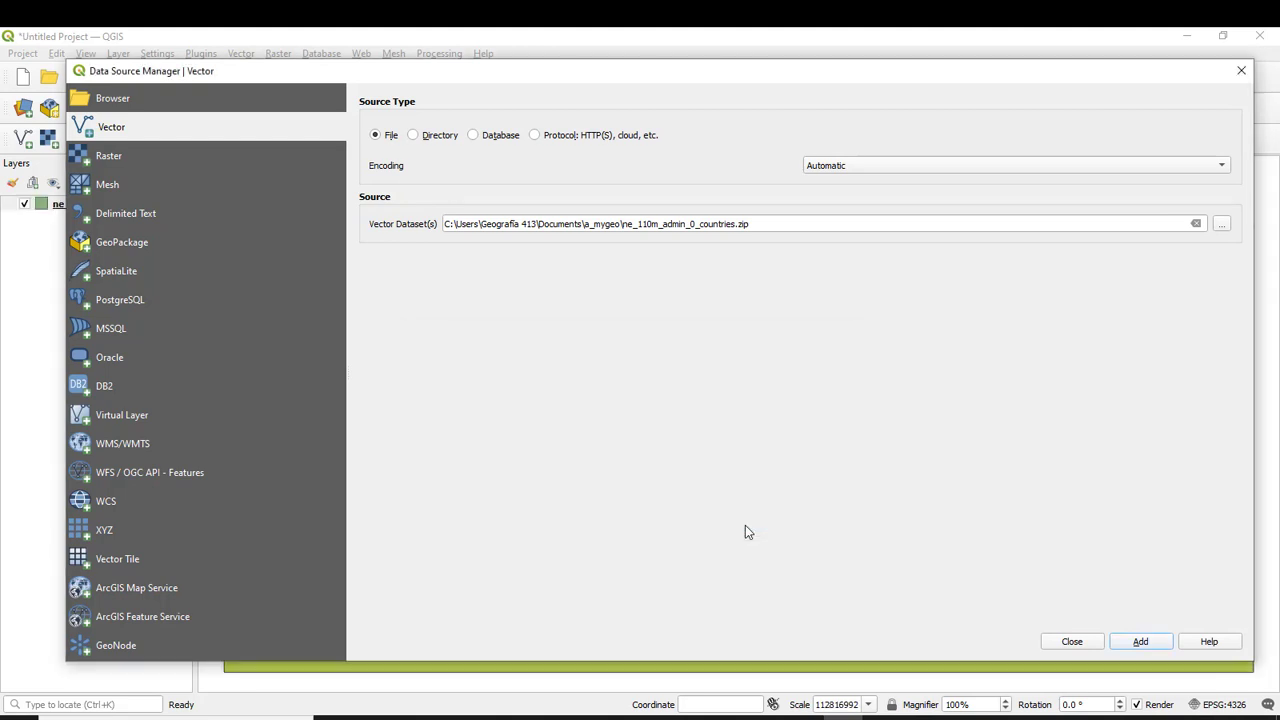
pyautogui.moveTo(536, 166)
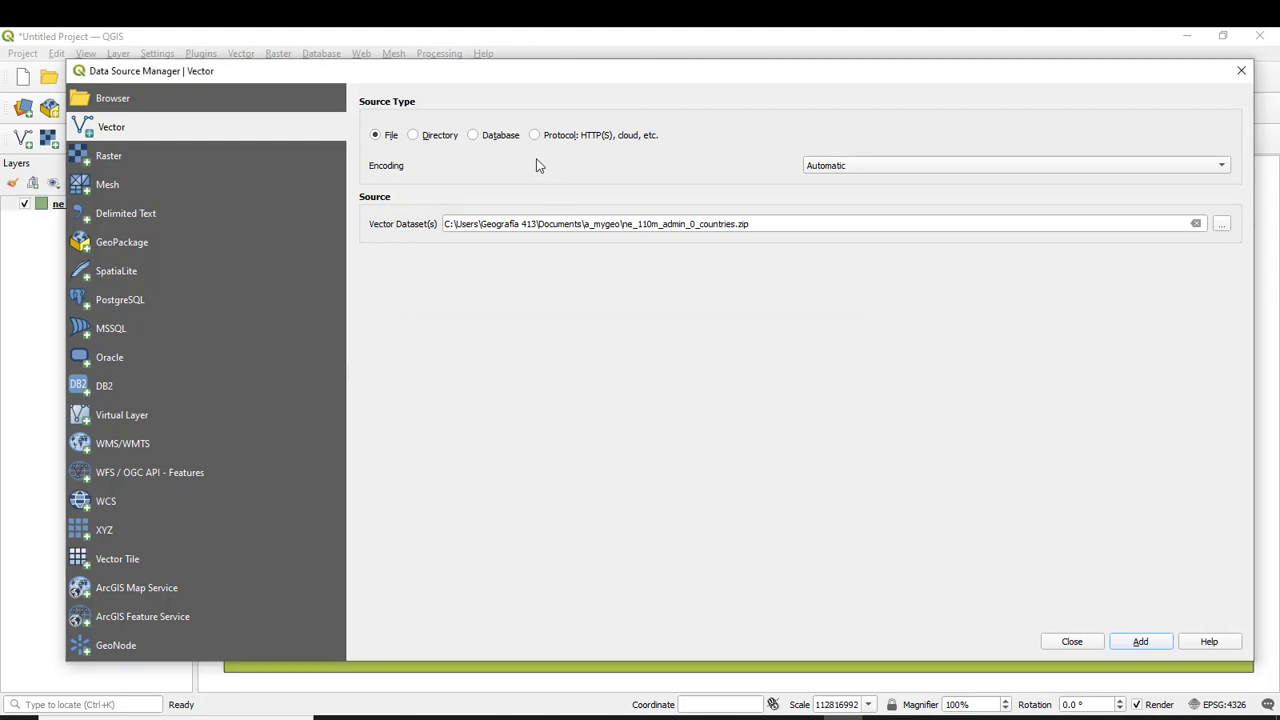
# Add PPPPC.csv as a geometry-less delimited text layer and close the data source dialog
pyautogui.click(124, 212)
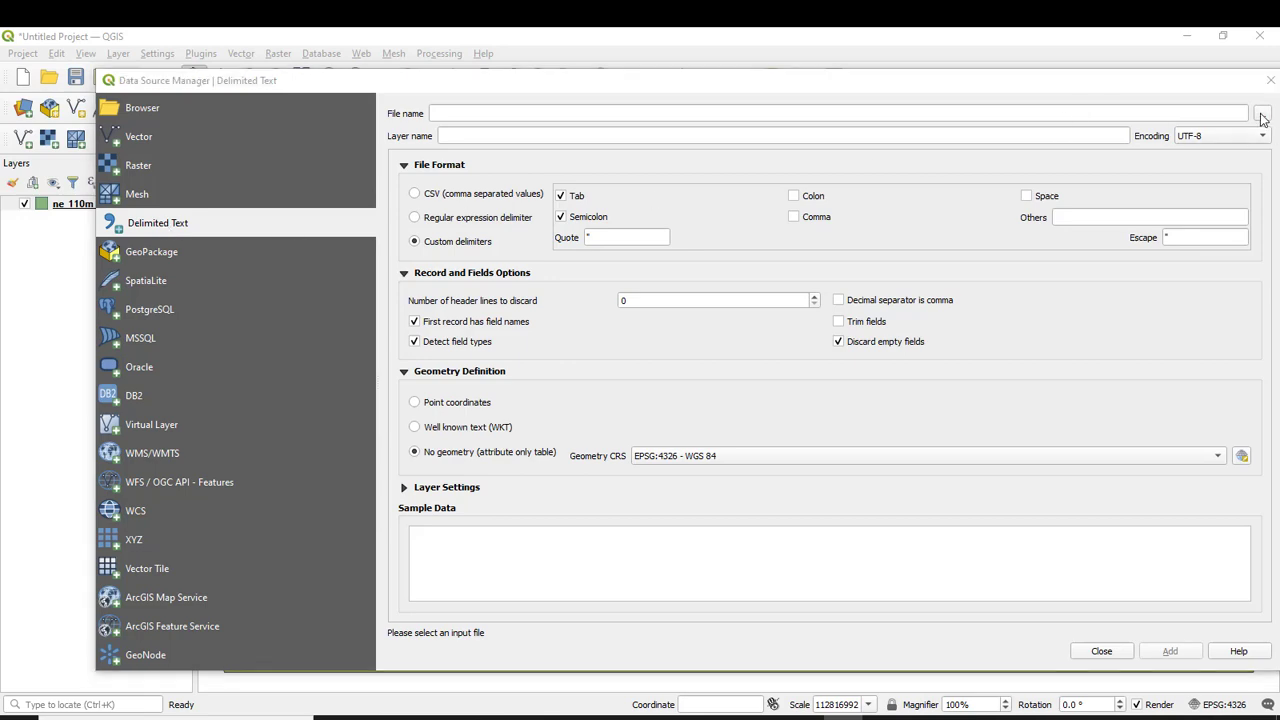
pyautogui.click(1262, 112)
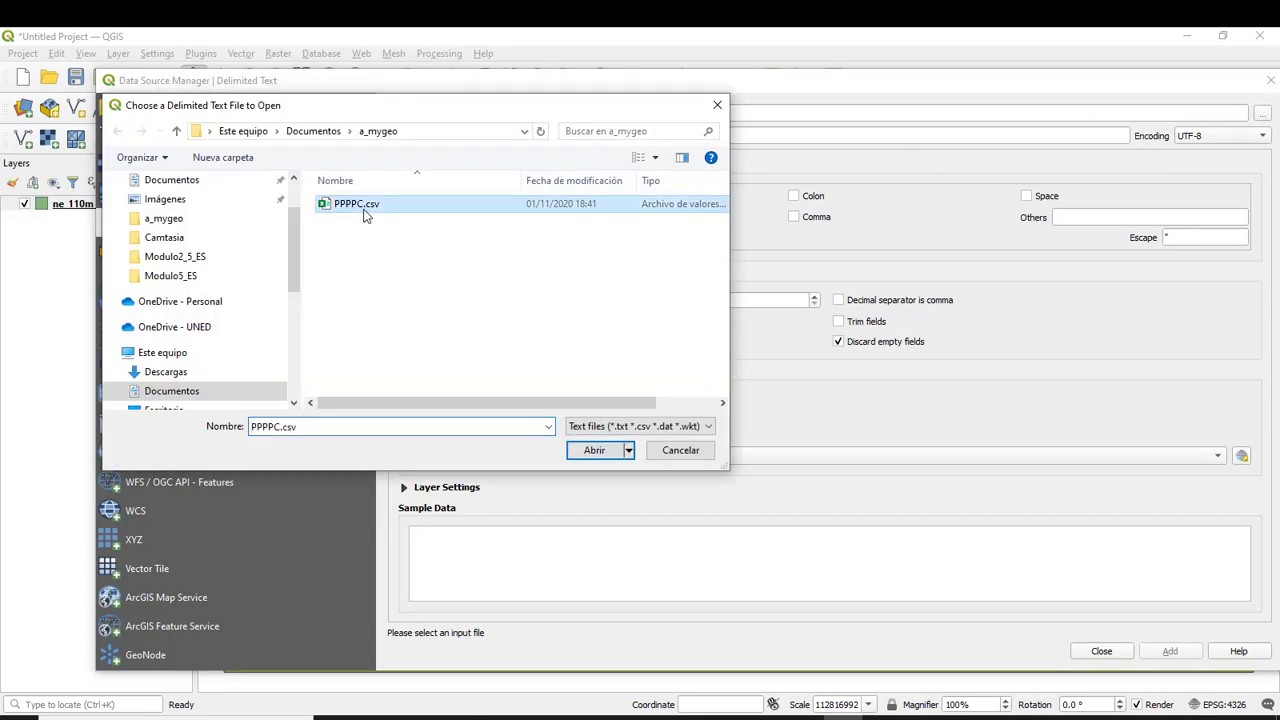
pyautogui.click(594, 450)
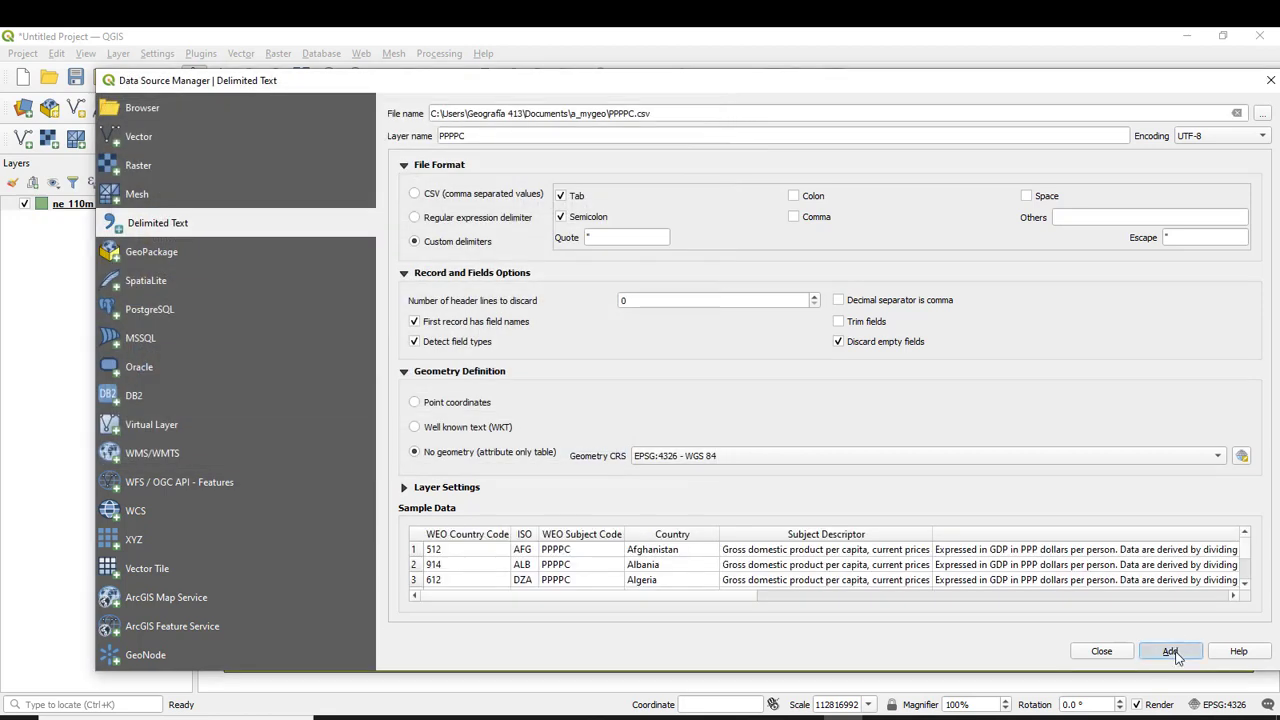
pyautogui.click(1170, 652)
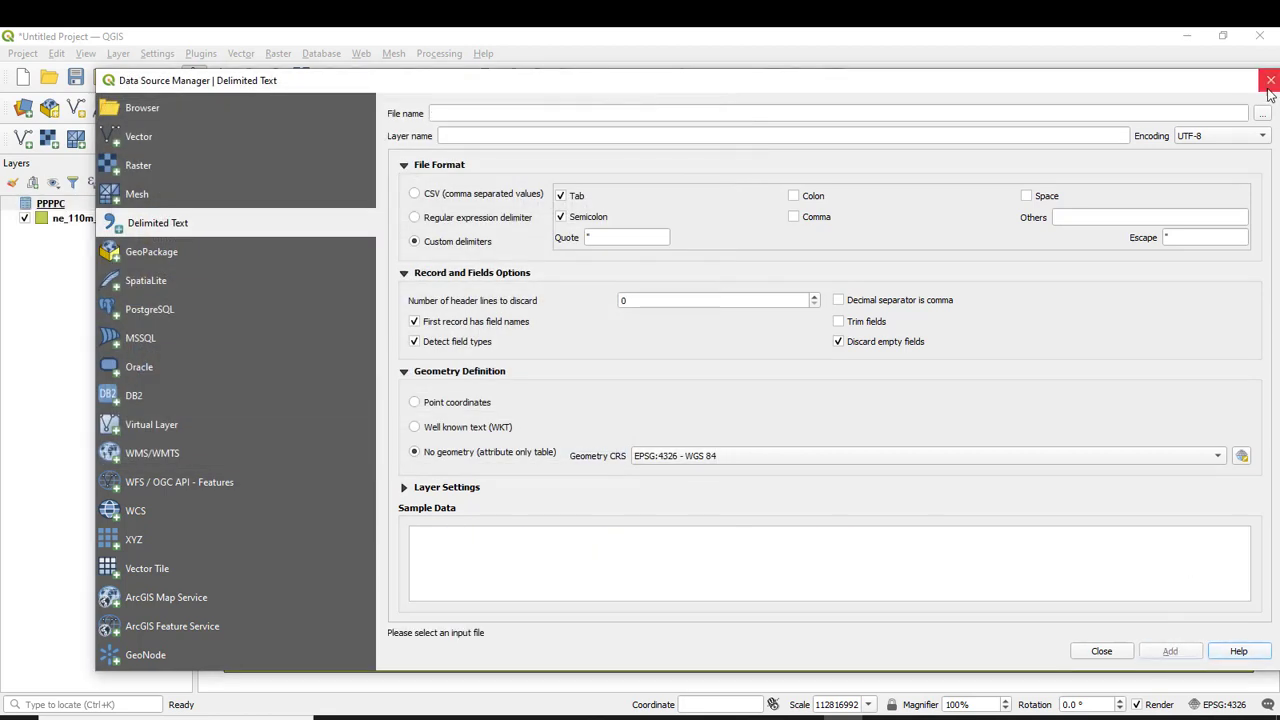
pyautogui.click(1268, 80)
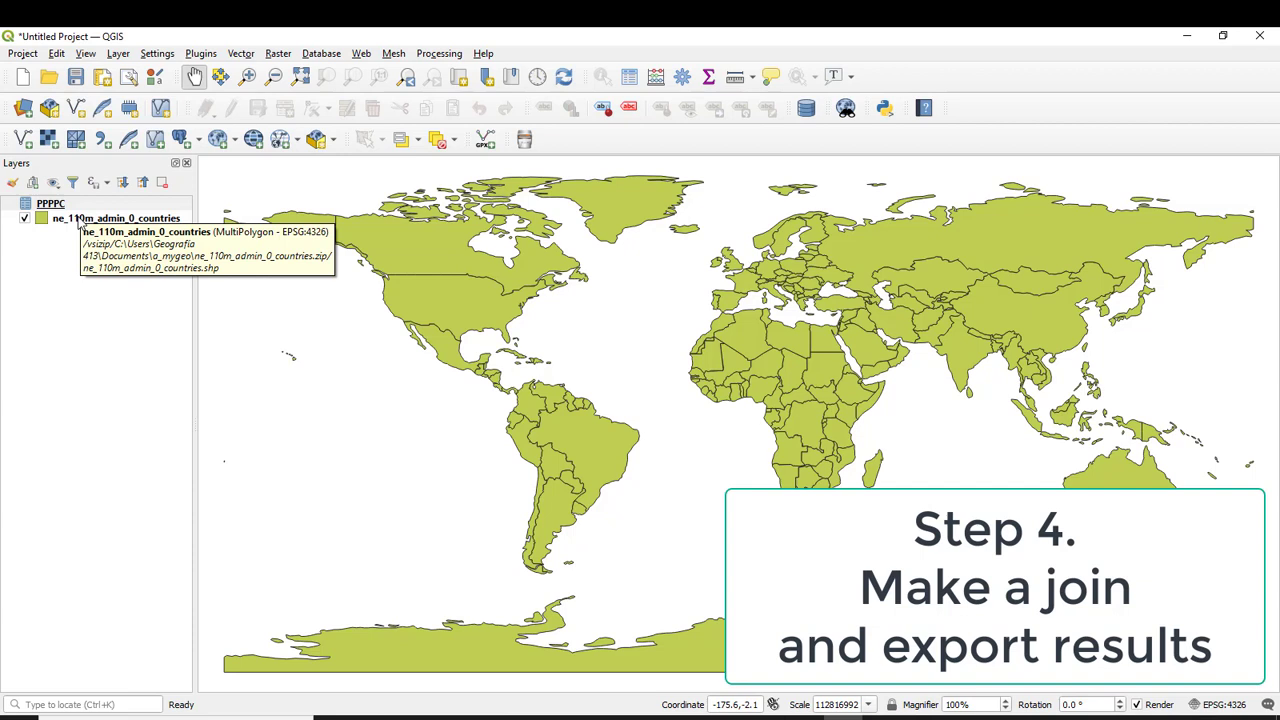
pyautogui.rightClick(116, 218)
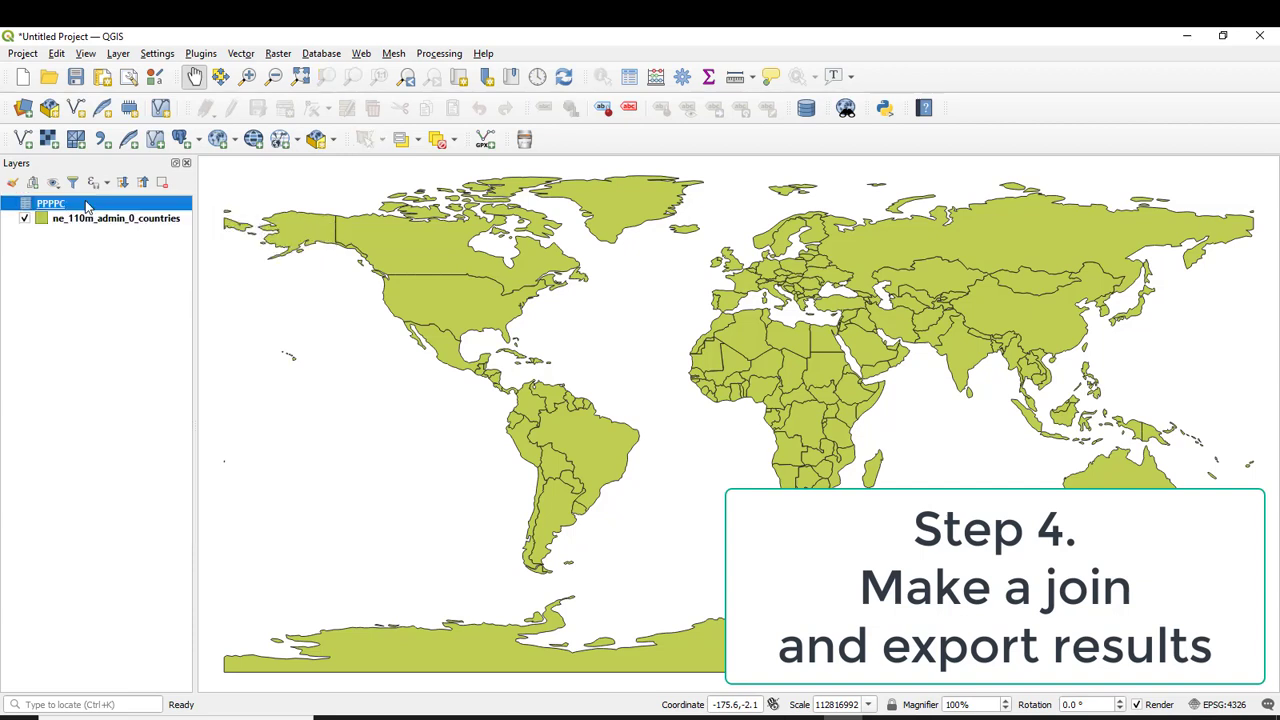
pyautogui.rightClick(50, 204)
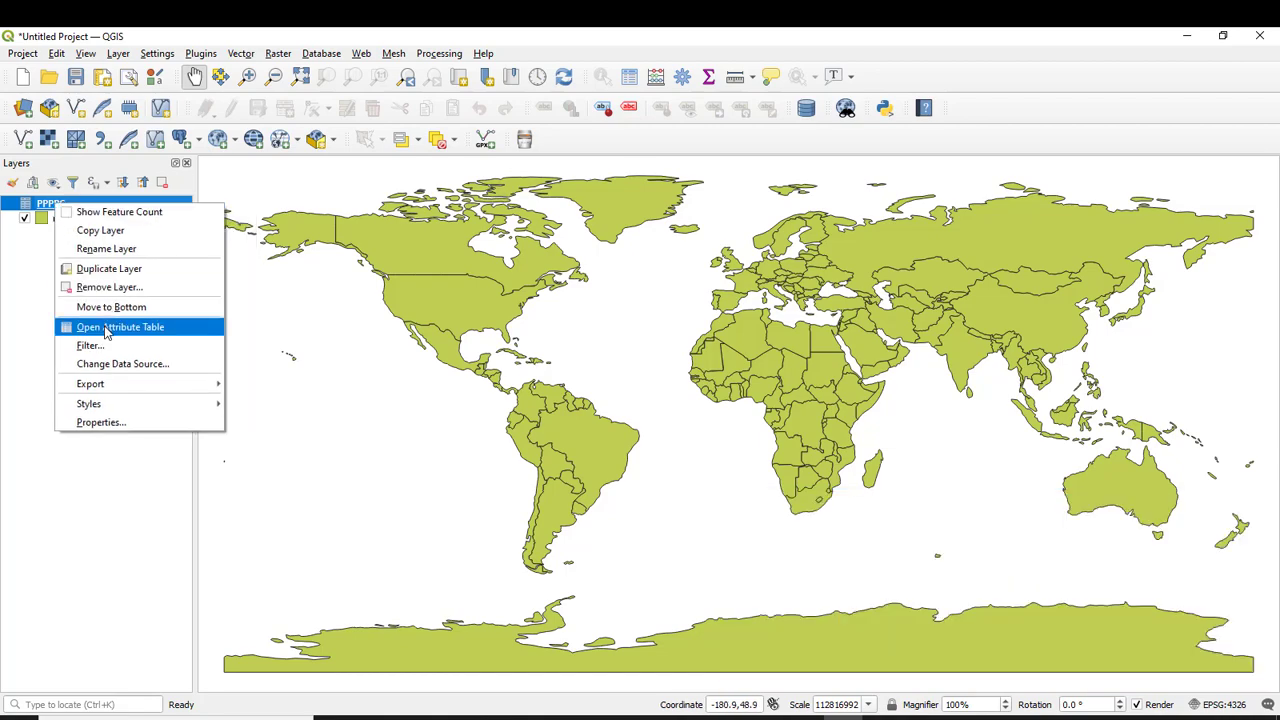
pyautogui.click(120, 328)
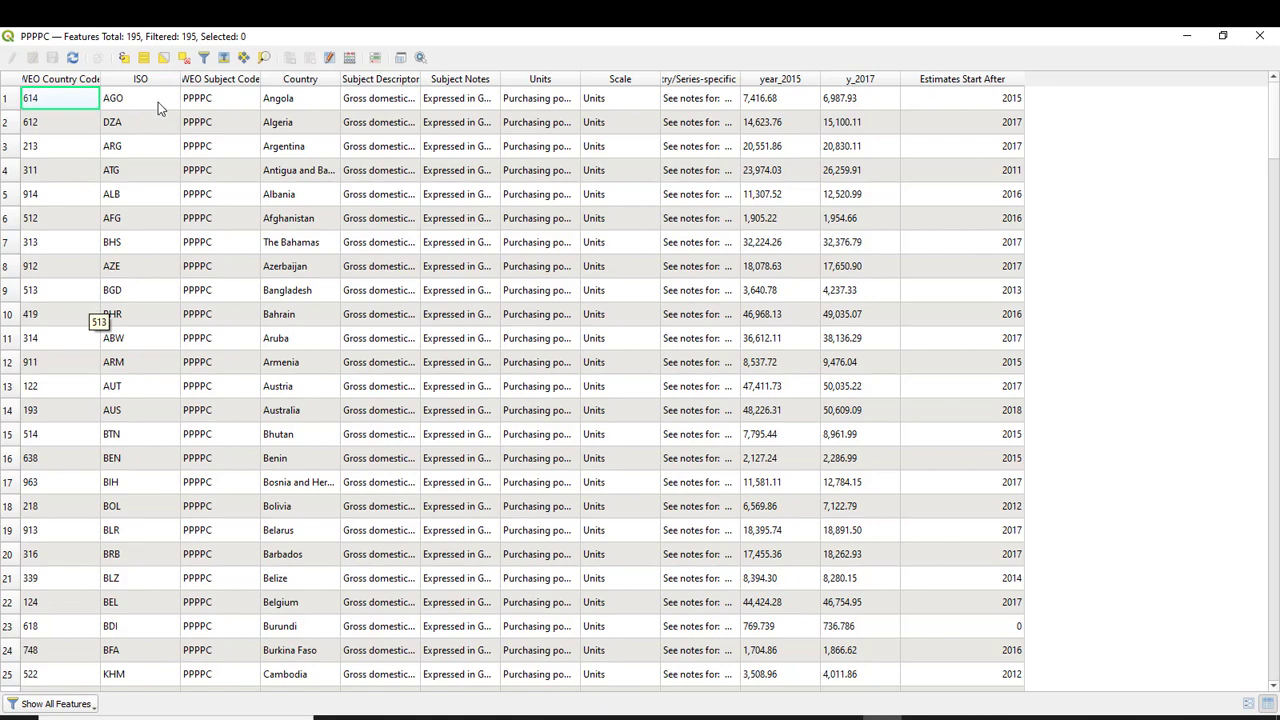
pyautogui.click(136, 80)
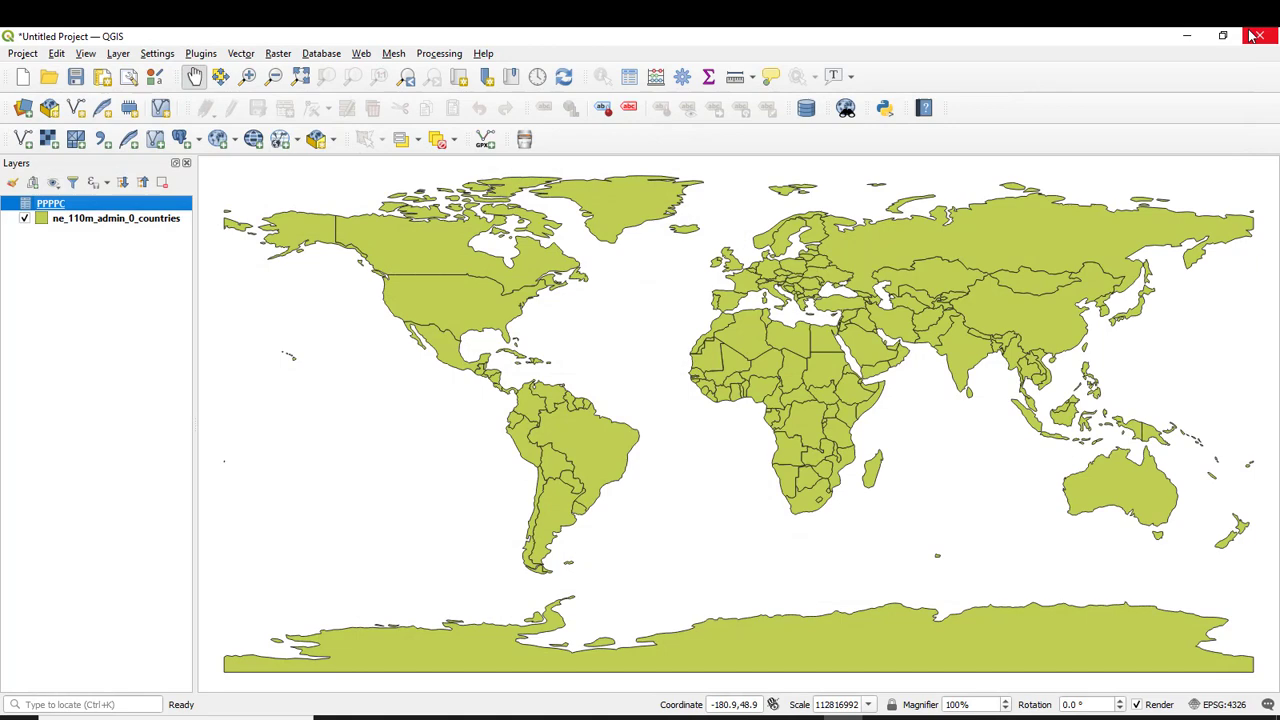
# Show the countries attribute table sorted by ADM0_A3 and scroll to the ISO fields
pyautogui.rightClick(116, 218)
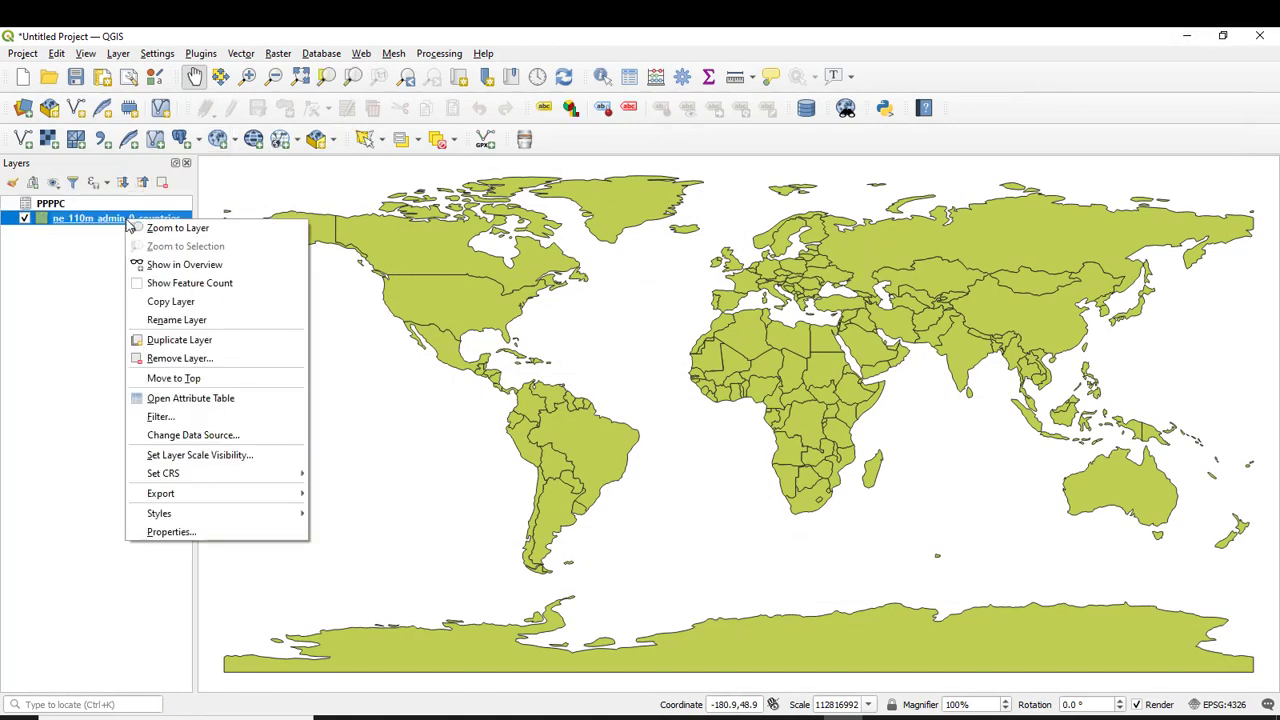
pyautogui.click(190, 398)
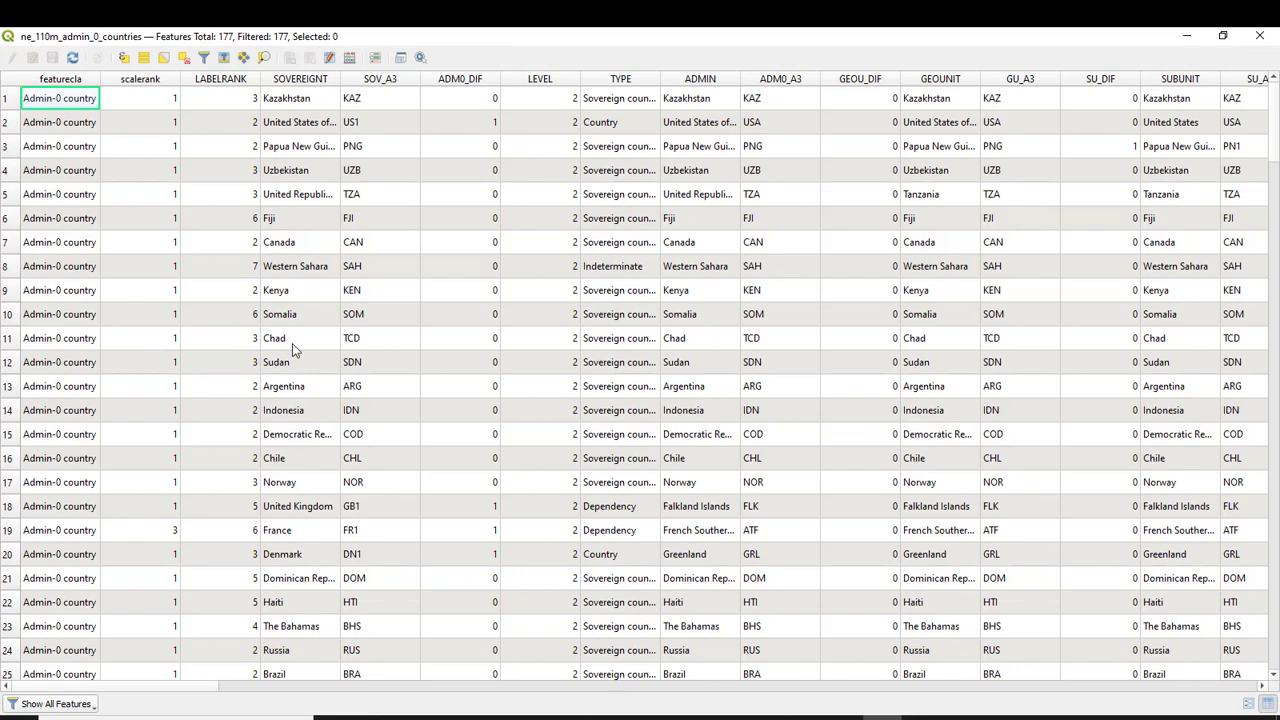
pyautogui.moveTo(784, 84)
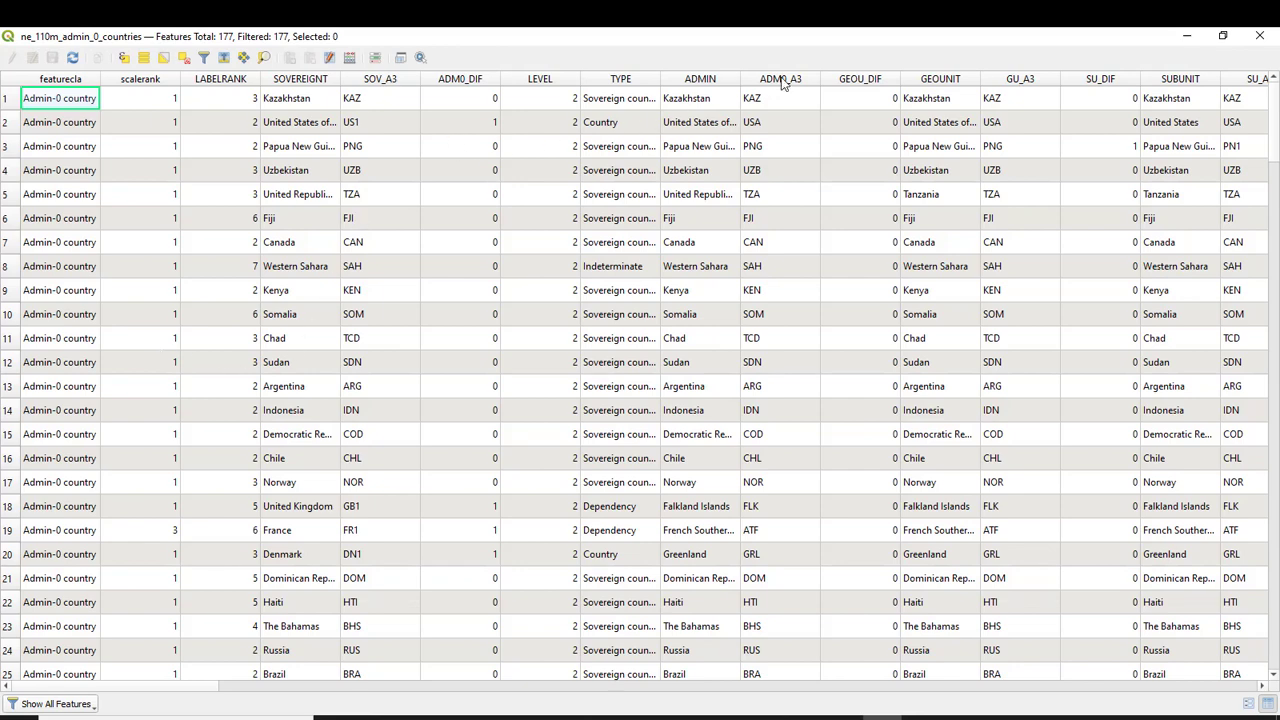
pyautogui.click(780, 78)
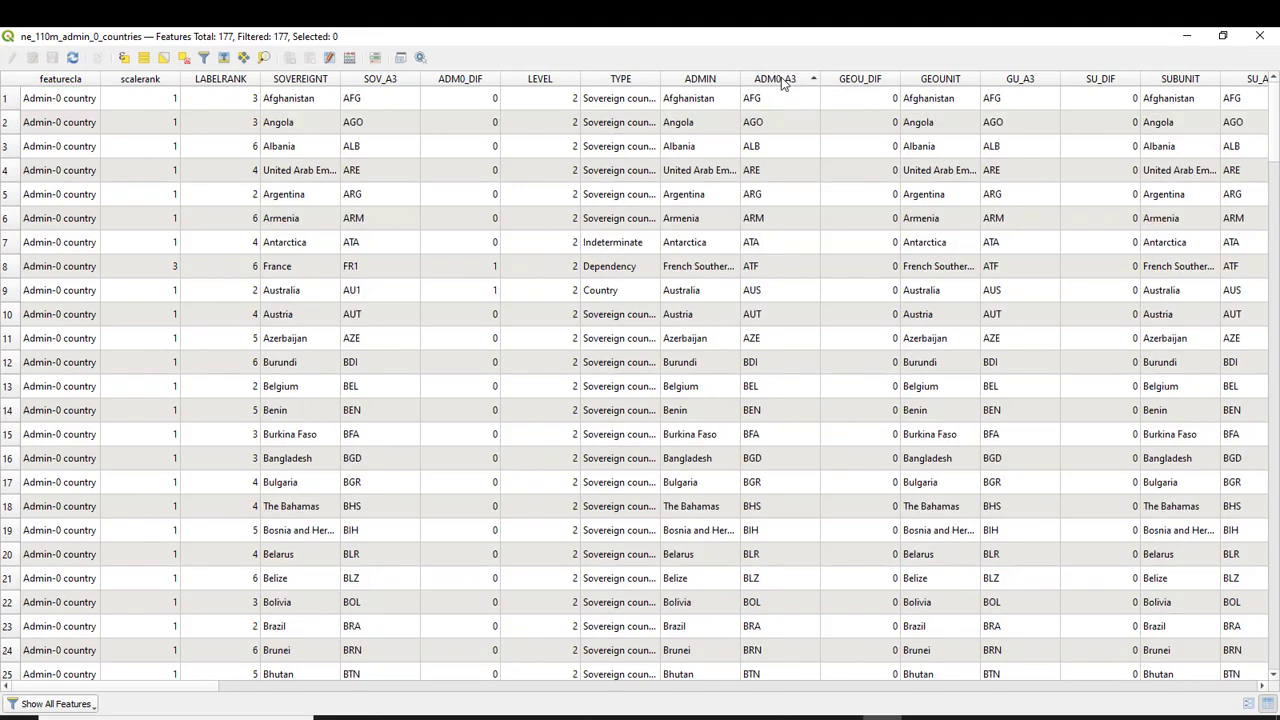
pyautogui.moveTo(778, 658)
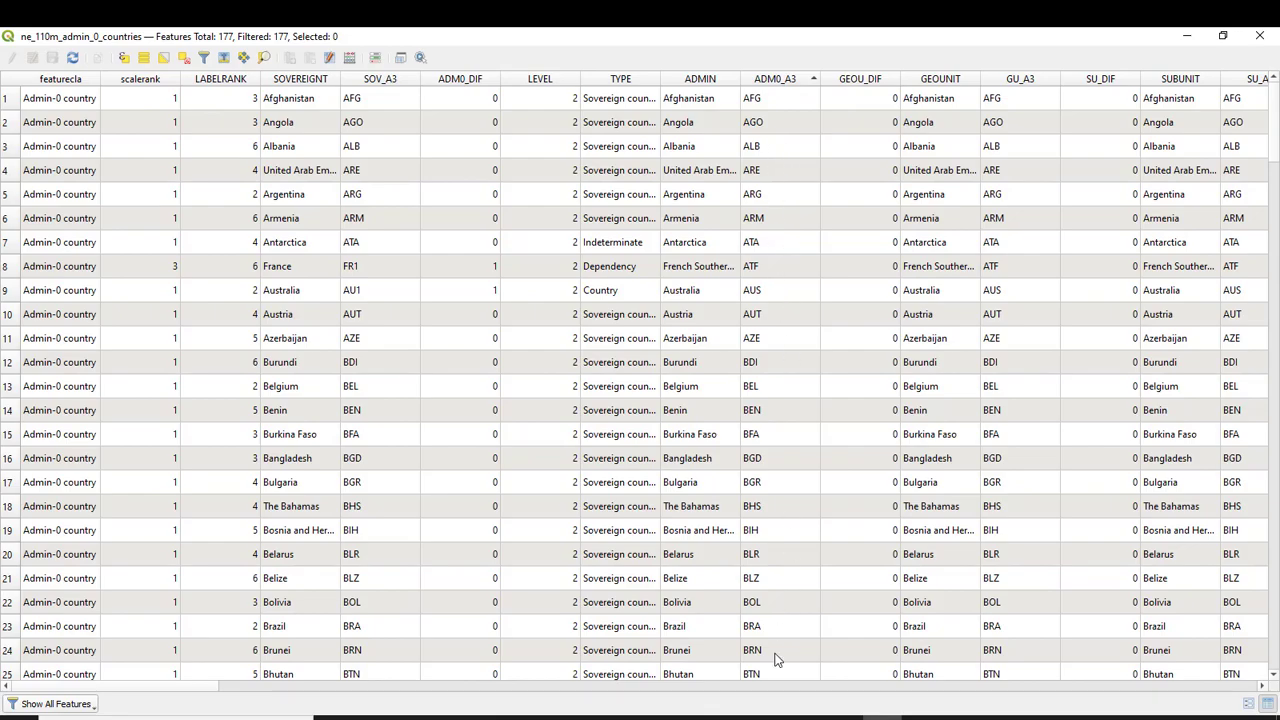
pyautogui.hscroll(3)
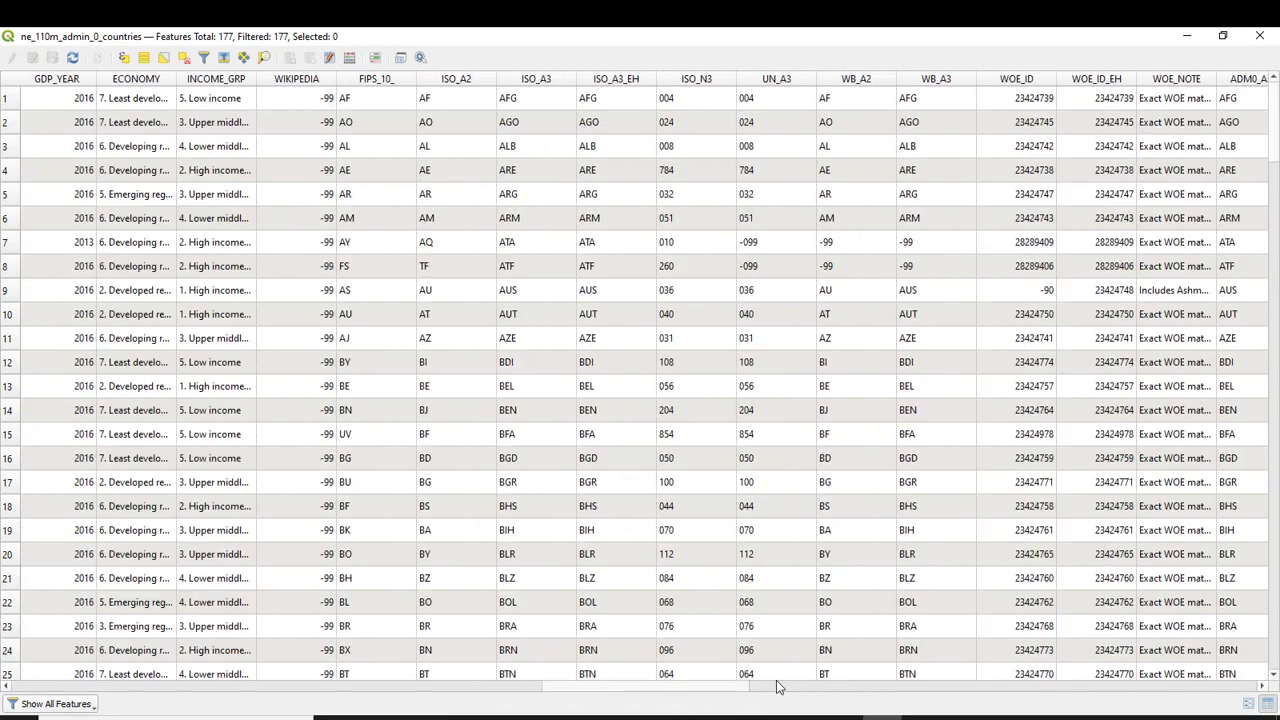
# Bring up the countries layer's Layer Properties on the Joins page
pyautogui.rightClick(90, 218)
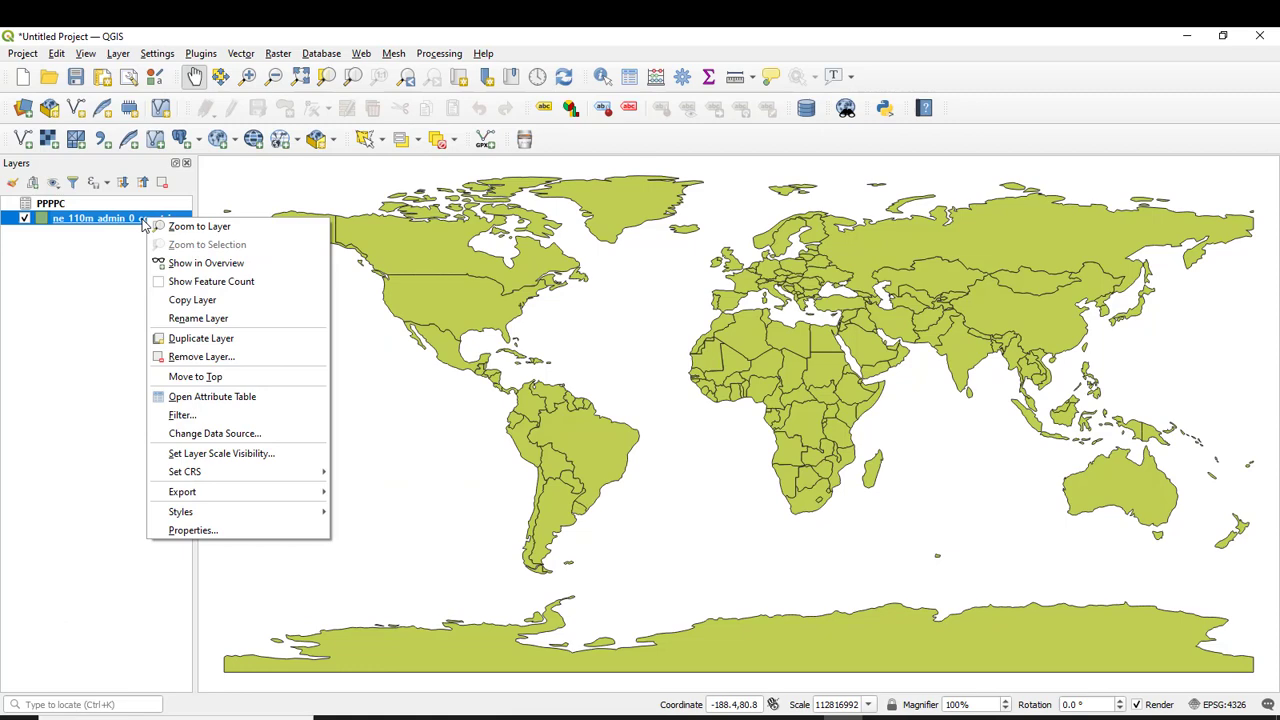
pyautogui.moveTo(192, 530)
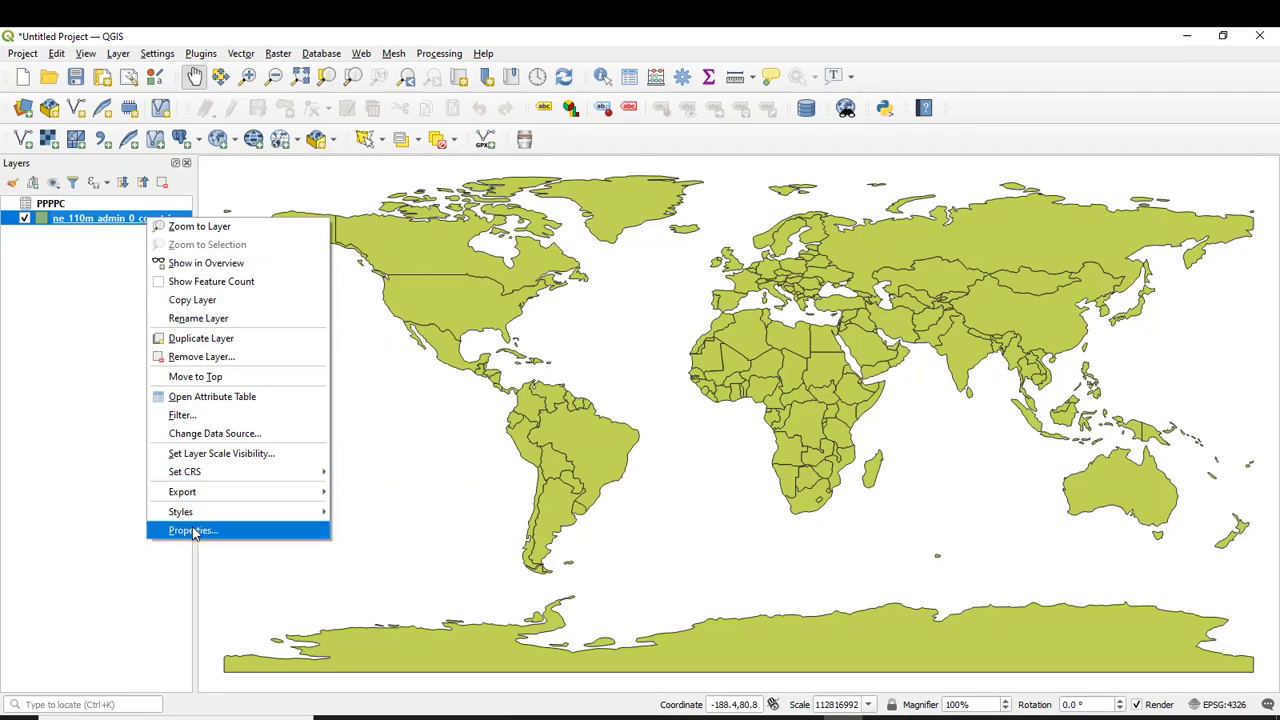
pyautogui.click(192, 530)
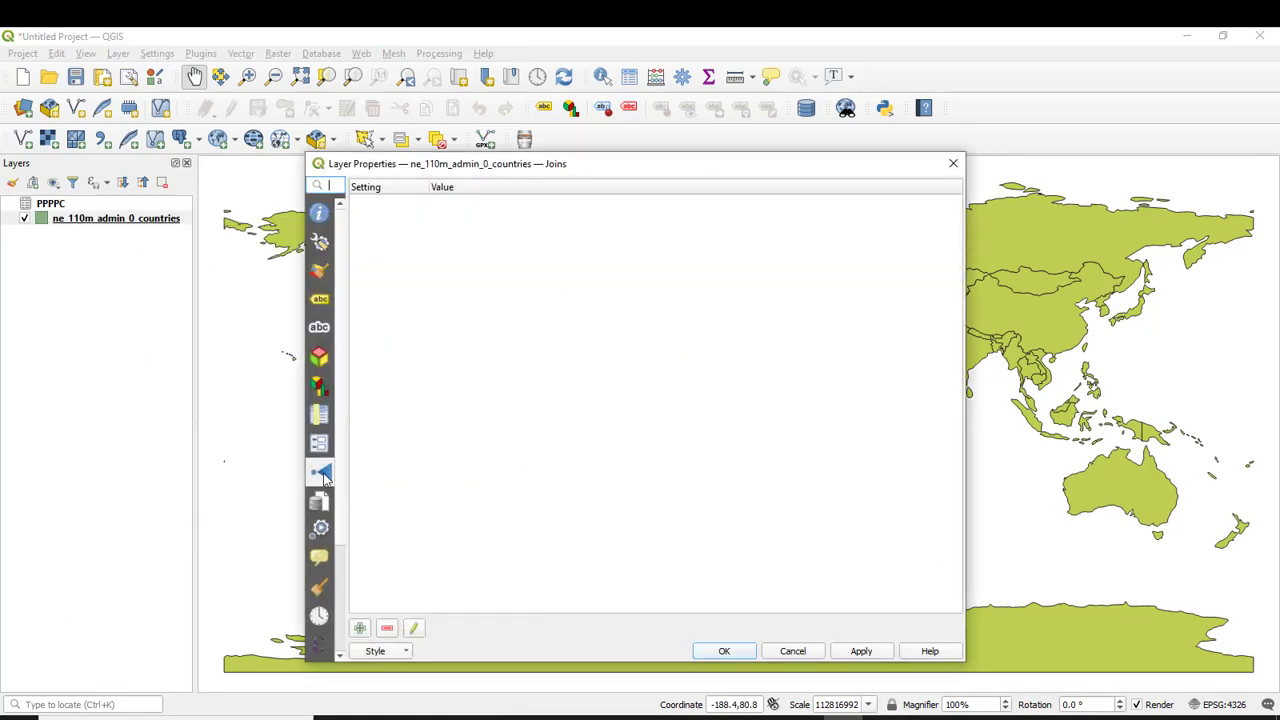
pyautogui.moveTo(320, 472)
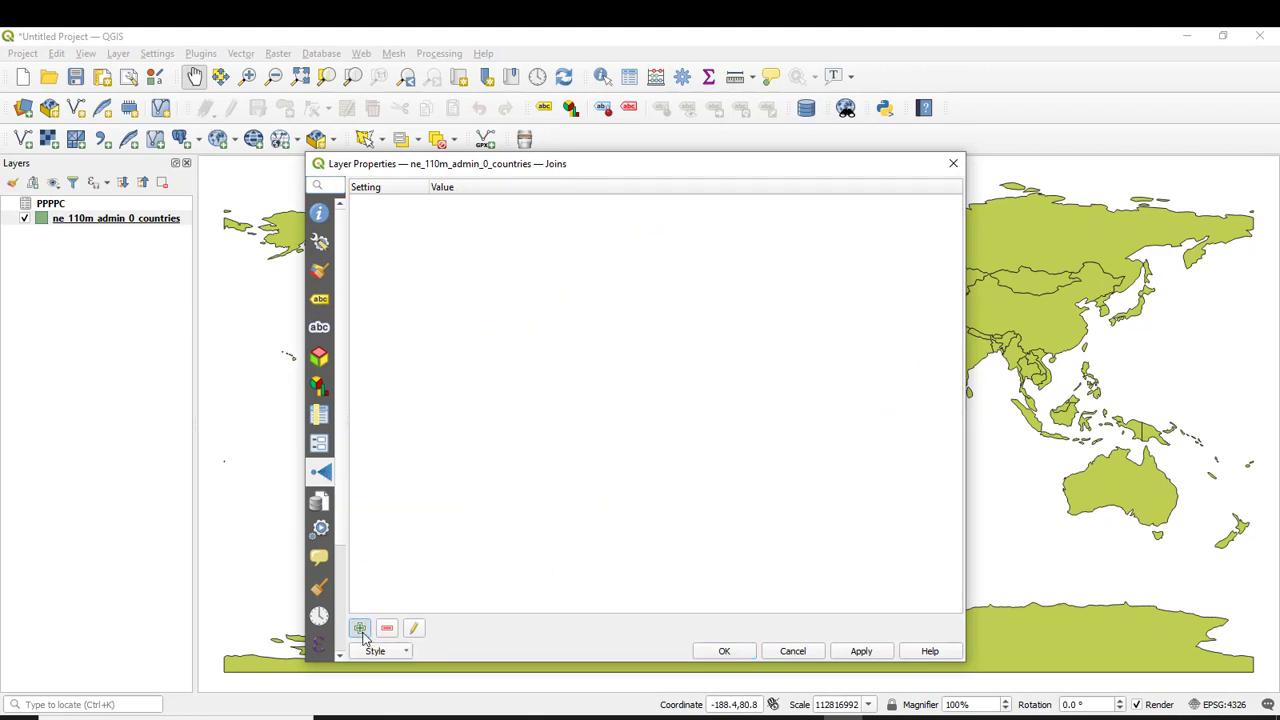
# Add a join from PPPPC on ISO to ADM0_A3, limiting it to selected fields
pyautogui.click(360, 628)
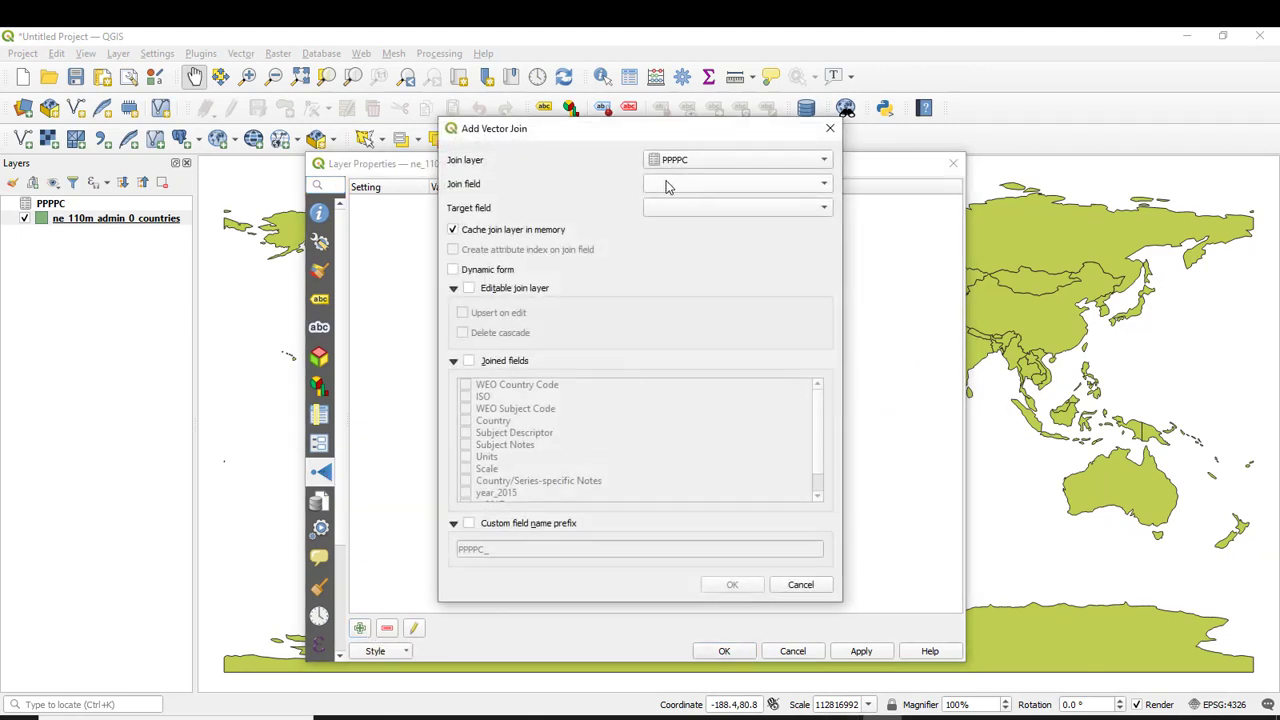
pyautogui.click(736, 184)
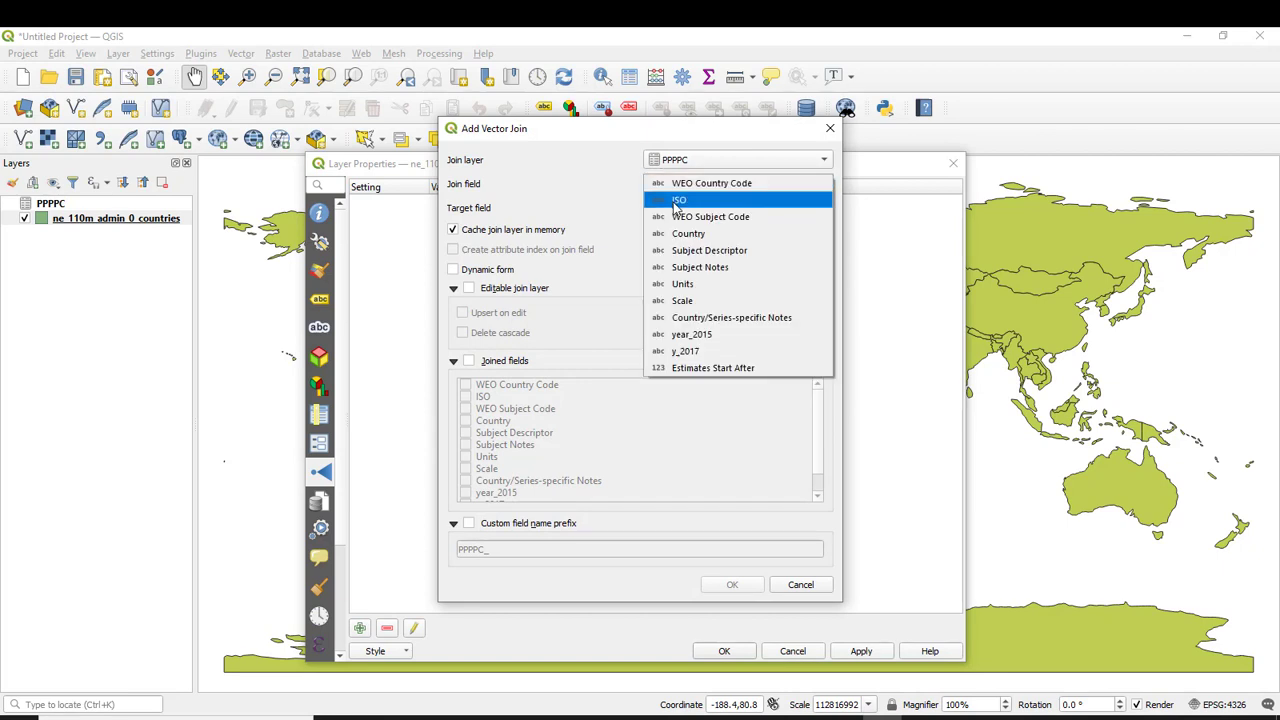
pyautogui.click(680, 200)
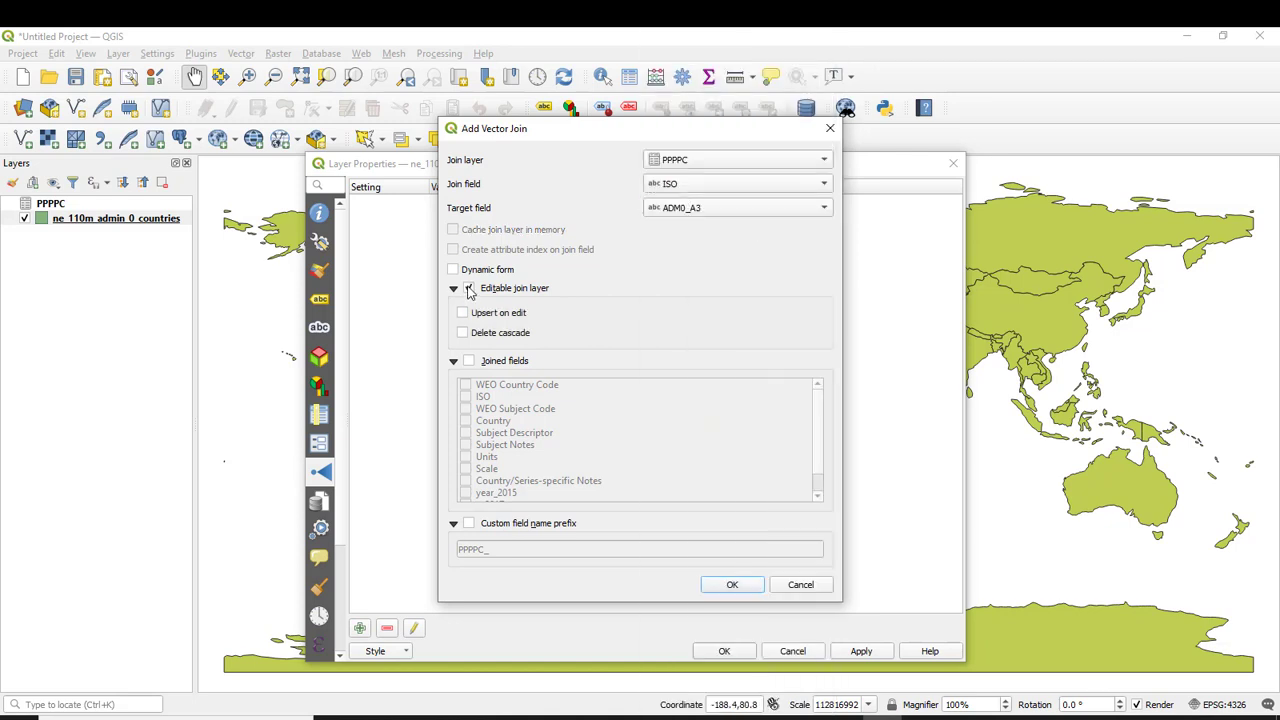
pyautogui.click(468, 288)
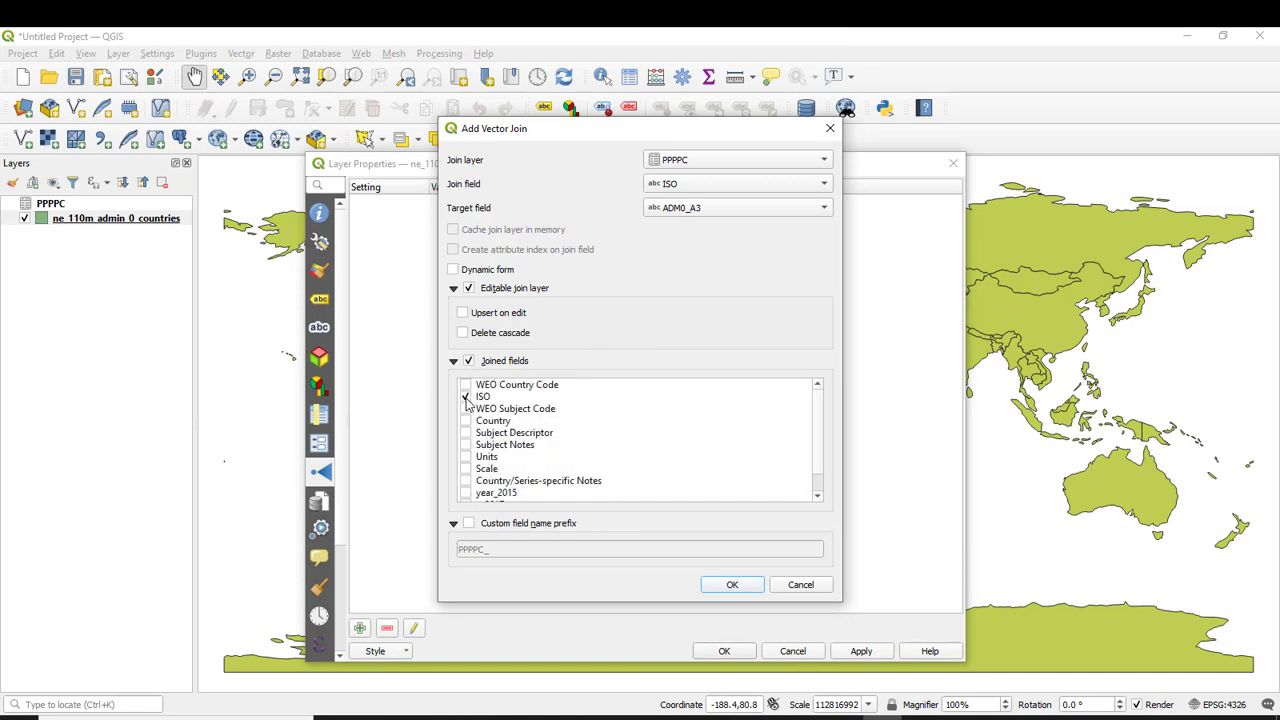
# Include ISO, year_2015 and y_2017, set the field prefix to GDP and confirm the join
pyautogui.click(464, 396)
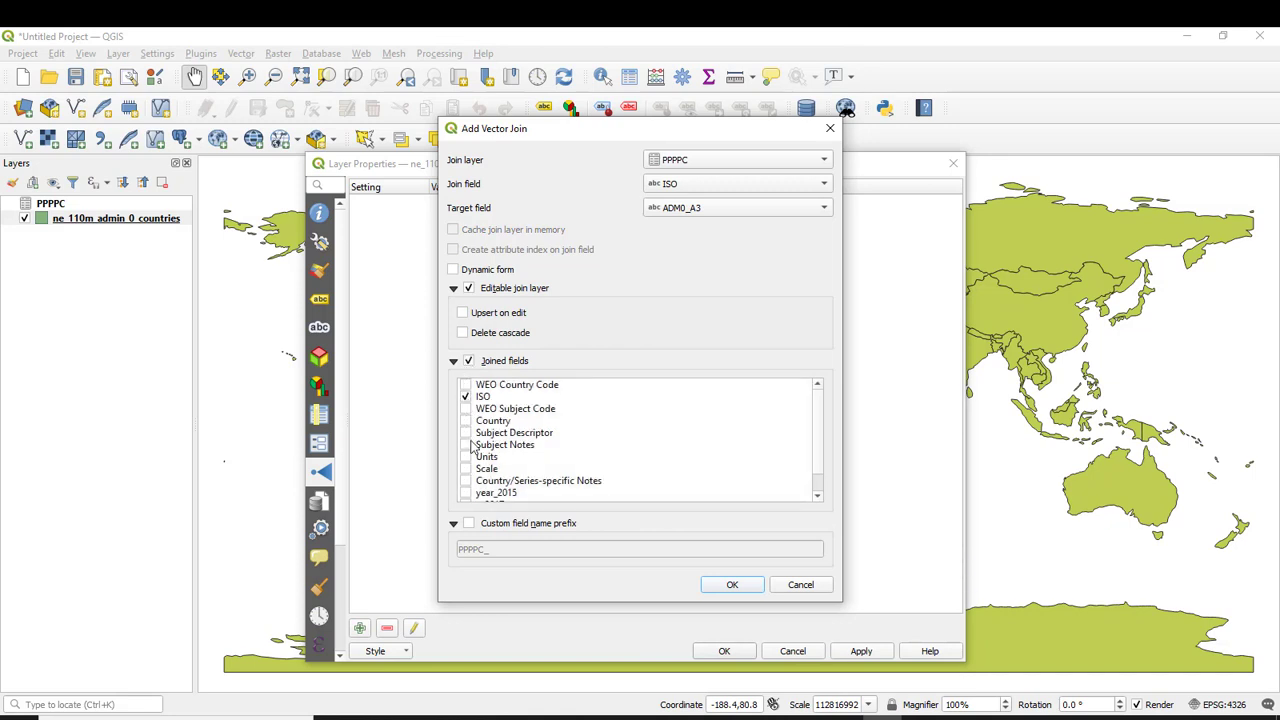
pyautogui.scroll(-3)
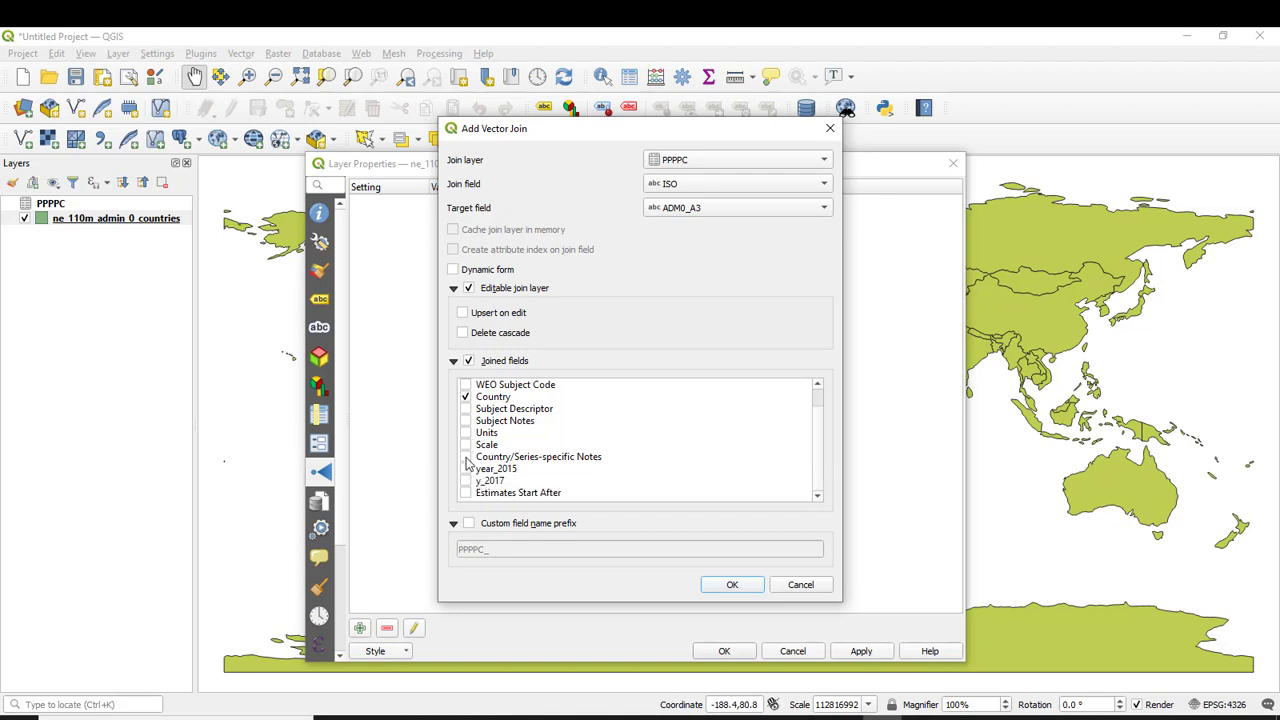
pyautogui.click(464, 468)
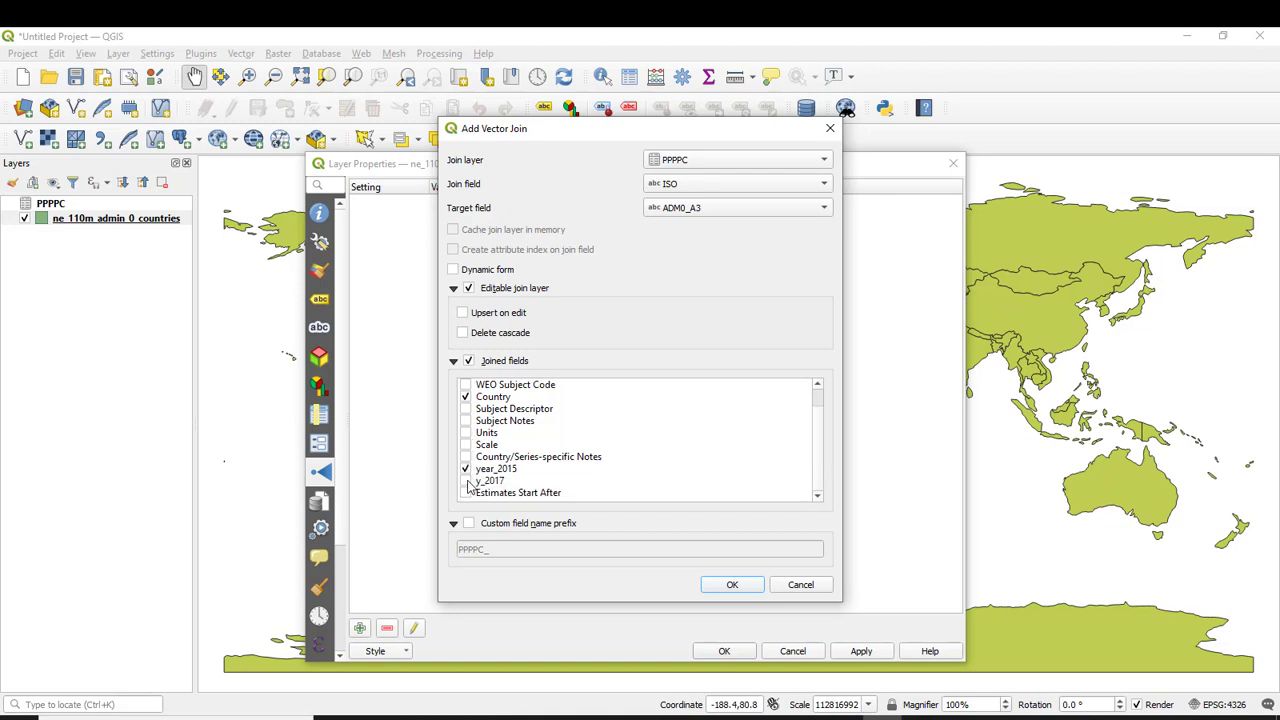
pyautogui.click(464, 480)
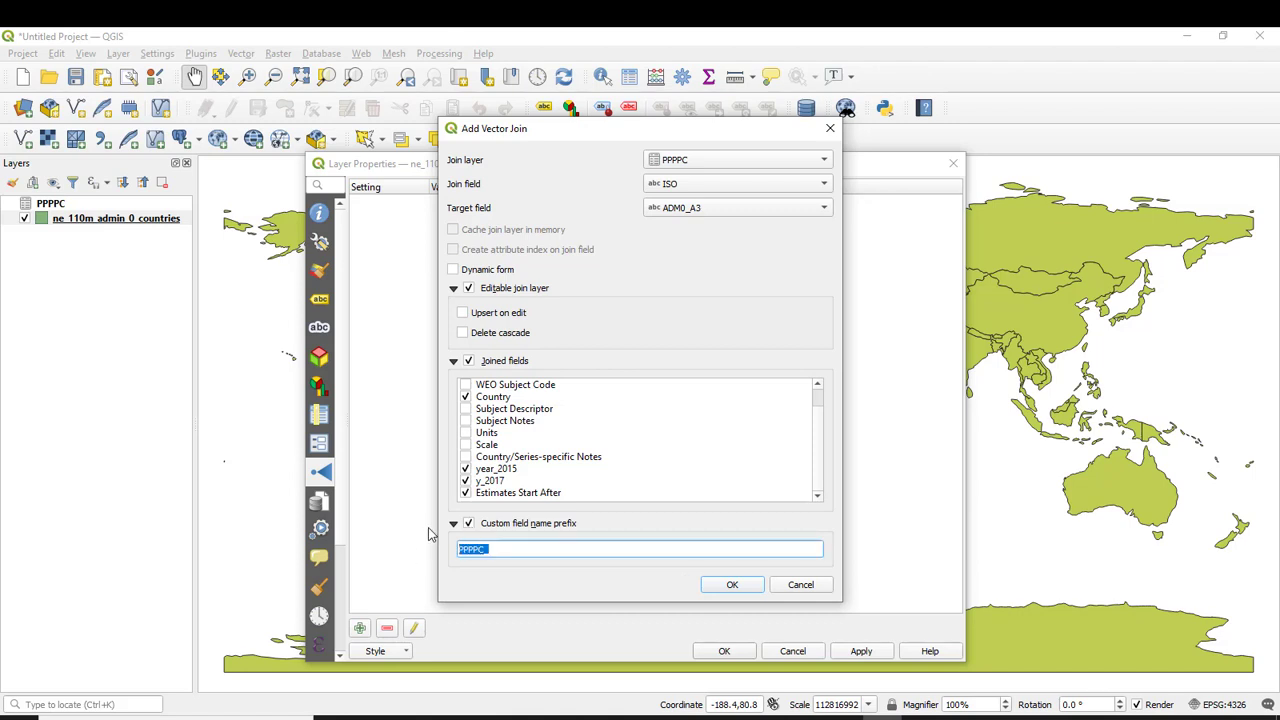
pyautogui.write('C')
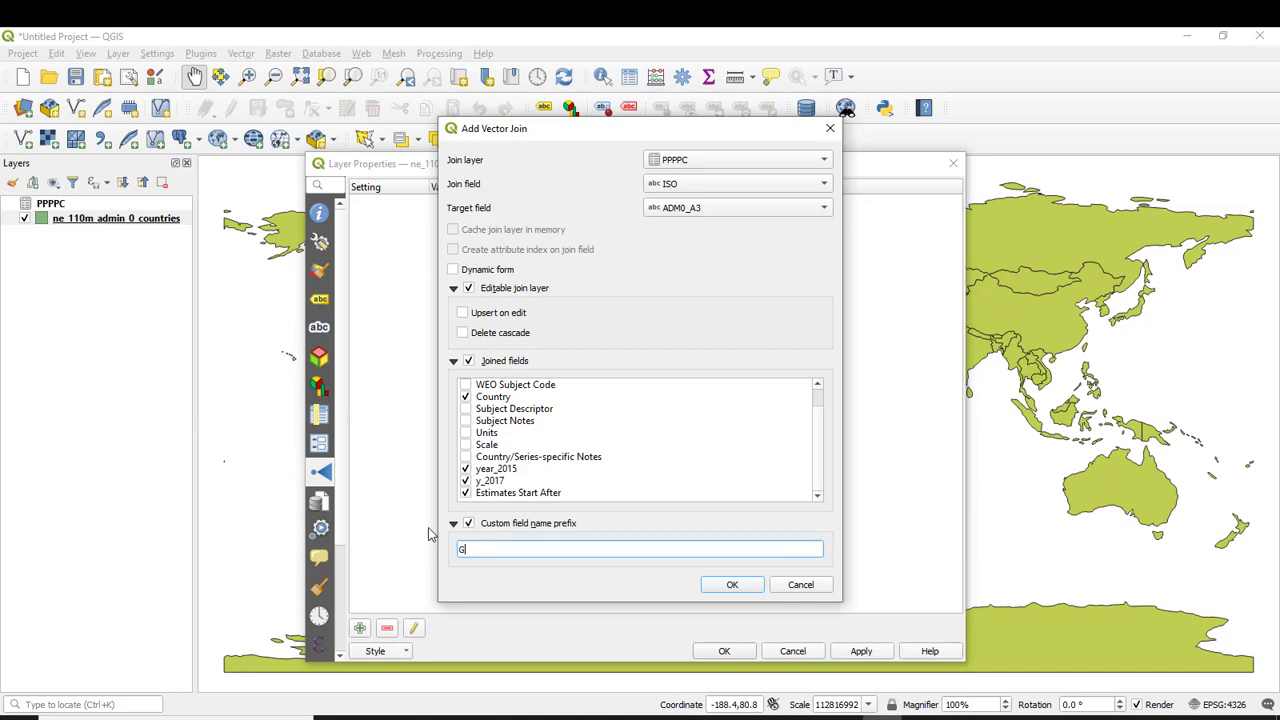
pyautogui.write('DP')
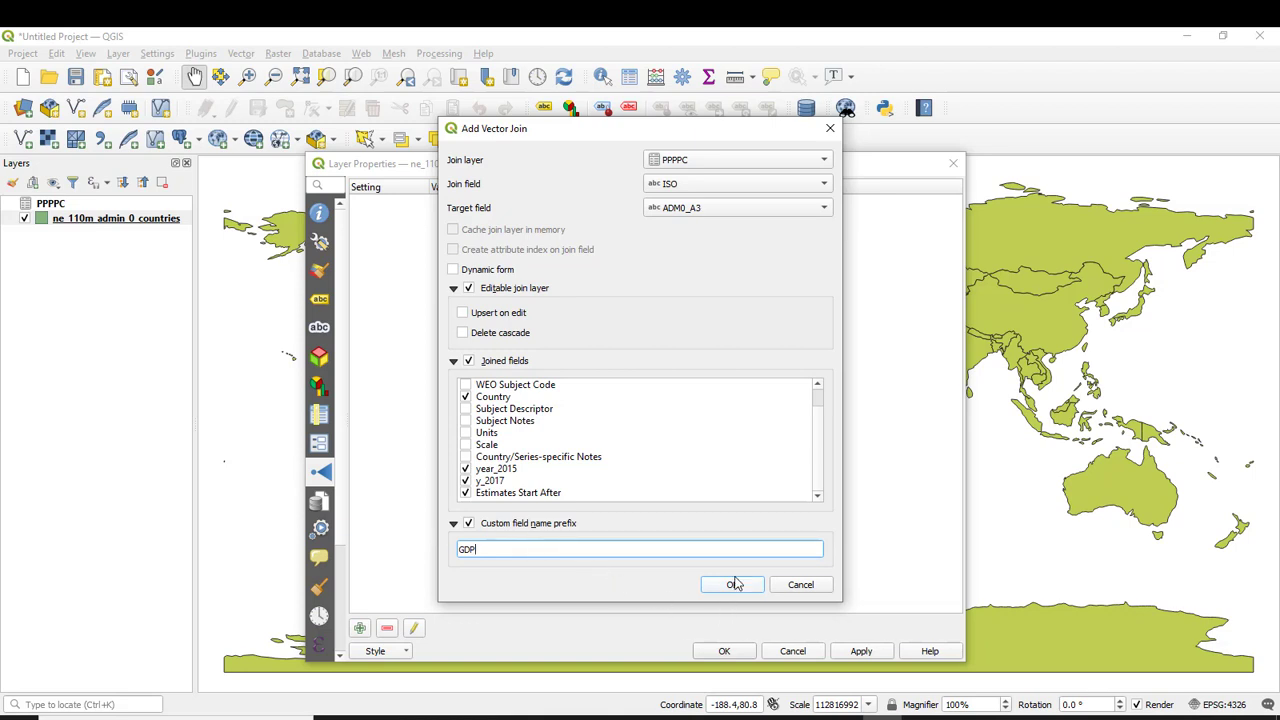
pyautogui.click(732, 584)
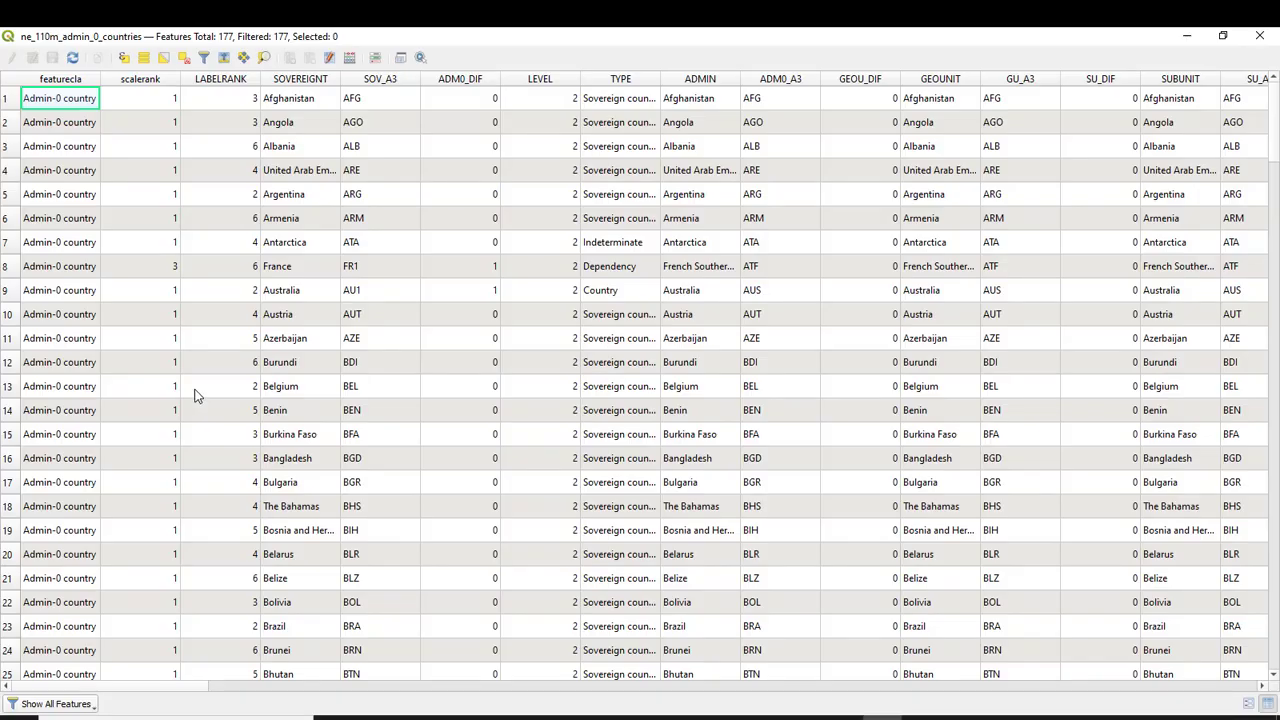
# Scroll the countries table right to the joined GDPISO, GDPCountry and GDPyear columns
pyautogui.hscroll(3)
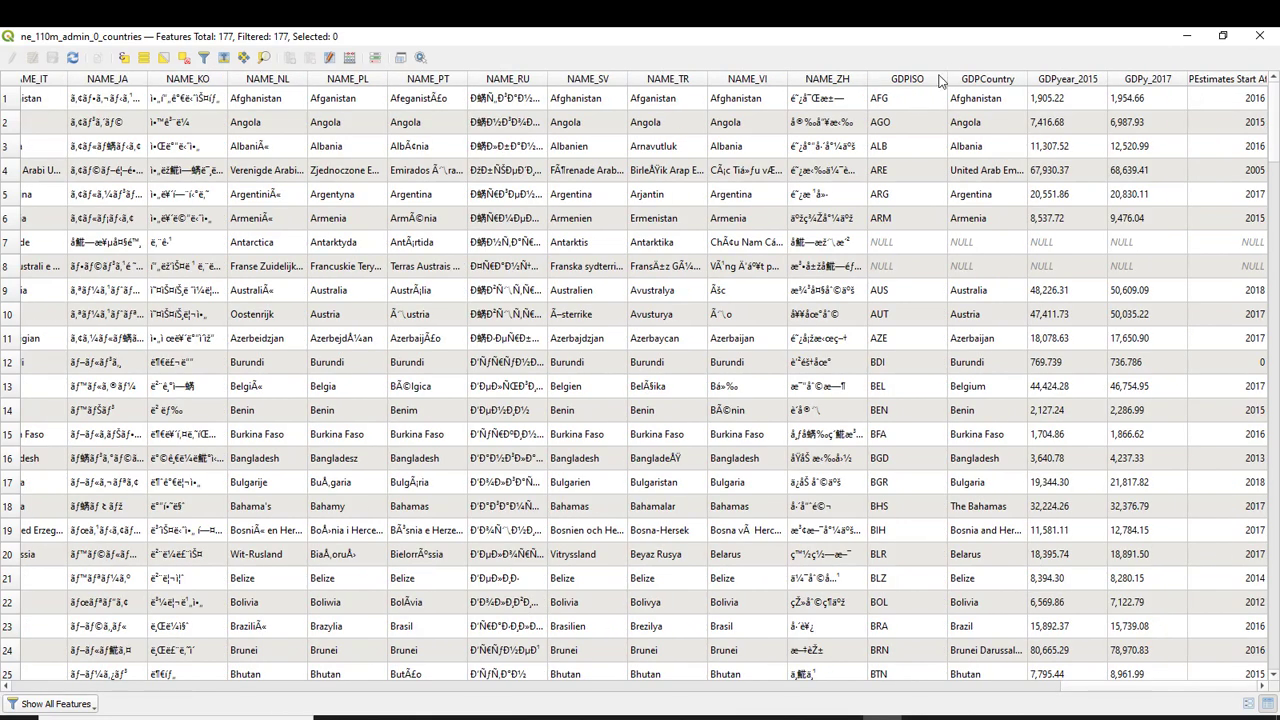
pyautogui.moveTo(988, 96)
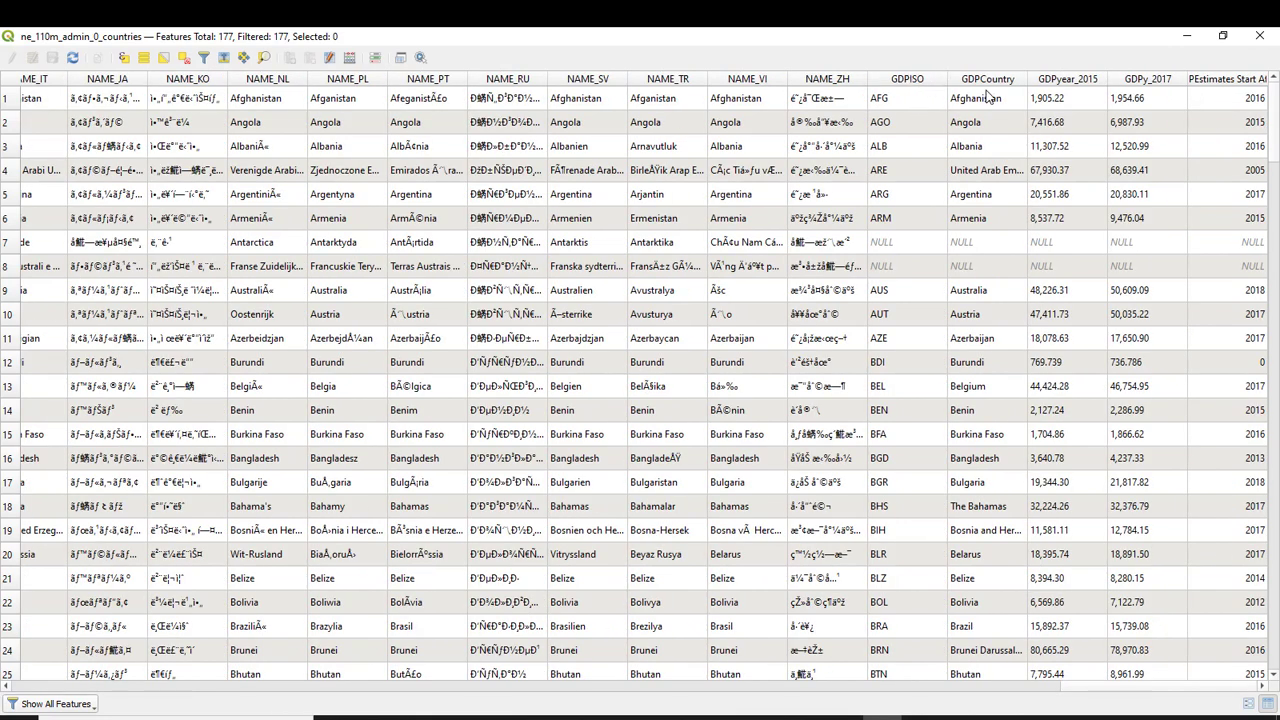
pyautogui.moveTo(1150, 96)
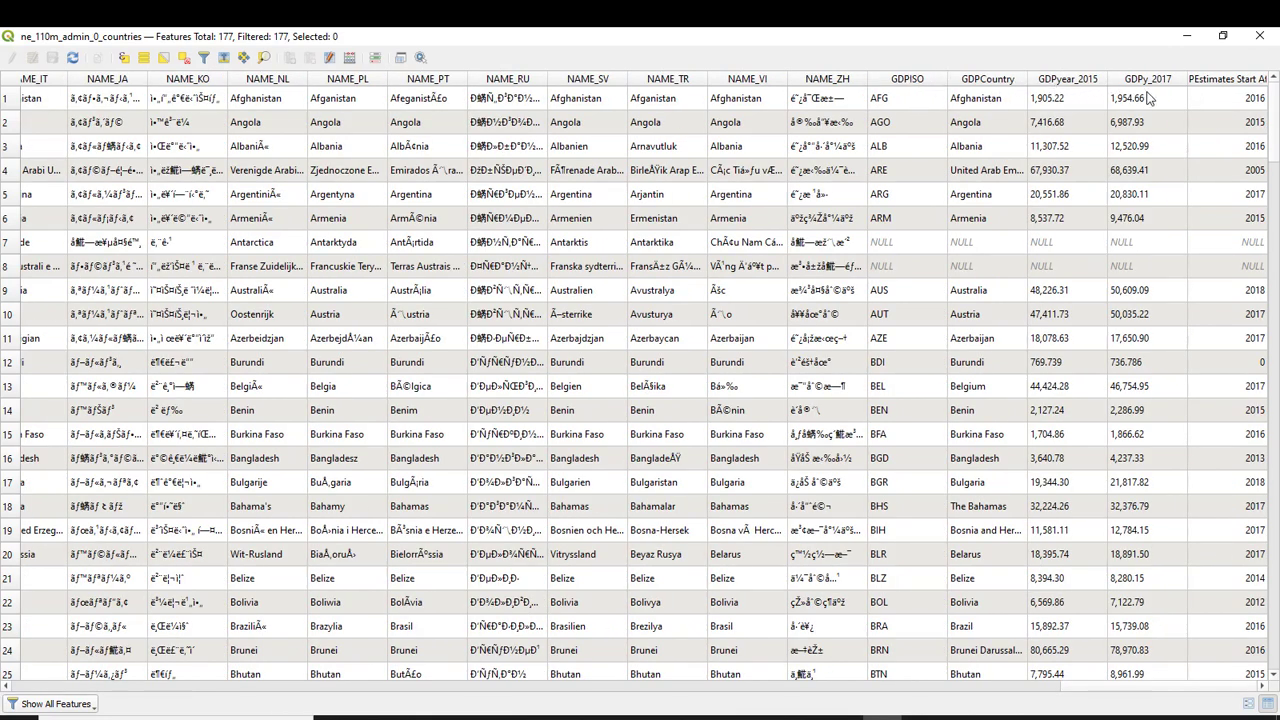
pyautogui.moveTo(1210, 90)
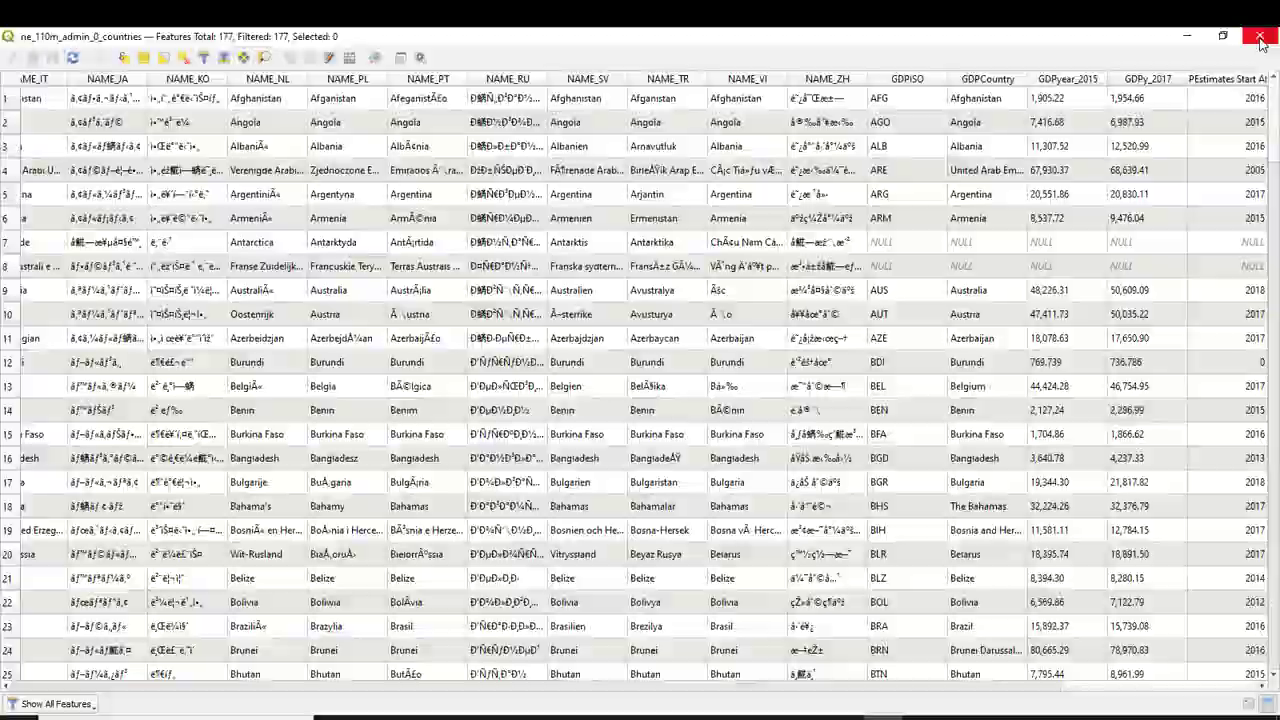
# Start Save Features As for the joined countries layer with output file name GDP
pyautogui.rightClick(64, 218)
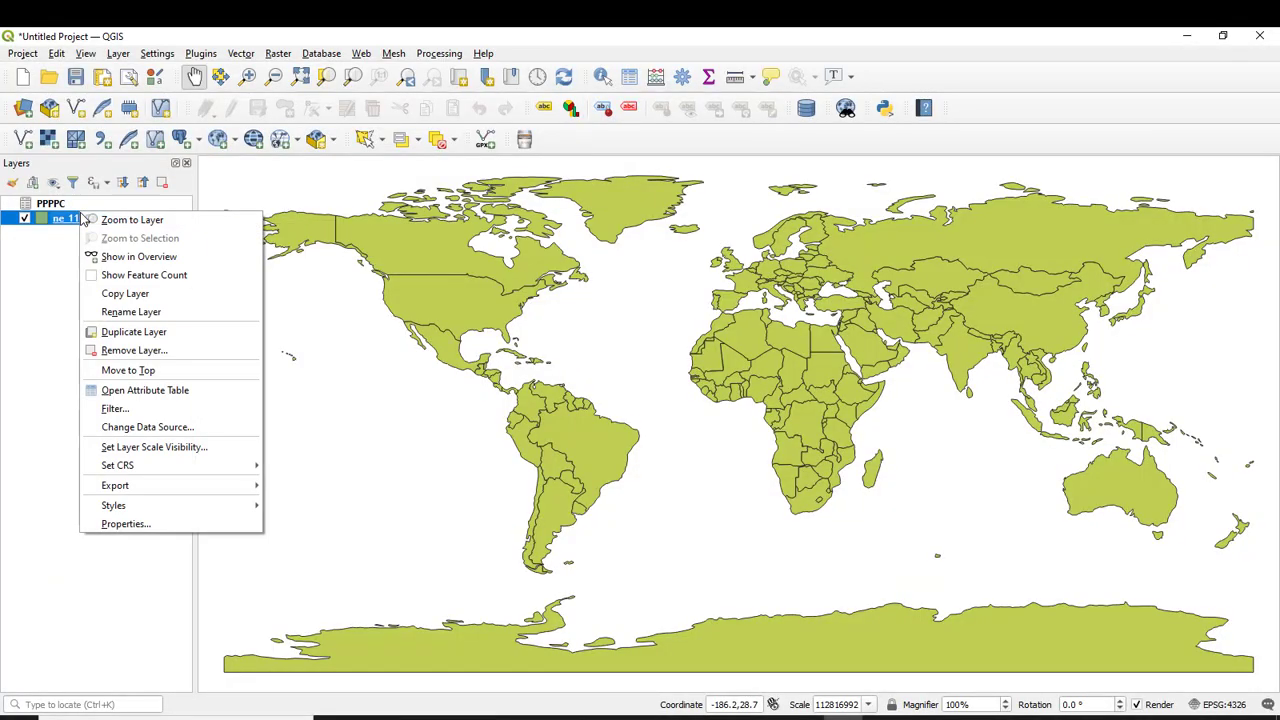
pyautogui.moveTo(114, 408)
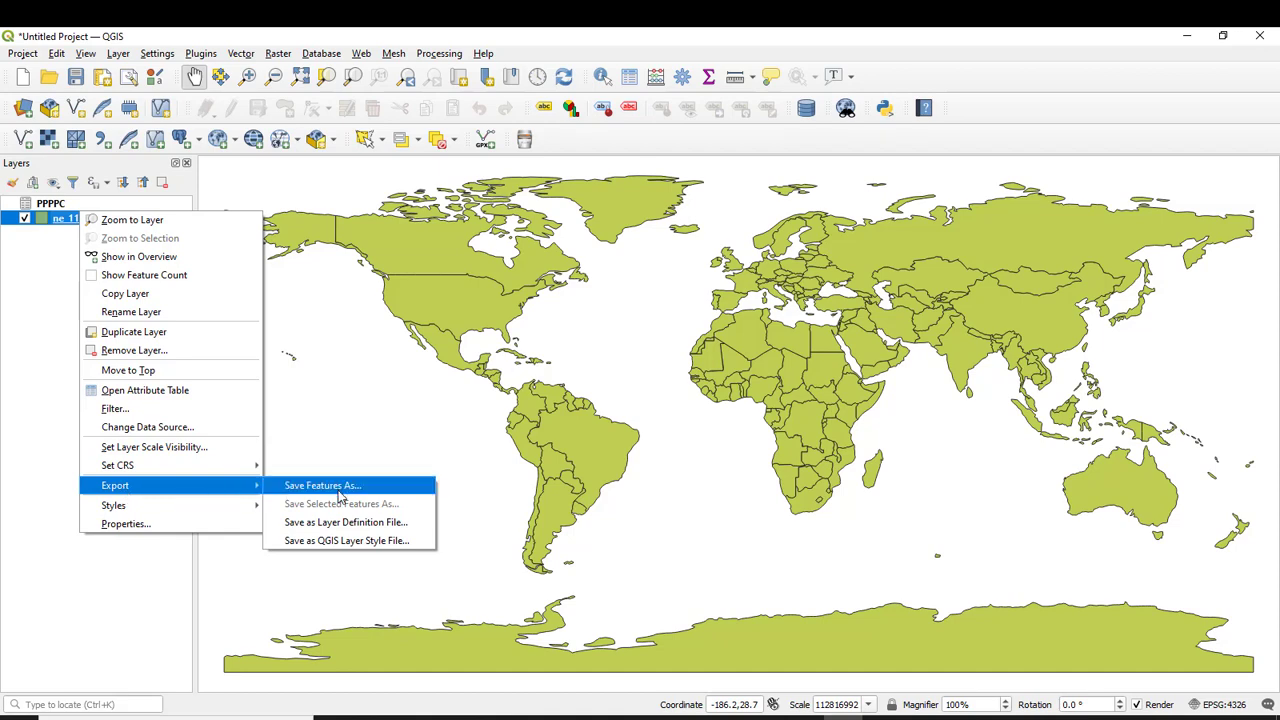
pyautogui.click(322, 486)
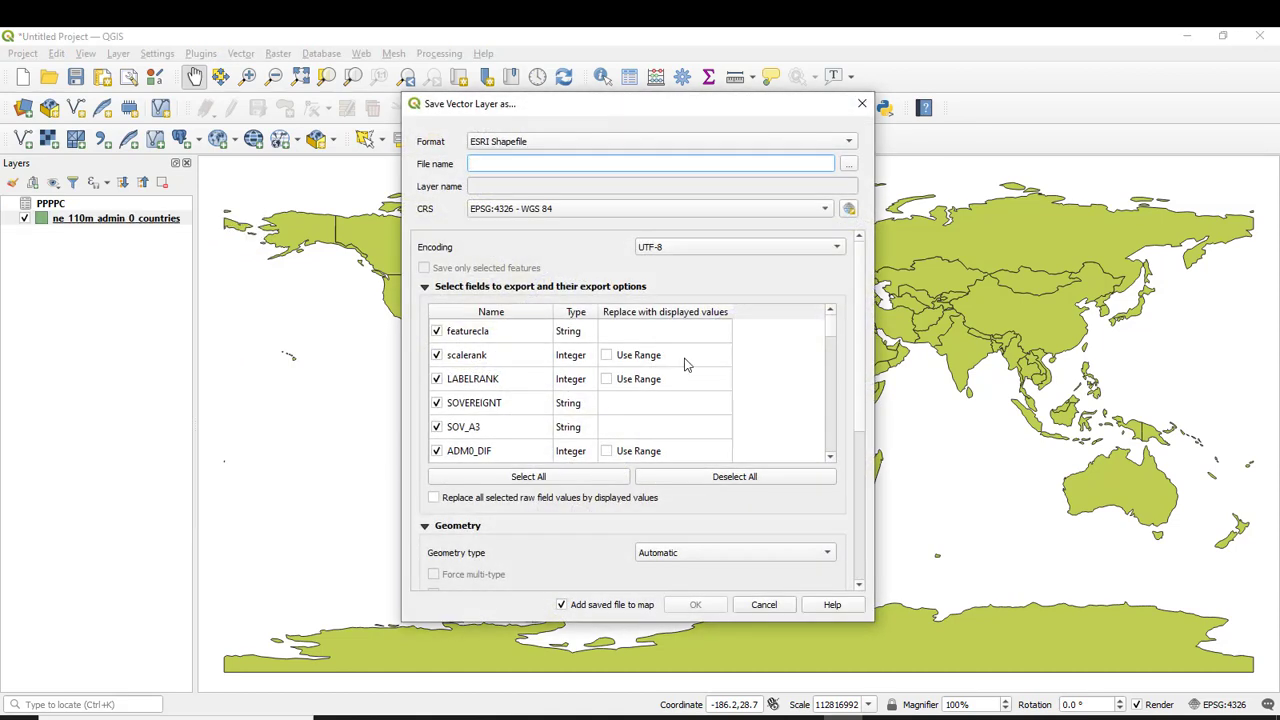
pyautogui.click(650, 164)
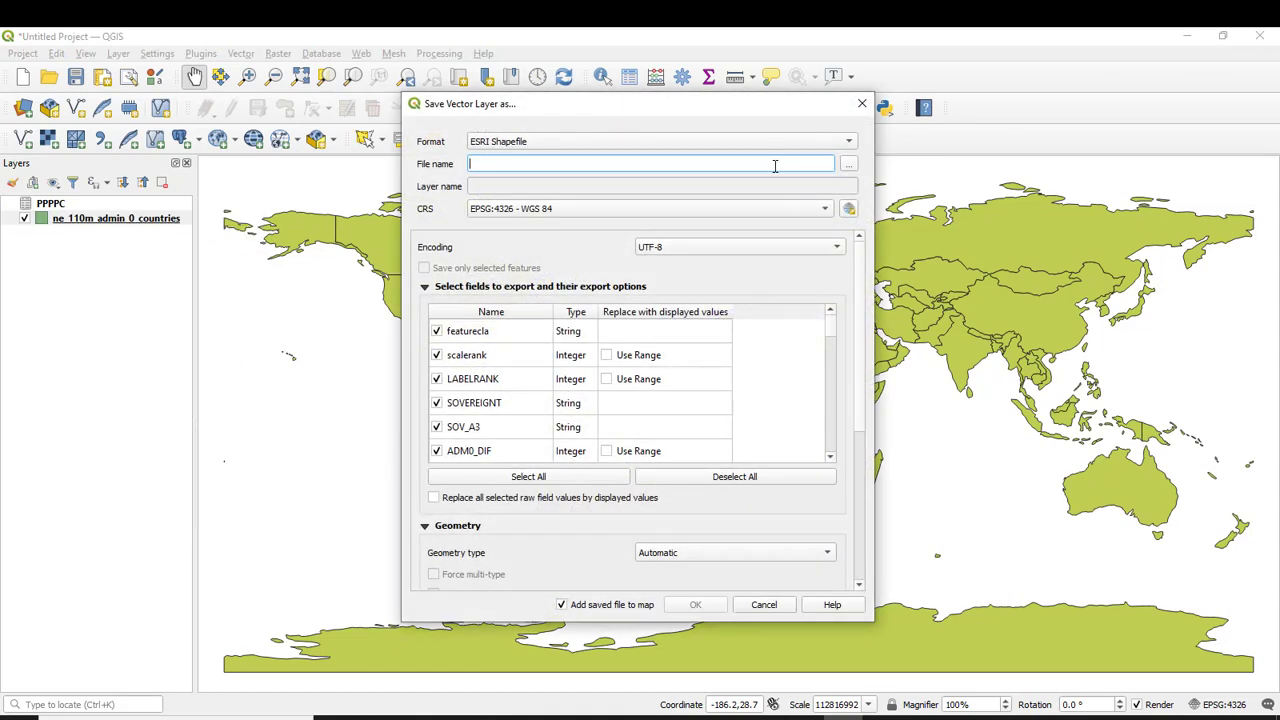
pyautogui.write('GDP')
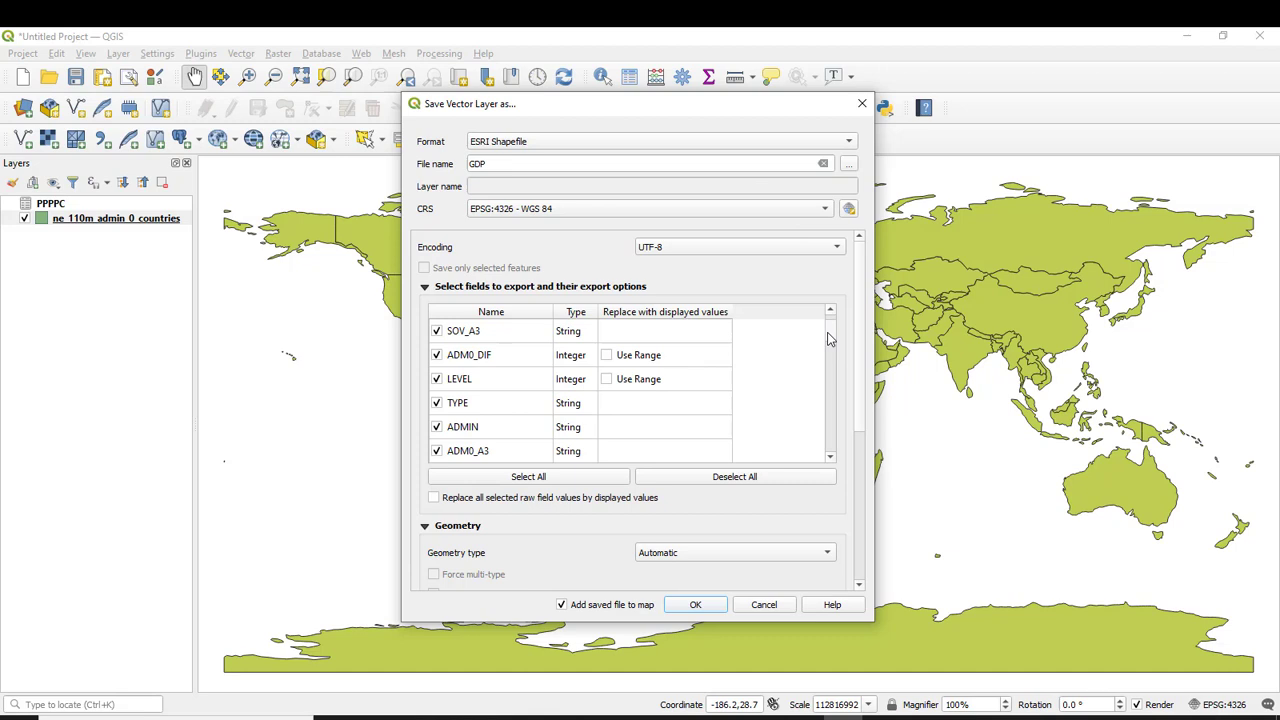
# Leave NAME_ID and another foreign-name field out, then run the export to the GDP shapefile
pyautogui.scroll(-3)
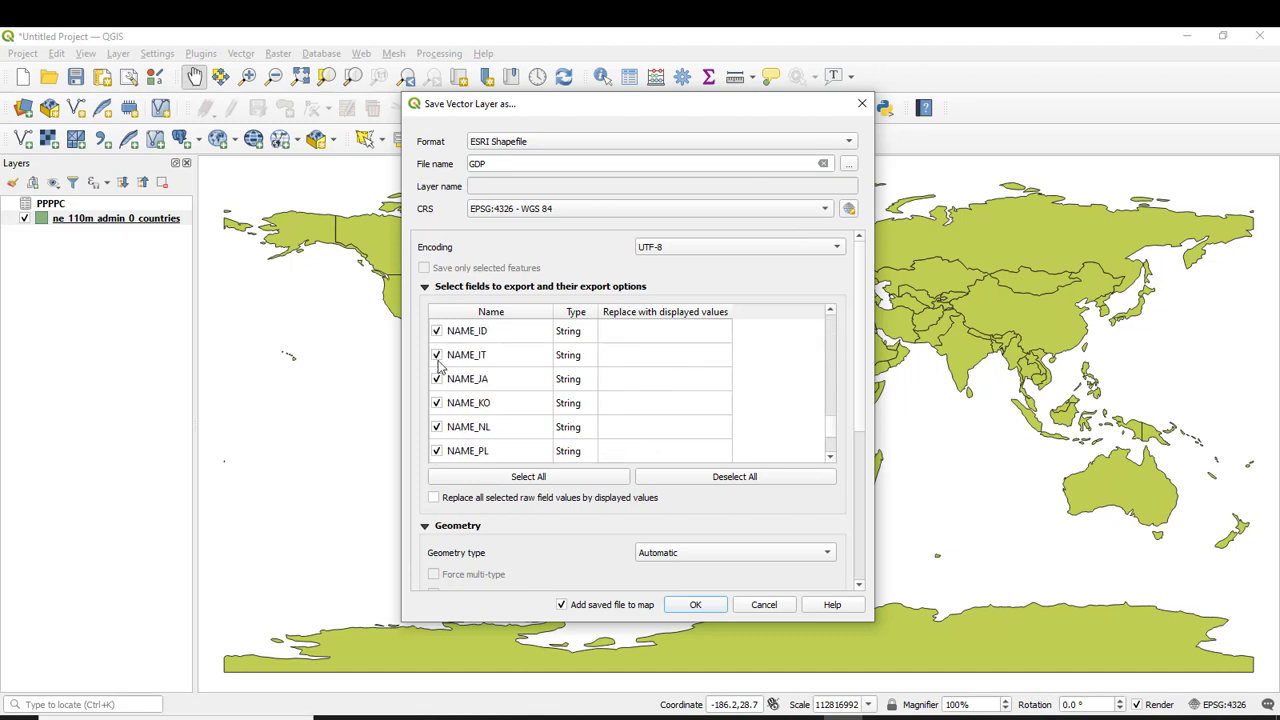
pyautogui.click(436, 378)
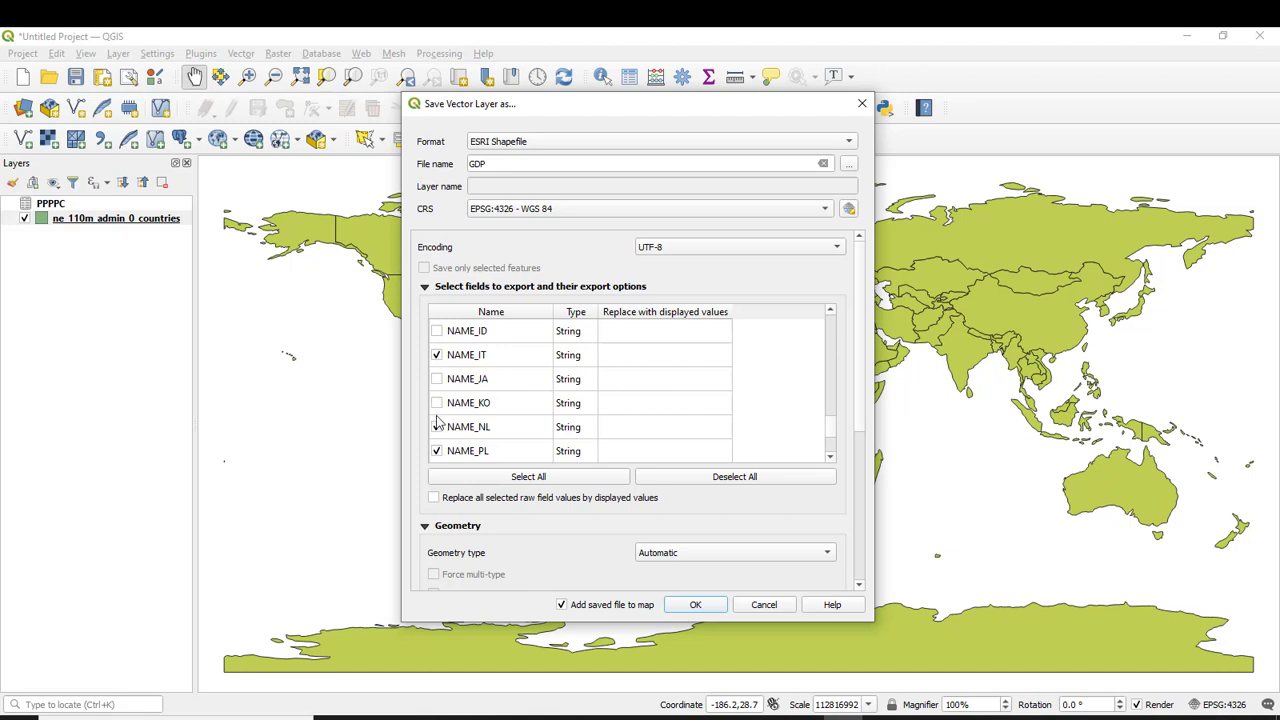
pyautogui.click(436, 450)
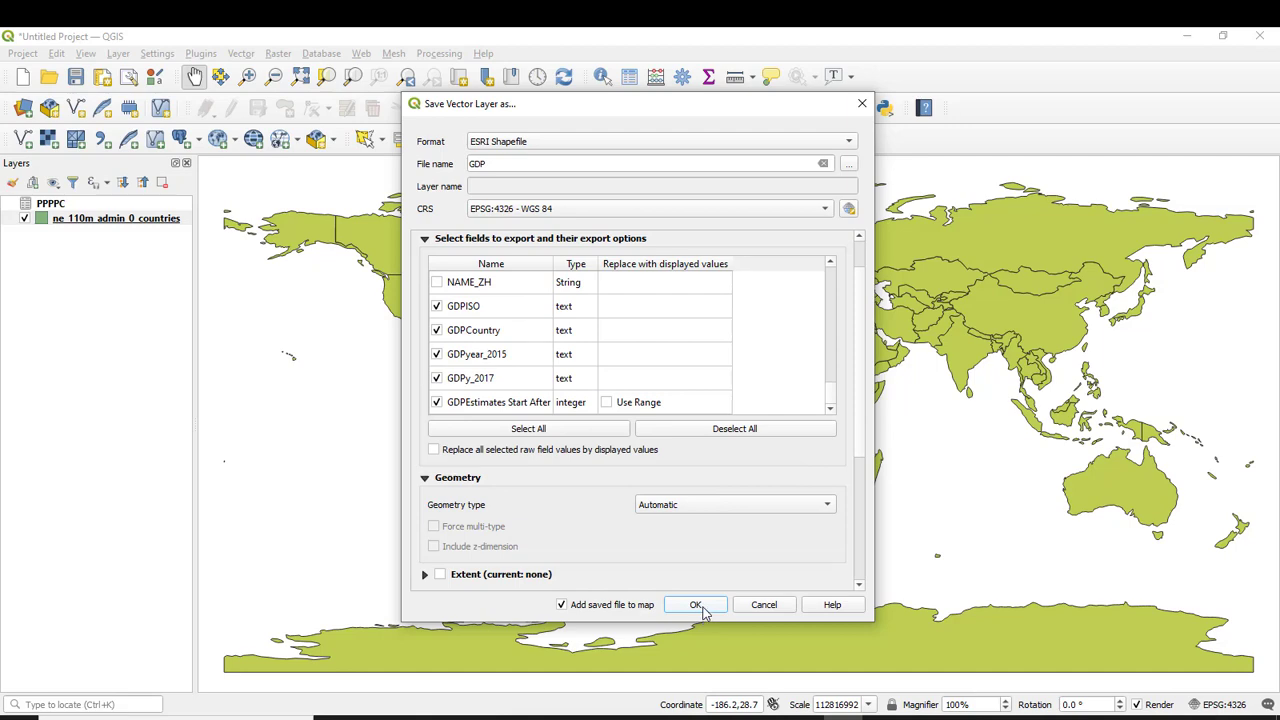
pyautogui.click(696, 604)
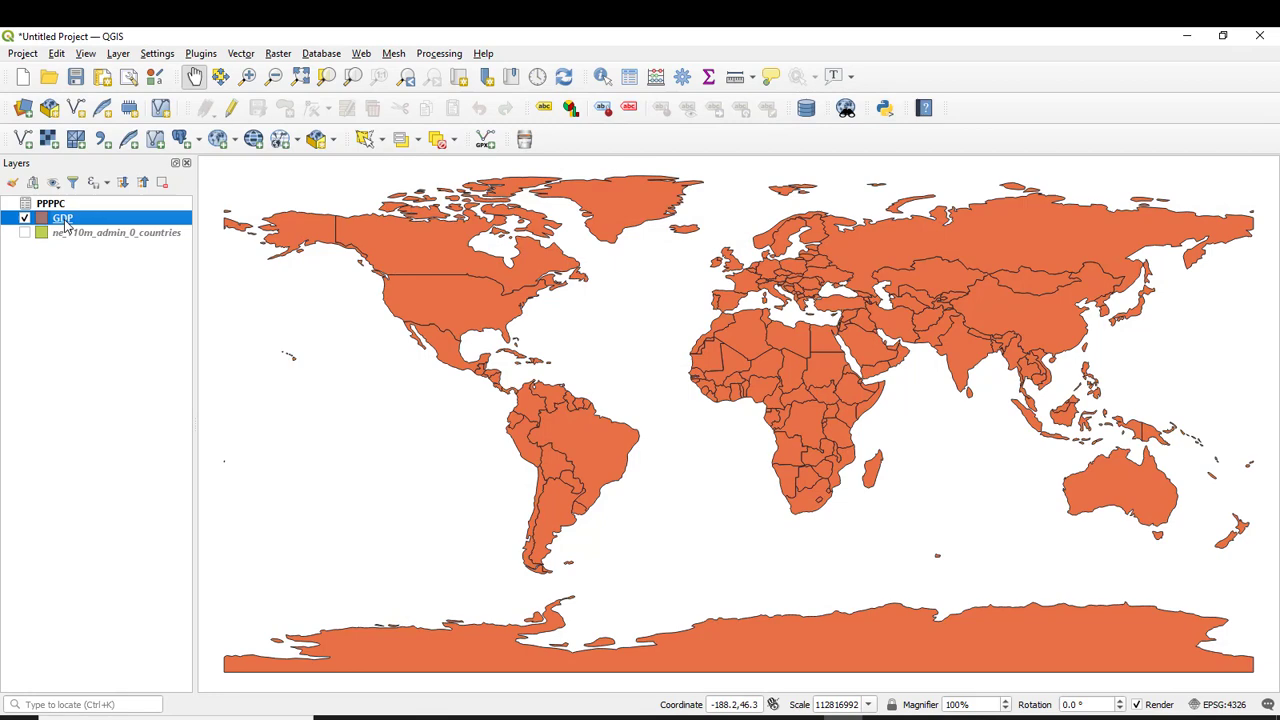
pyautogui.rightClick(62, 218)
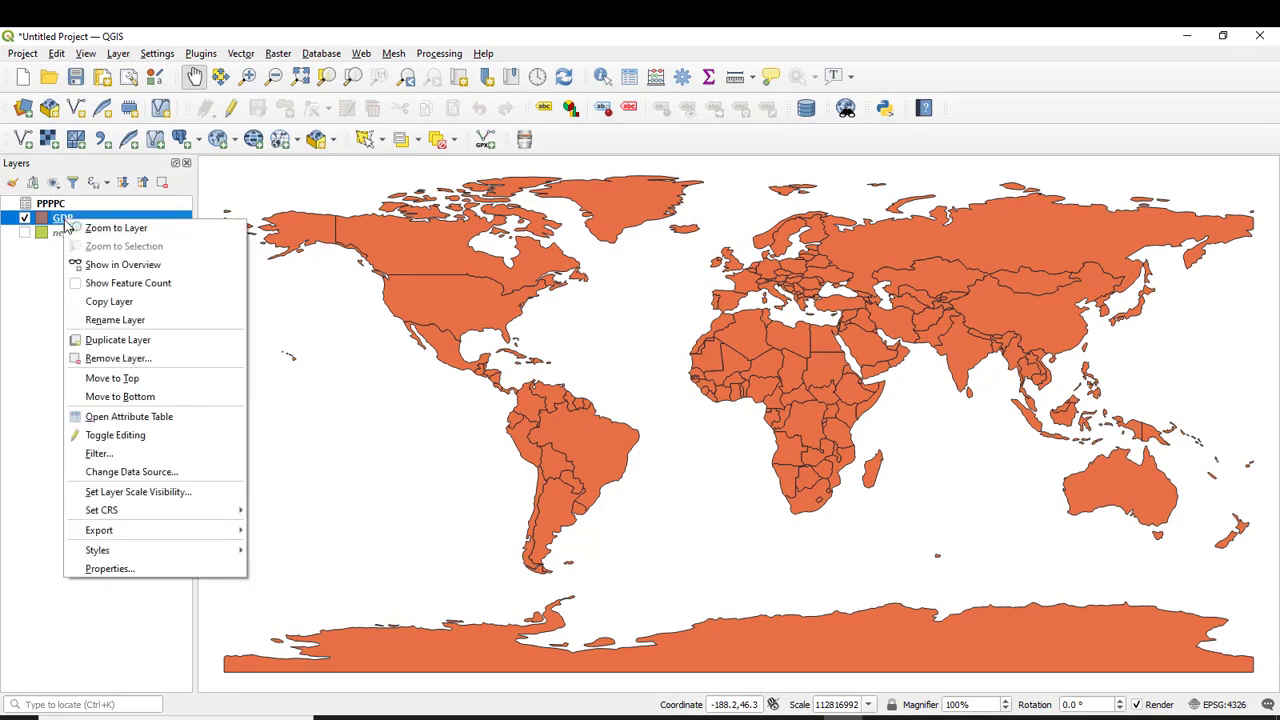
pyautogui.click(116, 434)
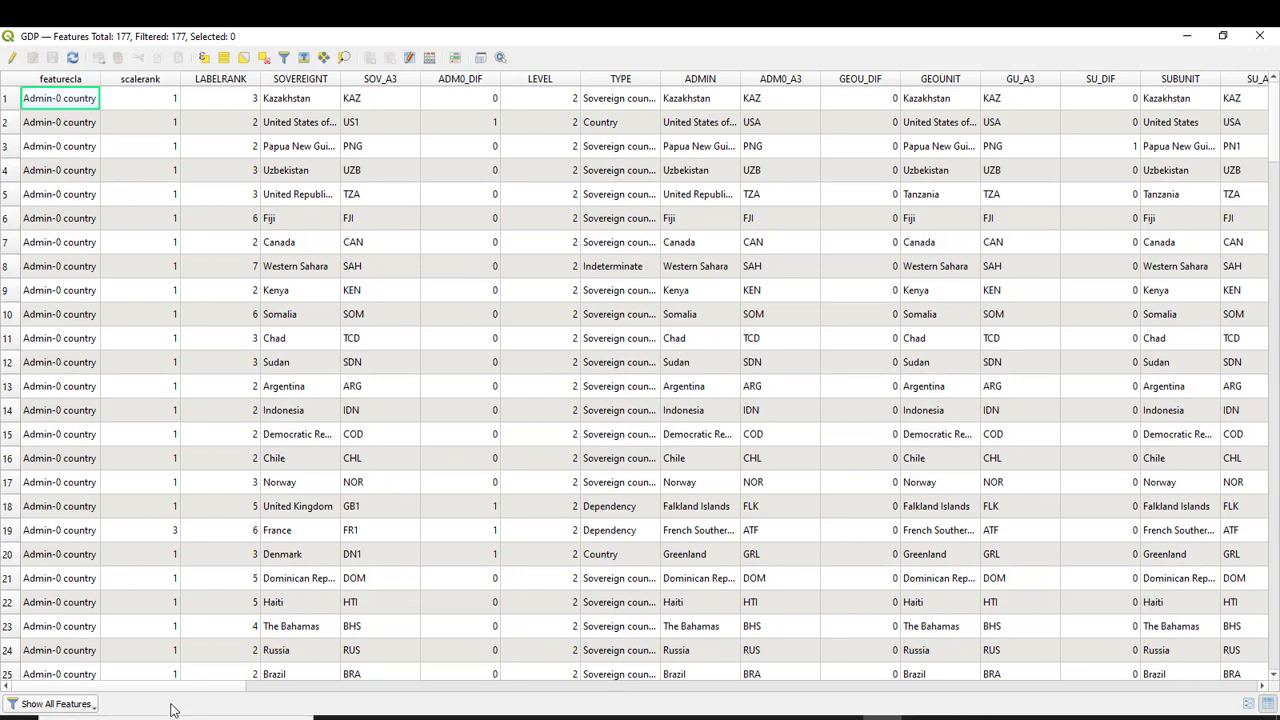
pyautogui.hscroll(3)
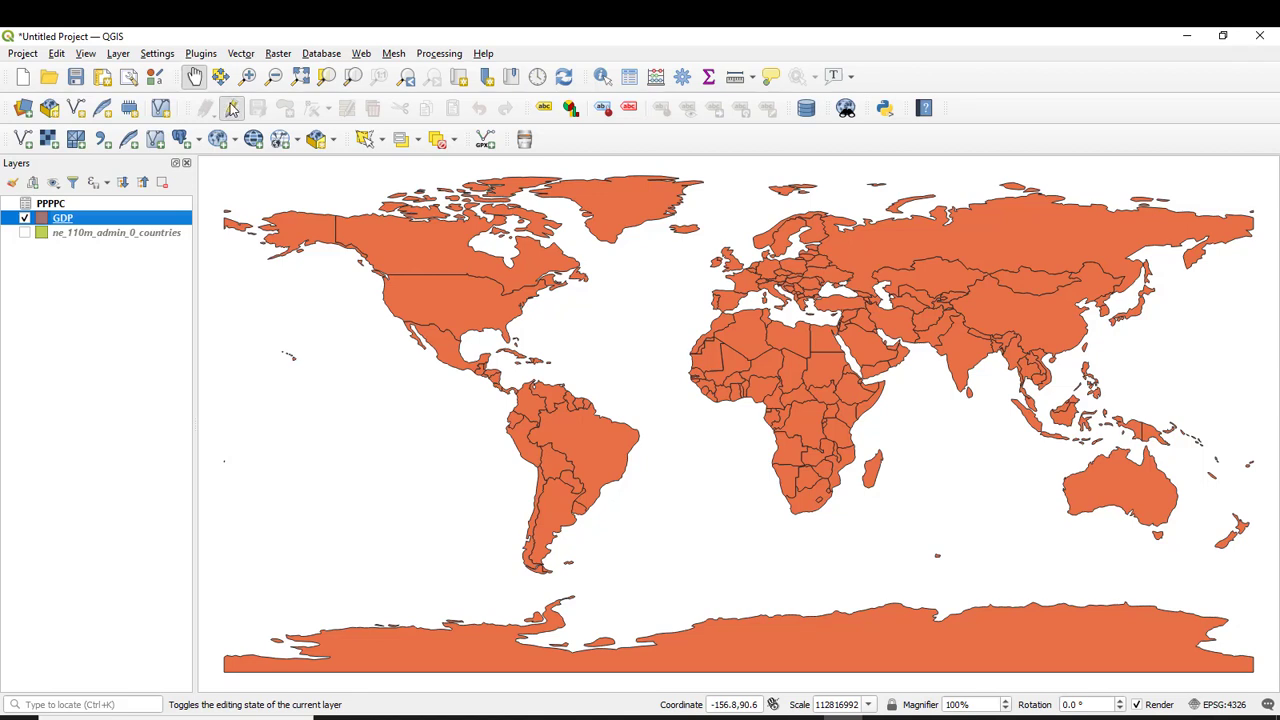
# Enter edit mode on the GDP layer and define a new decimal field GDP15 in Field Calculator
pyautogui.click(204, 108)
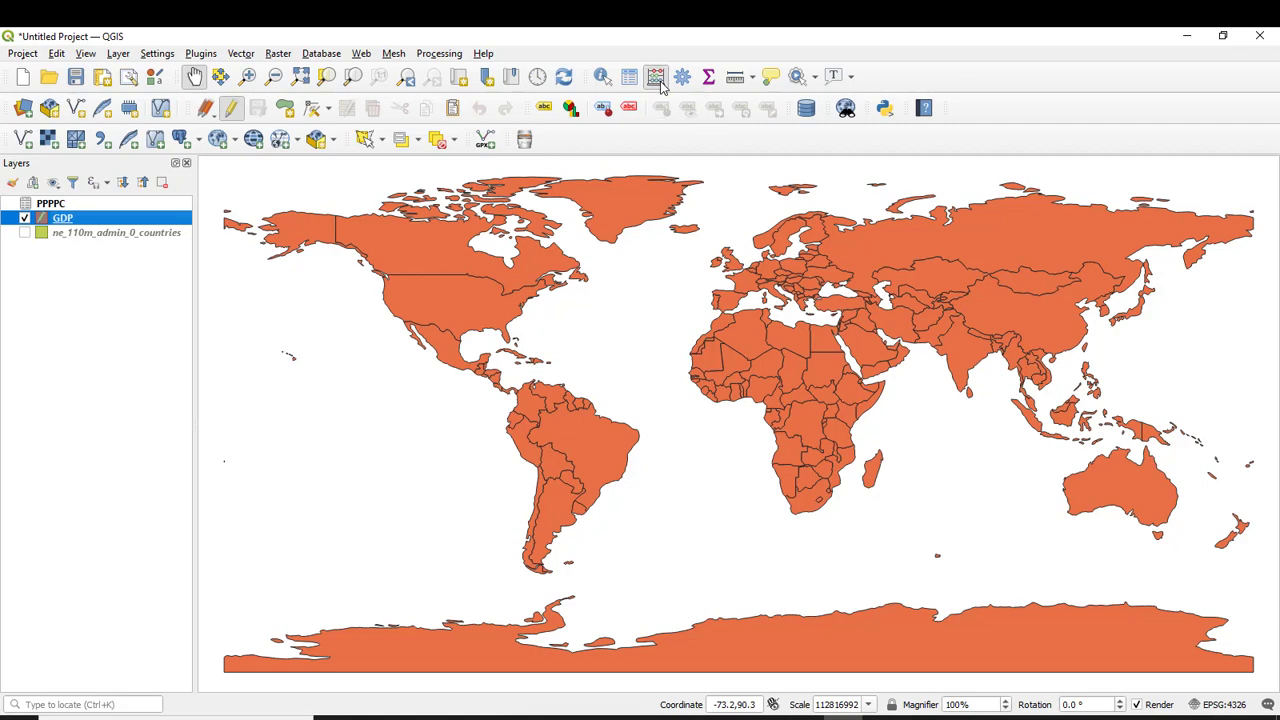
pyautogui.click(656, 76)
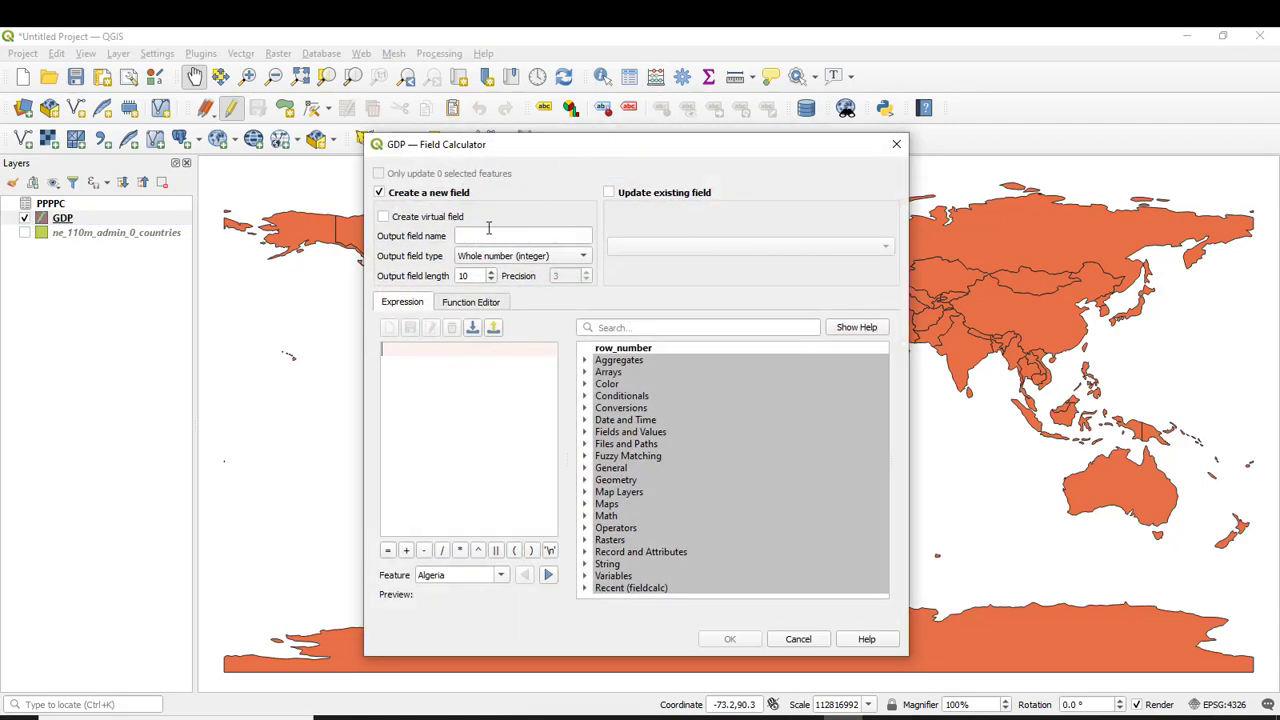
pyautogui.click(522, 236)
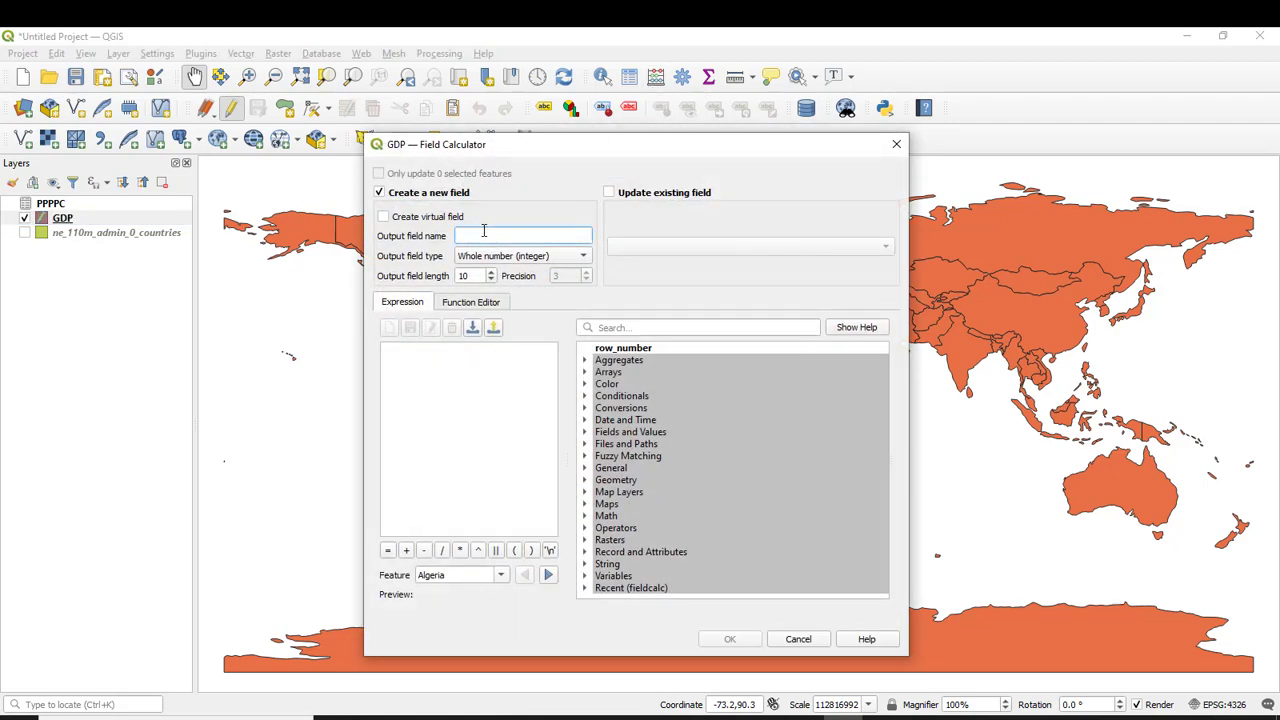
pyautogui.write('GDP15')
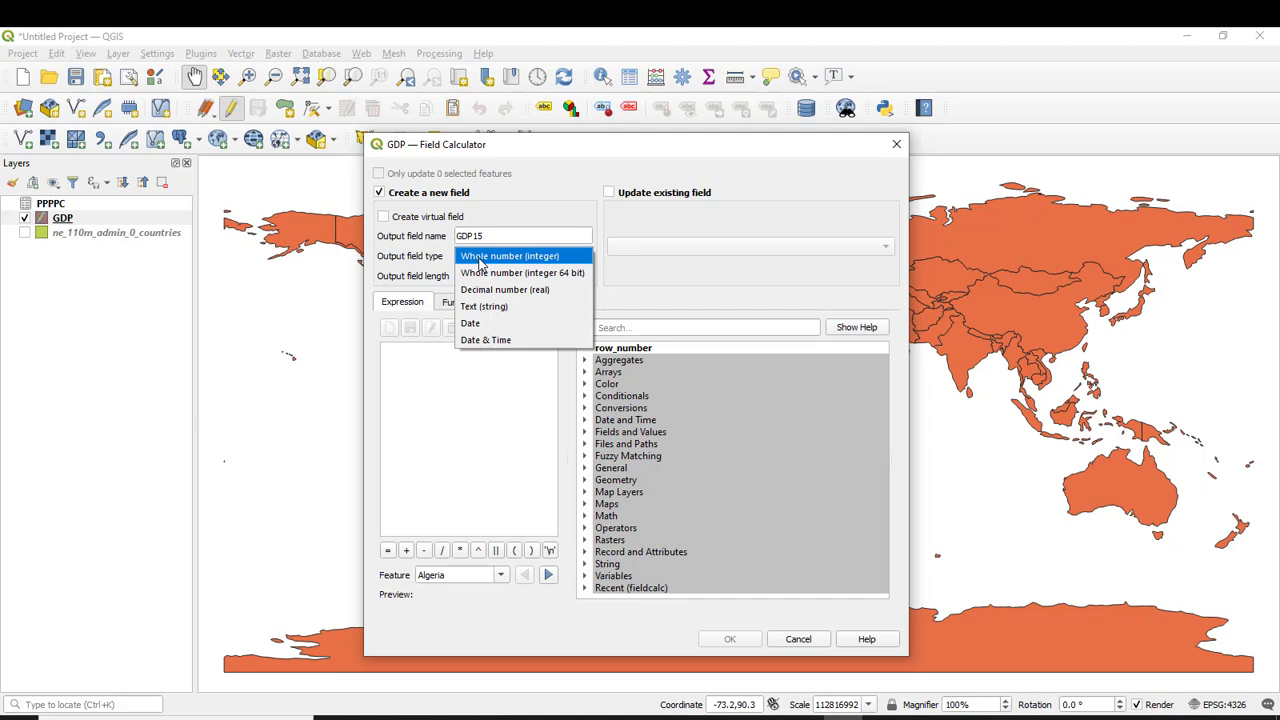
pyautogui.click(504, 288)
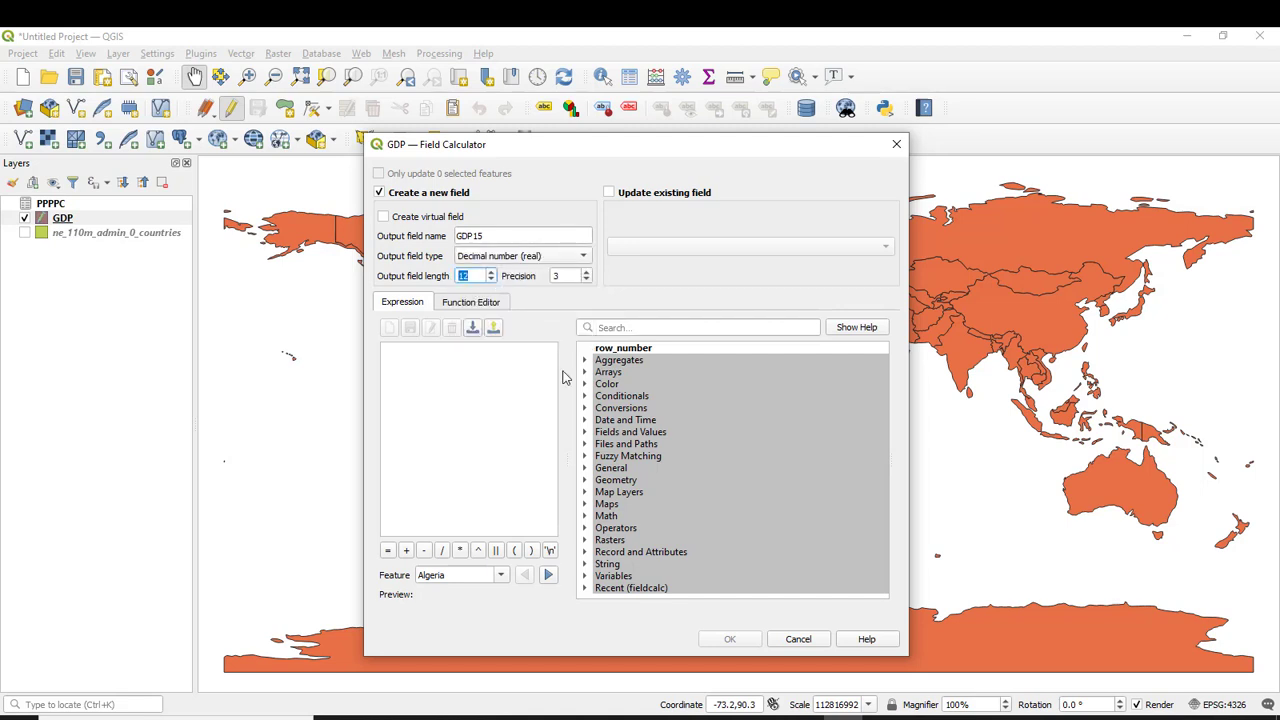
# Fill GDP15 from the GDPyear_2015 field via Fields and Values and confirm
pyautogui.click(630, 432)
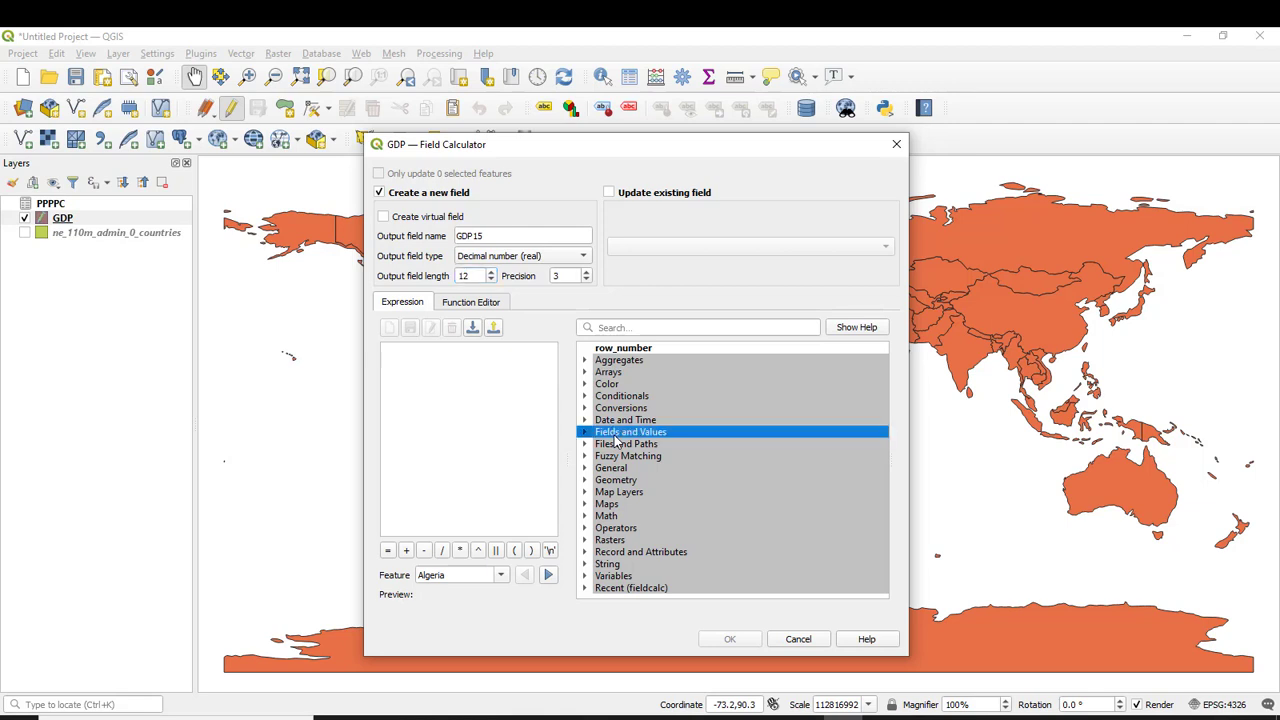
pyautogui.moveTo(648, 438)
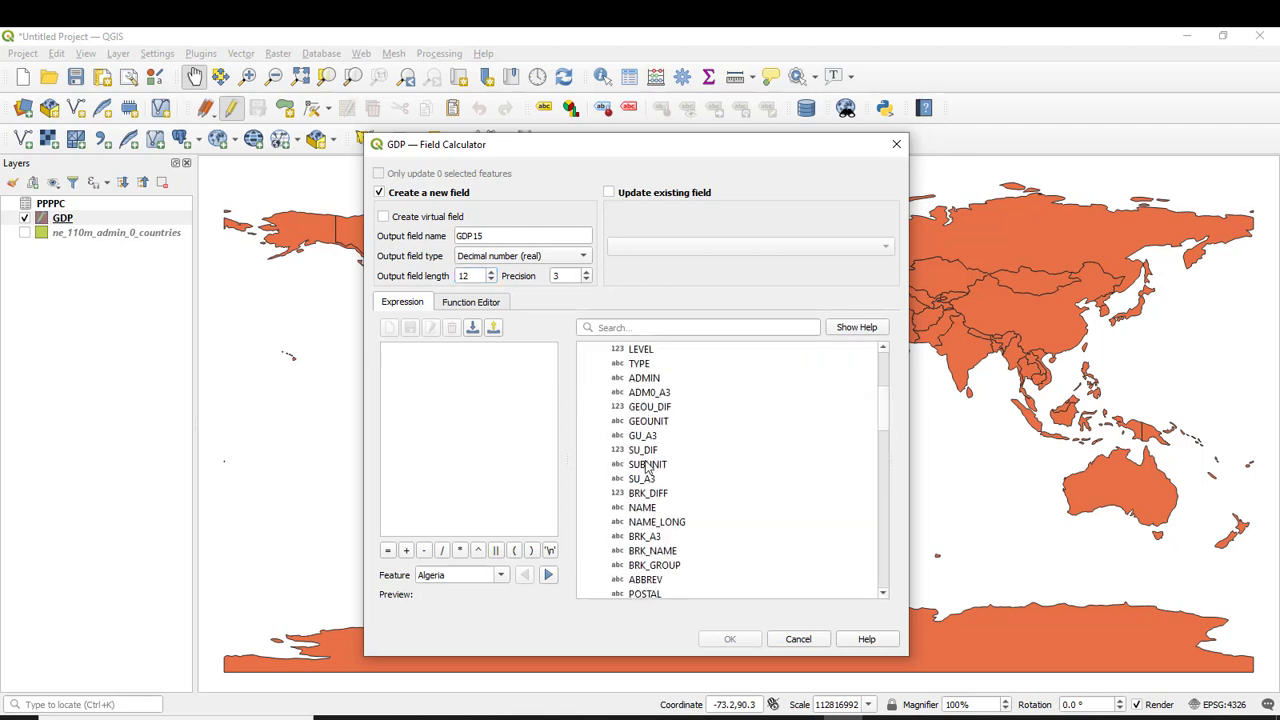
pyautogui.scroll(-3)
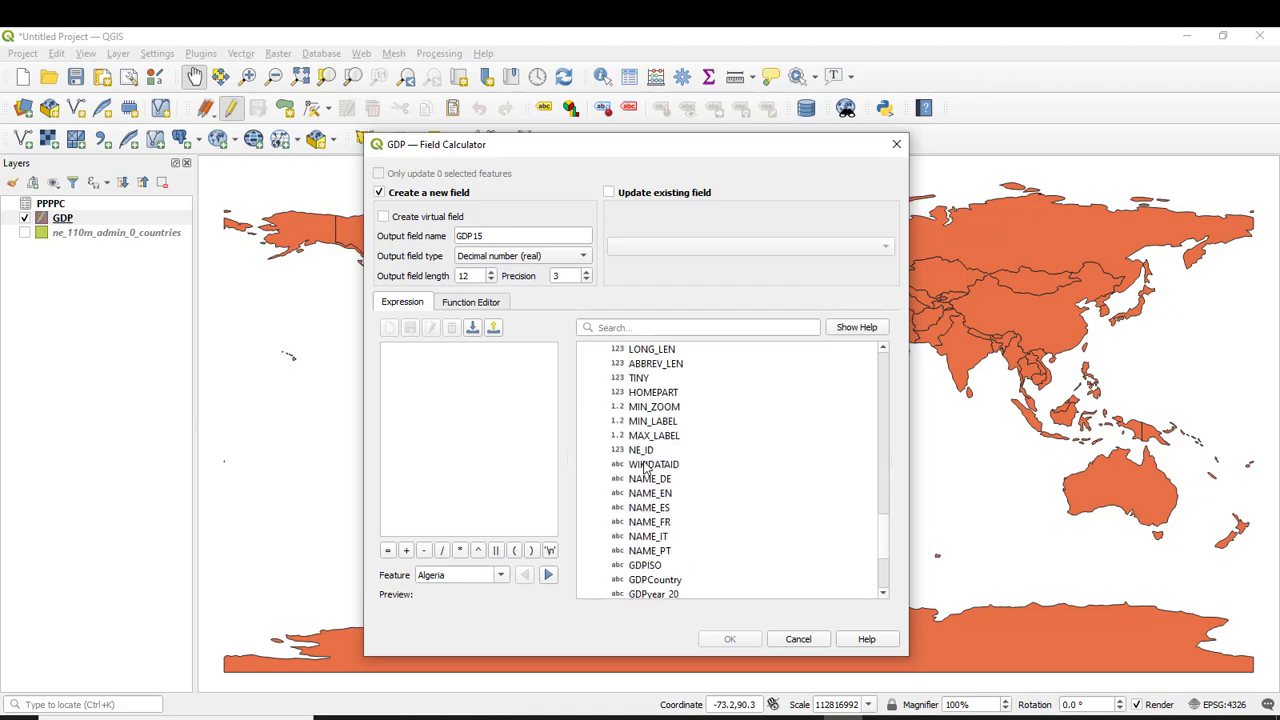
pyautogui.scroll(-3)
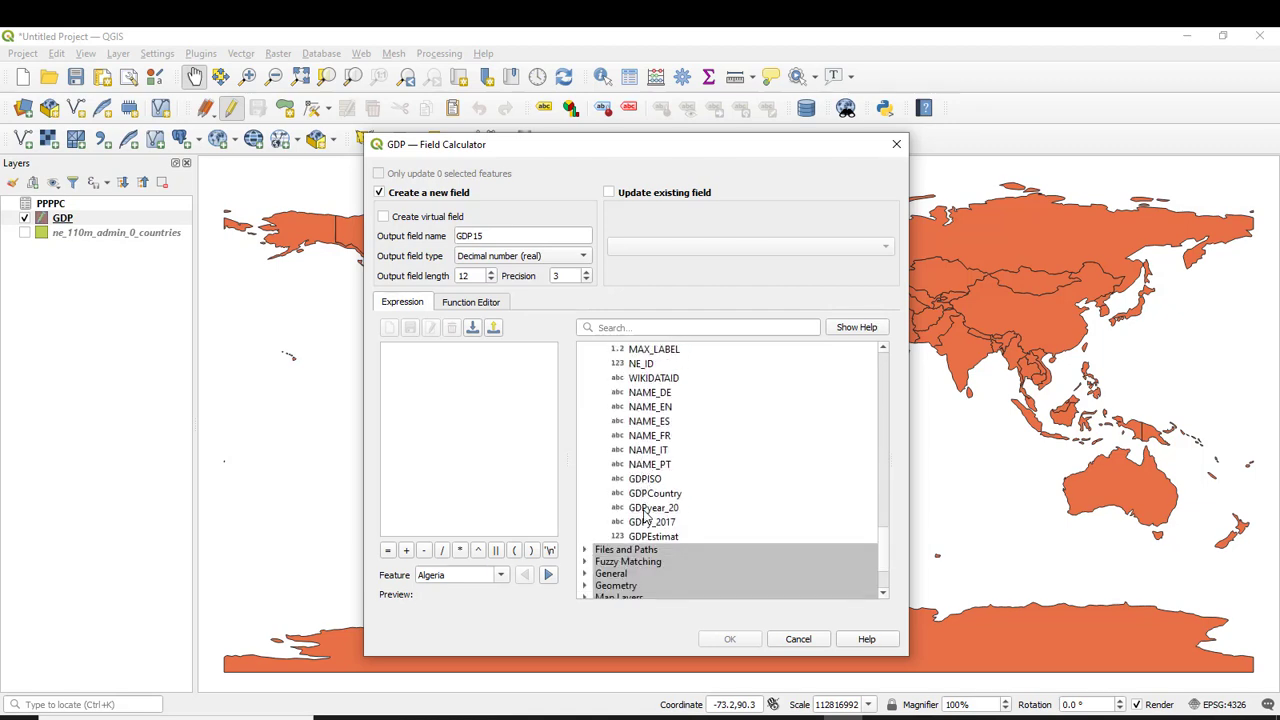
pyautogui.doubleClick(654, 508)
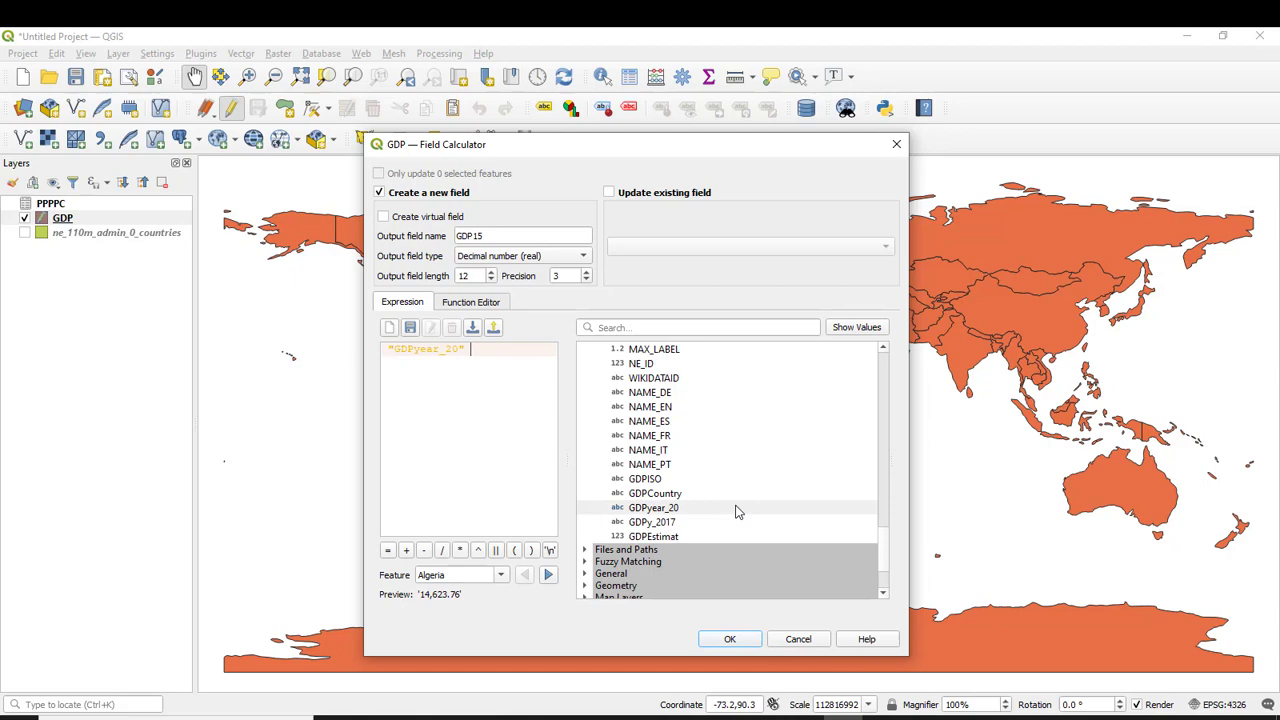
pyautogui.moveTo(798, 640)
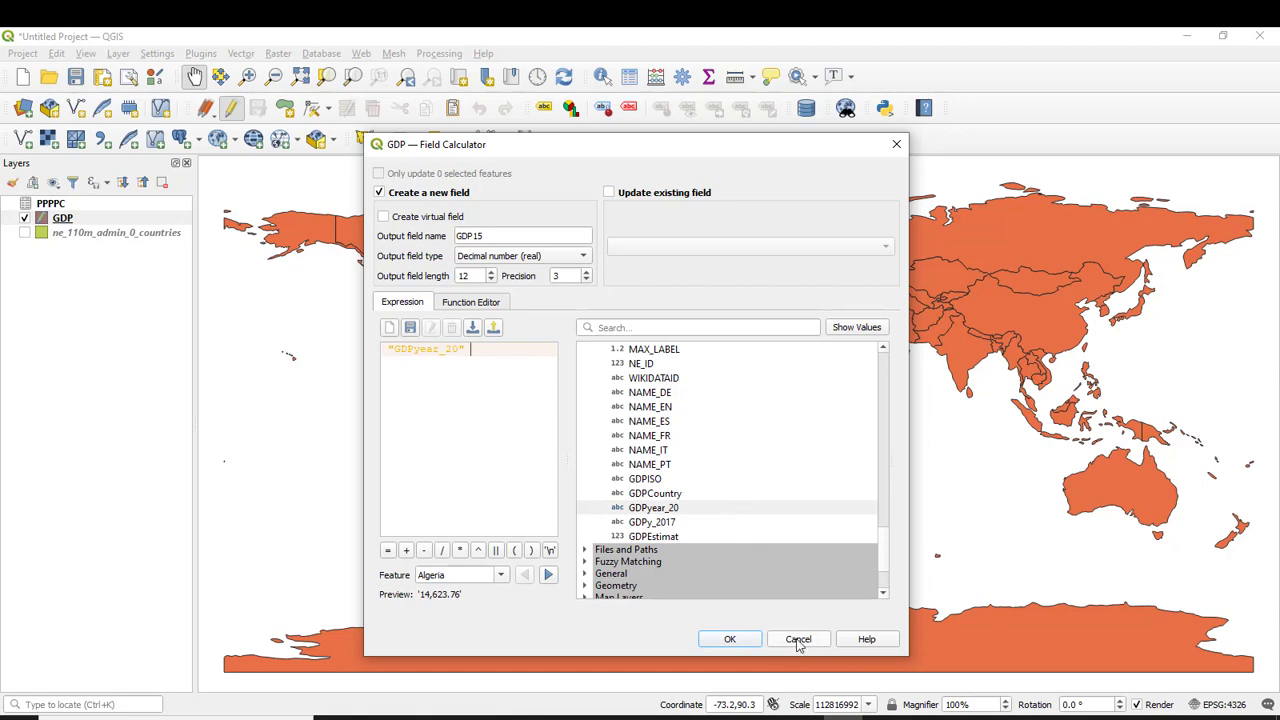
pyautogui.click(798, 640)
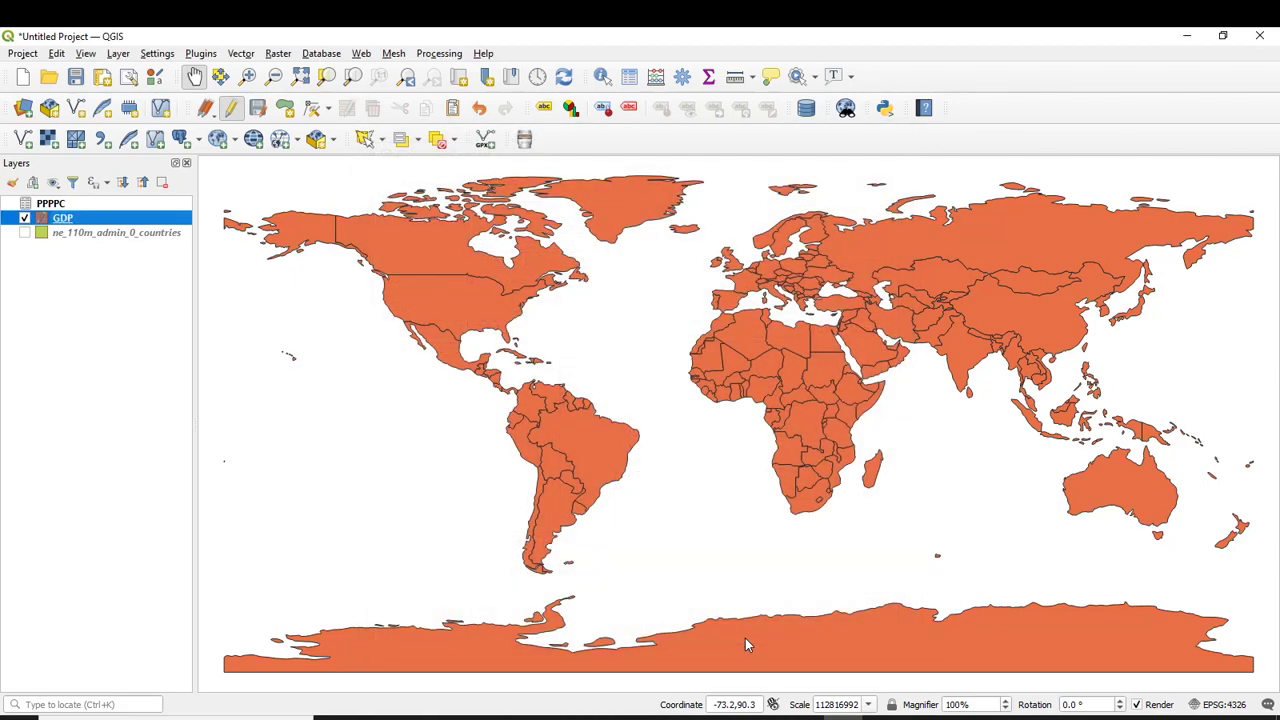
pyautogui.rightClick(62, 218)
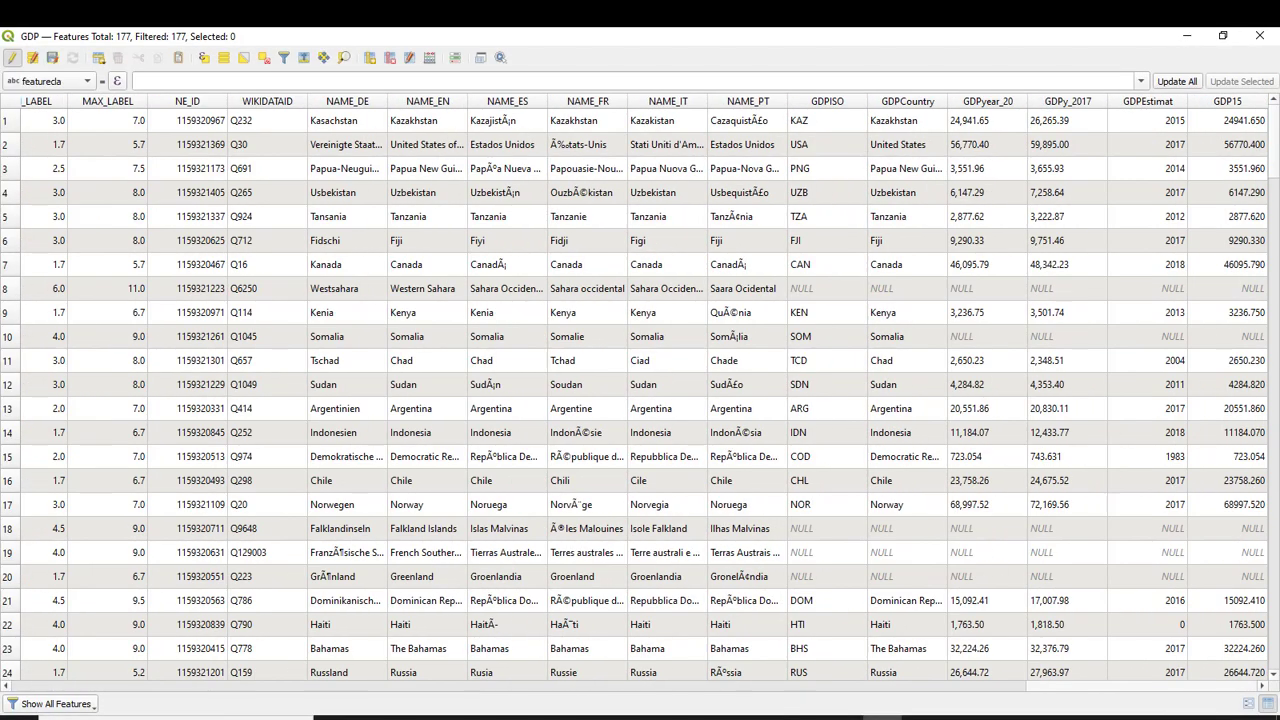
pyautogui.moveTo(1236, 236)
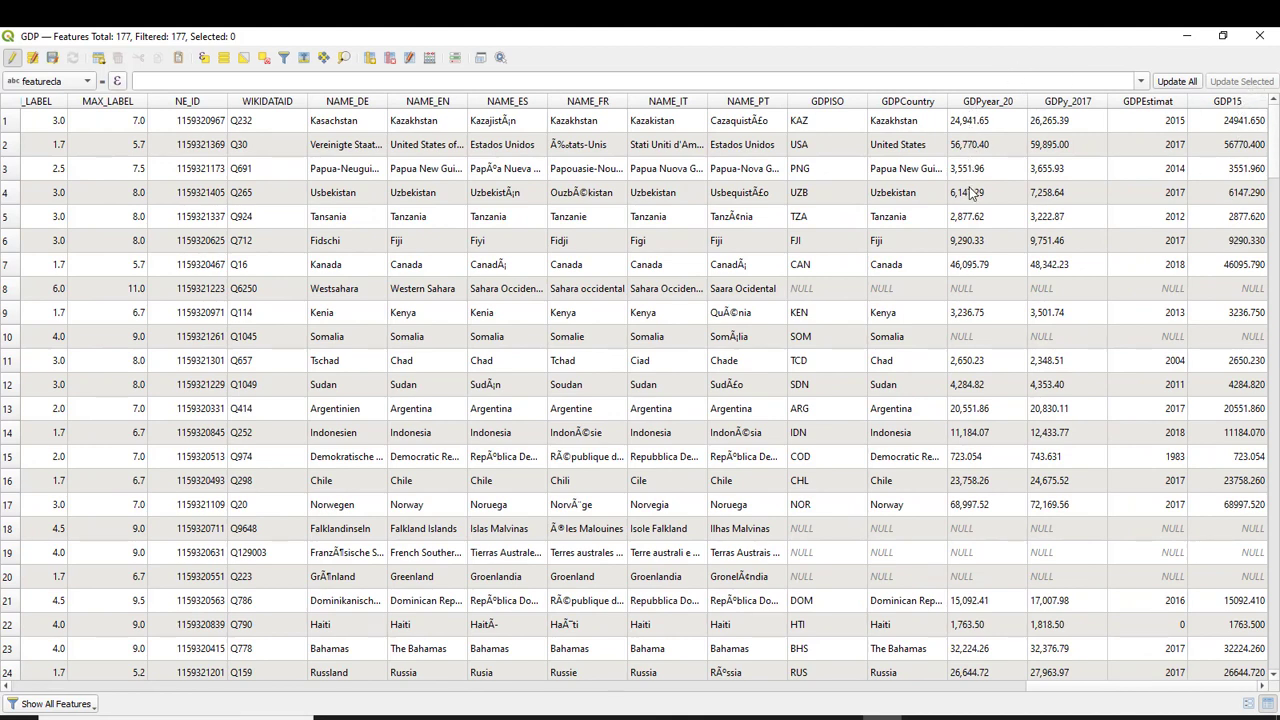
pyautogui.moveTo(970, 300)
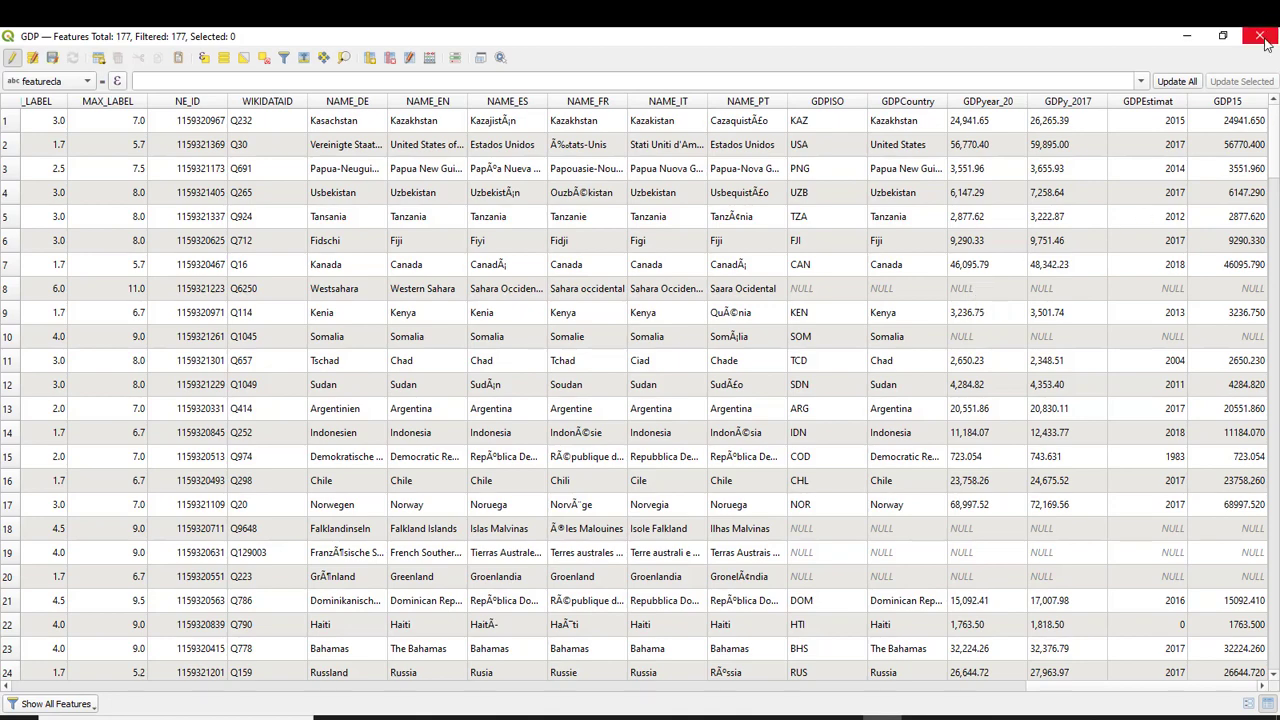
pyautogui.click(1260, 36)
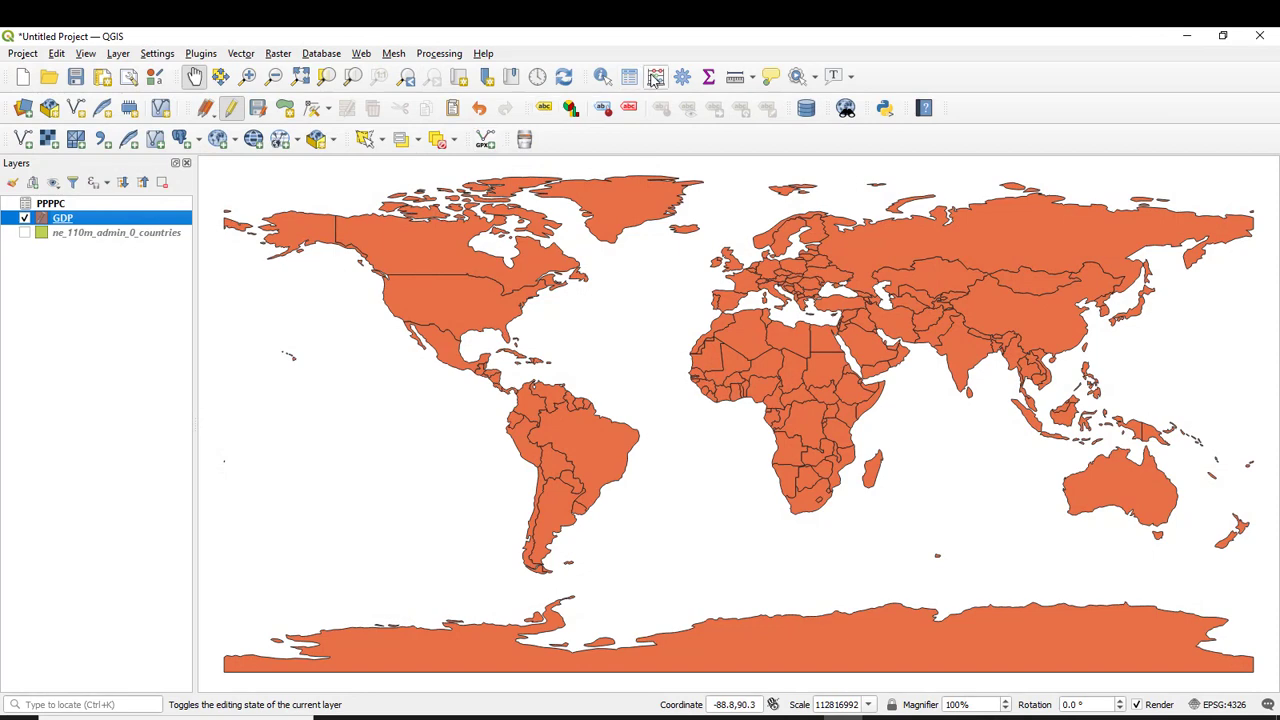
# Define a new decimal number field named GDP17 in Field Calculator
pyautogui.click(656, 76)
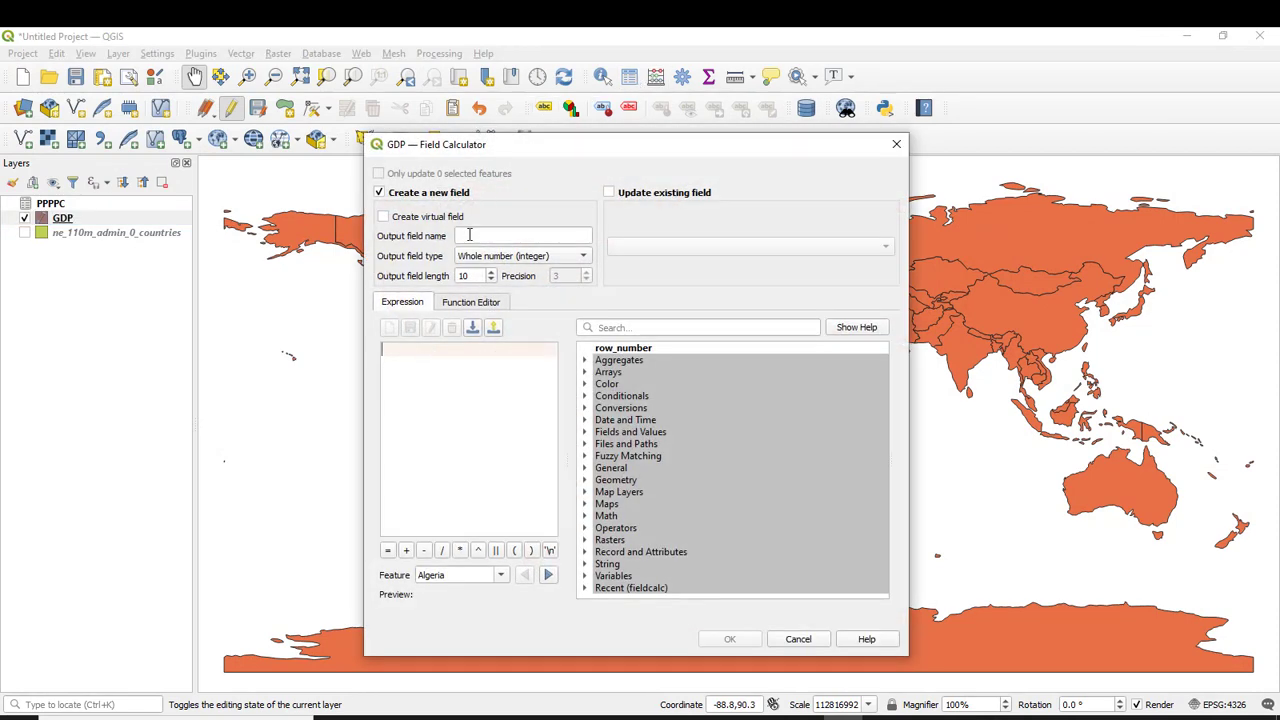
pyautogui.write('G')
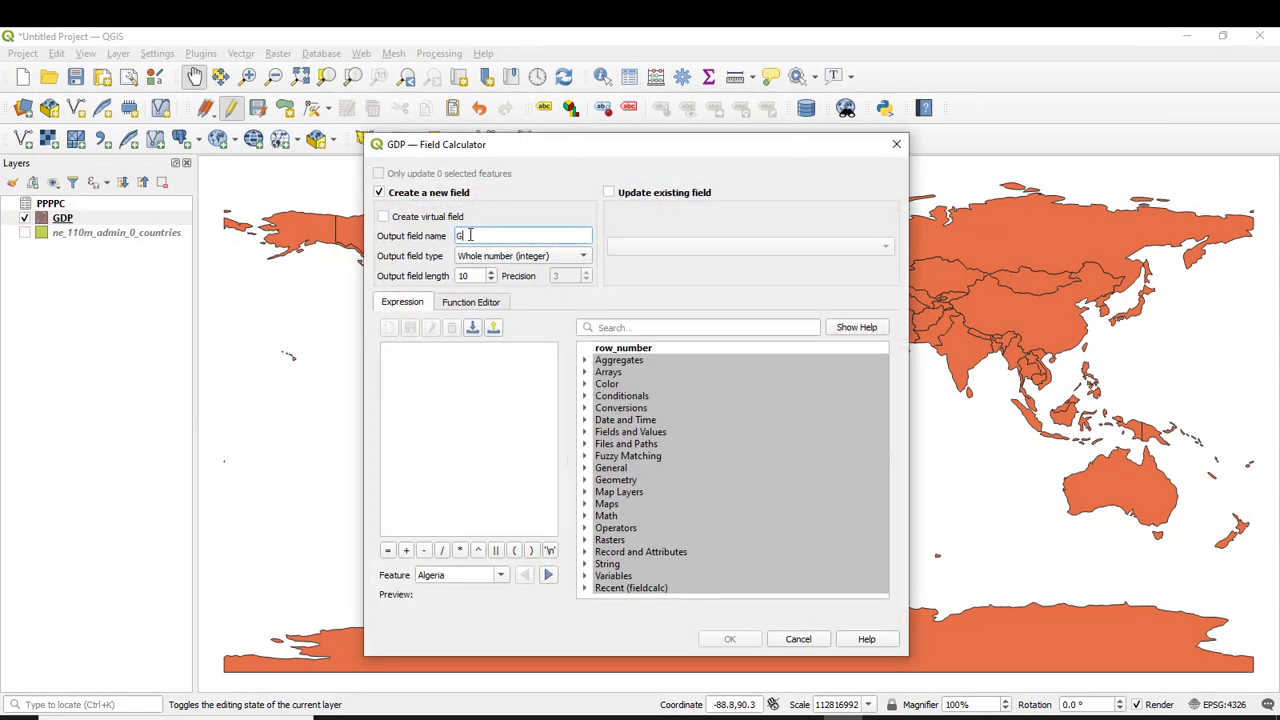
pyautogui.write('DP17')
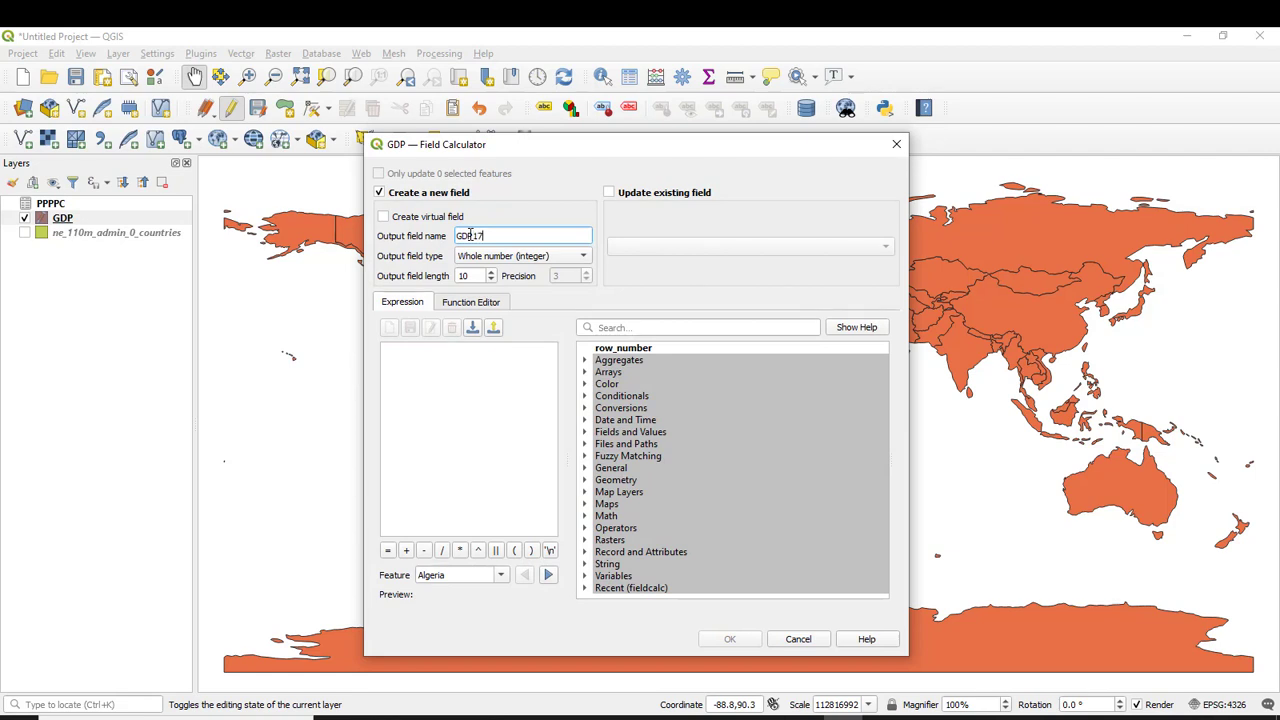
pyautogui.click(520, 256)
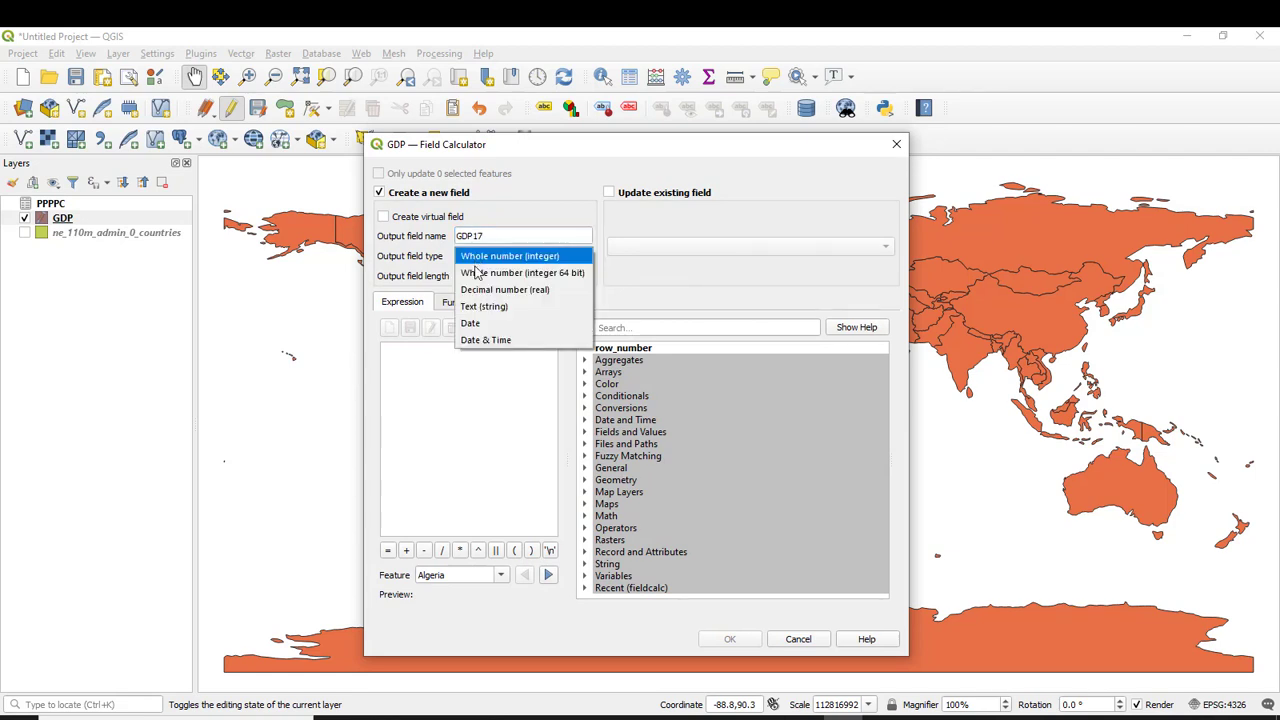
pyautogui.click(504, 288)
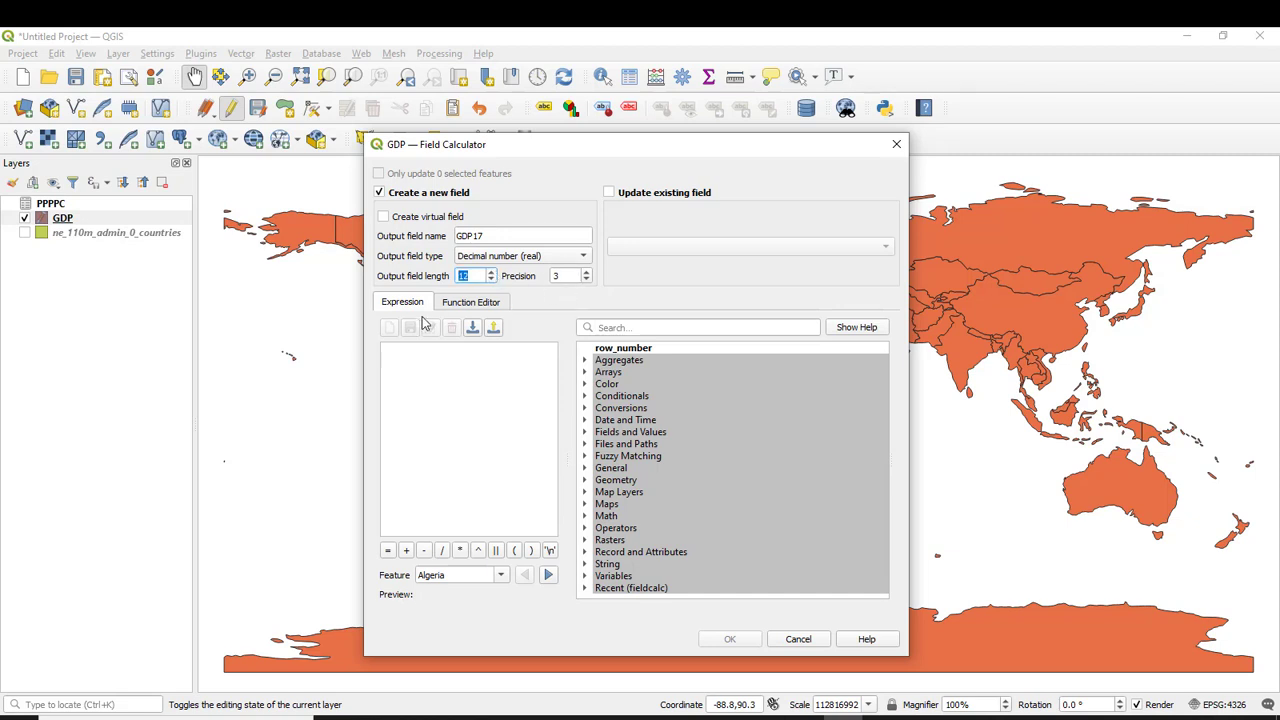
pyautogui.moveTo(622, 436)
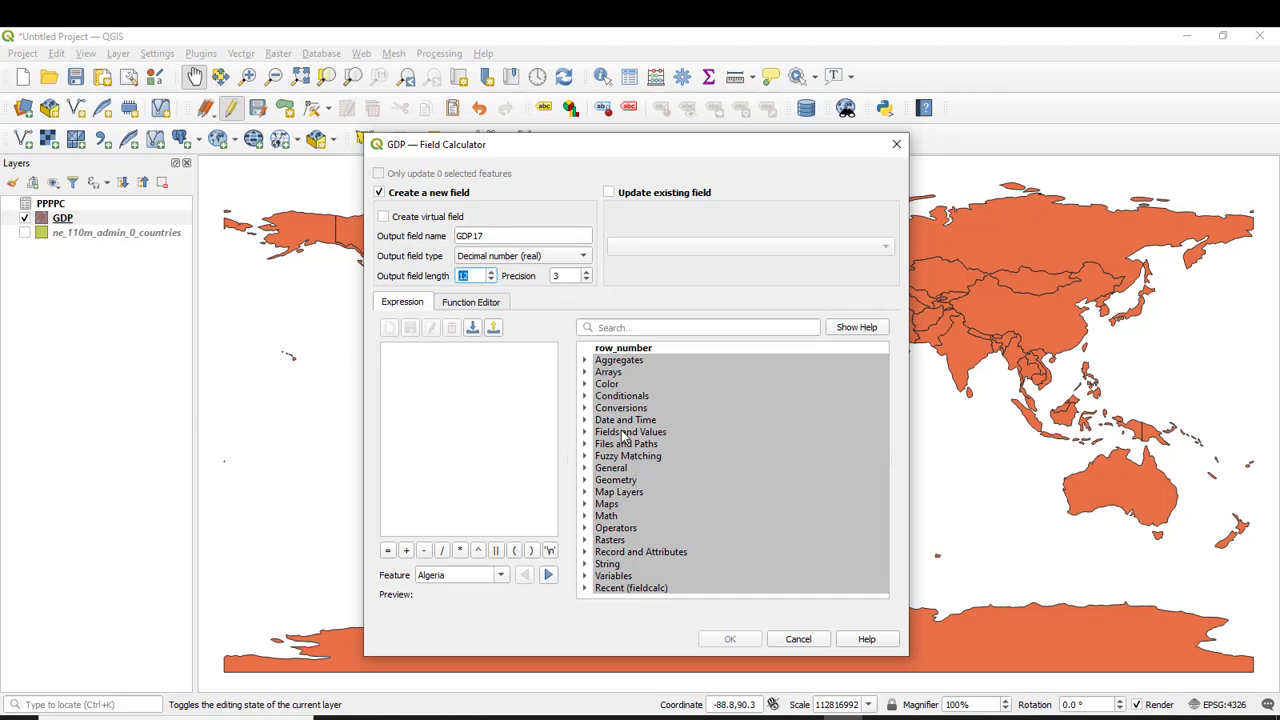
# Set GDP17's expression to the GDPy_2017 field and create it
pyautogui.click(630, 432)
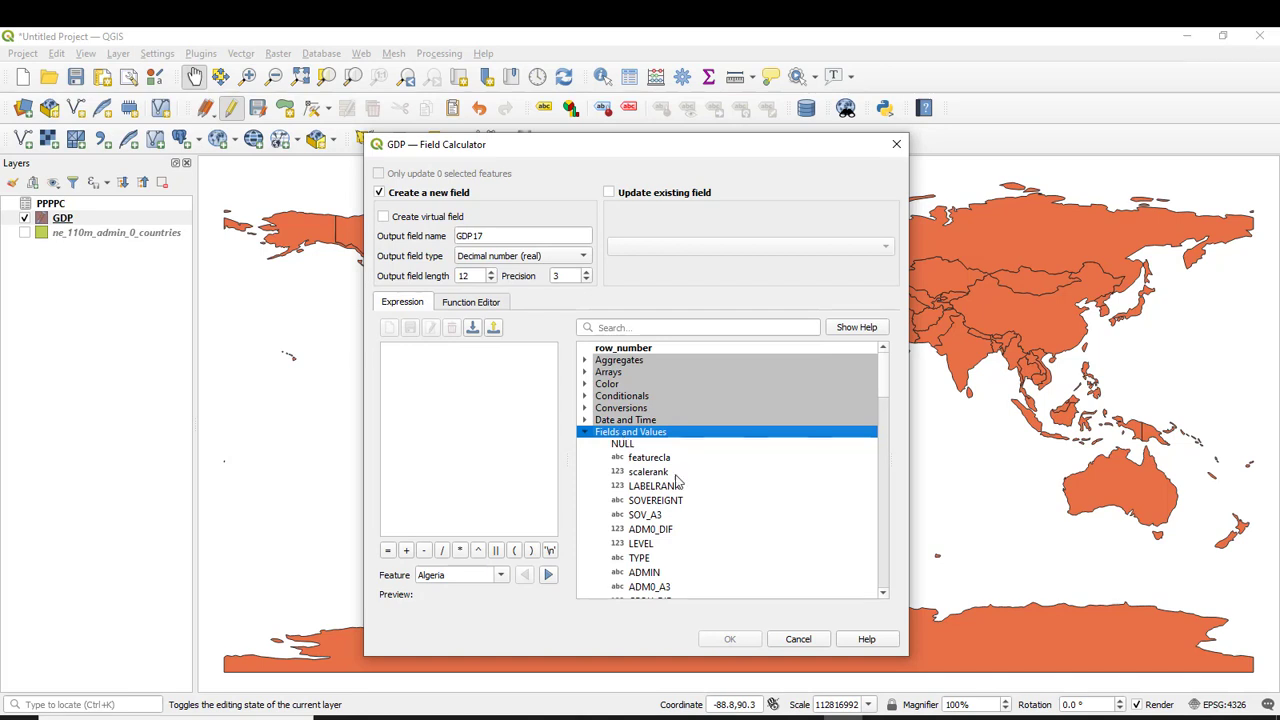
pyautogui.scroll(-3)
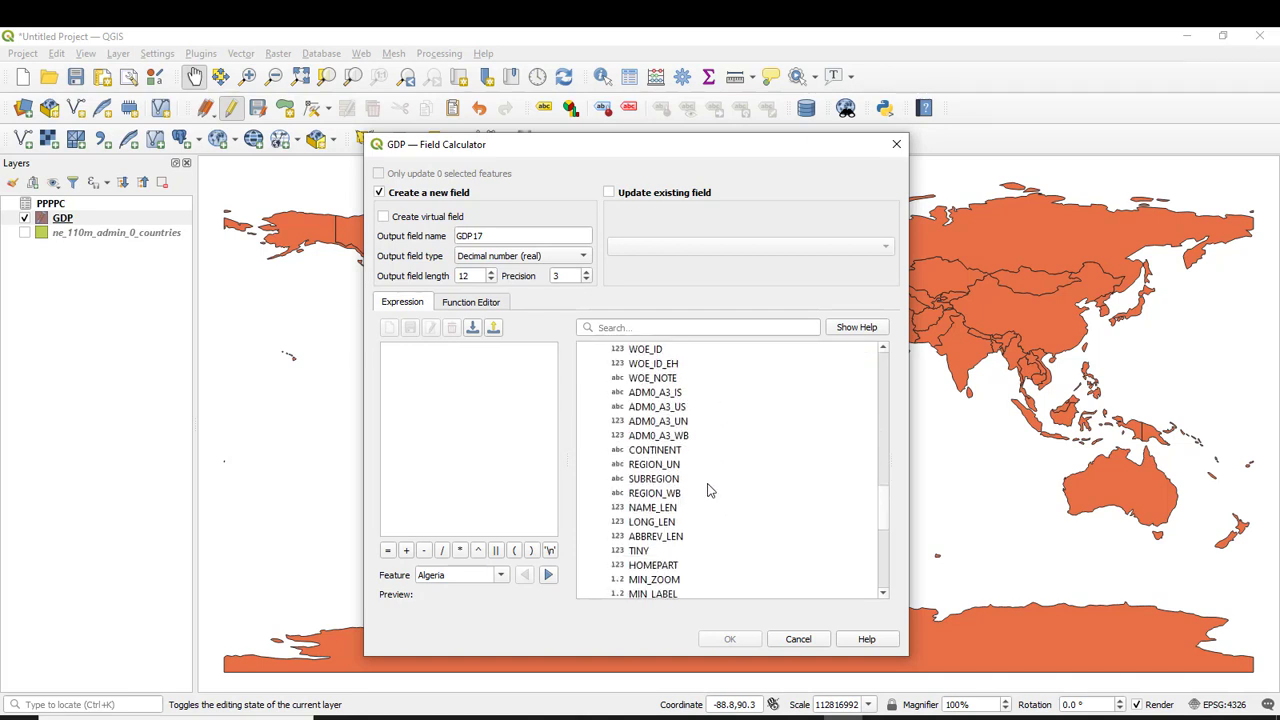
pyautogui.scroll(-3)
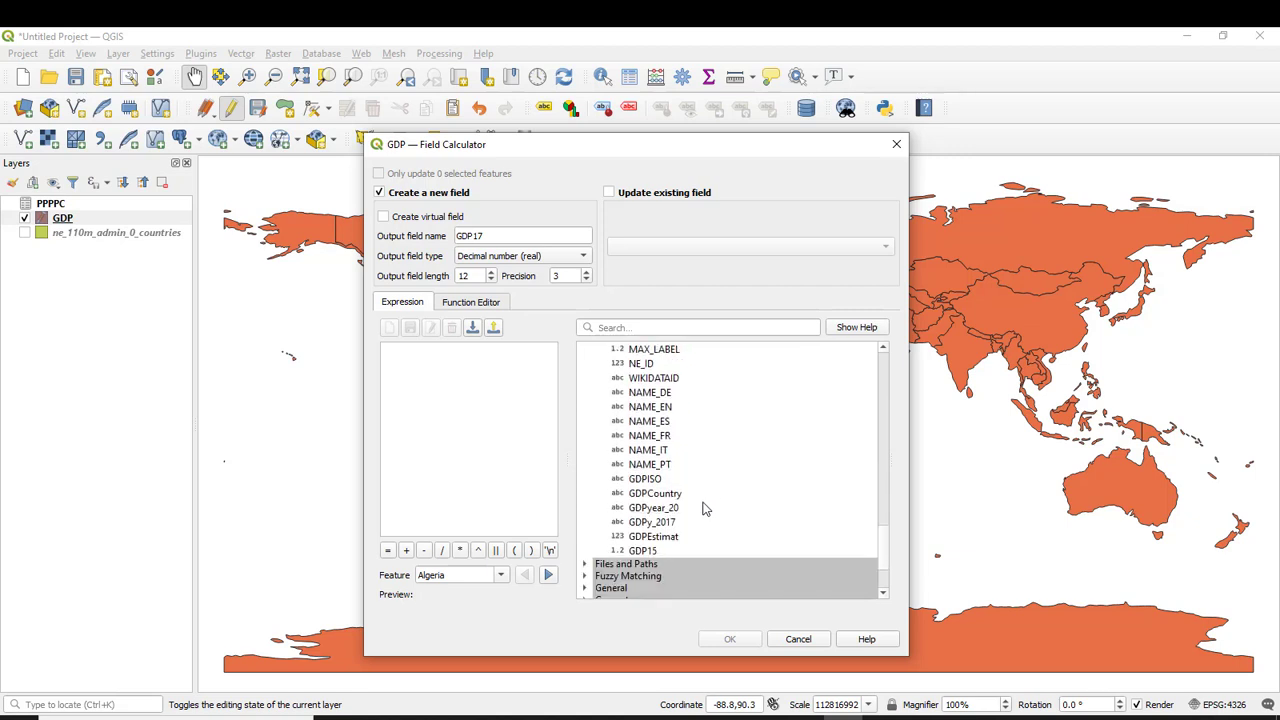
pyautogui.click(652, 520)
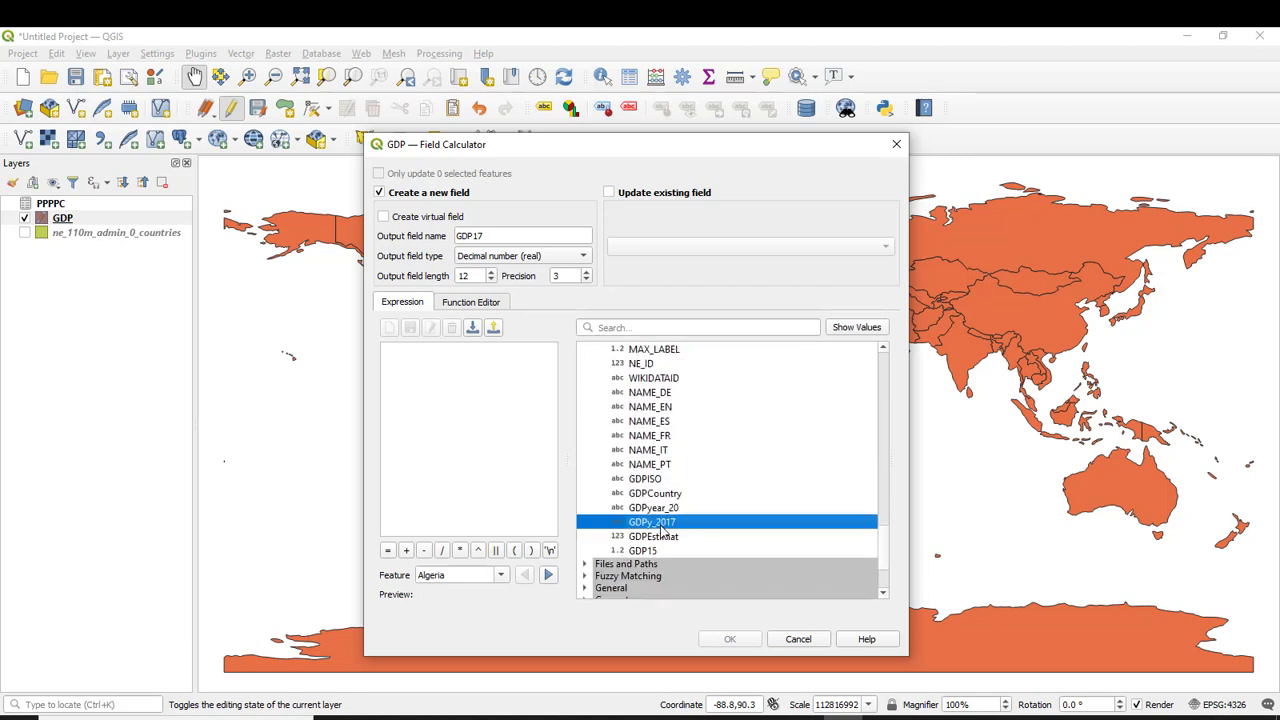
pyautogui.doubleClick(652, 520)
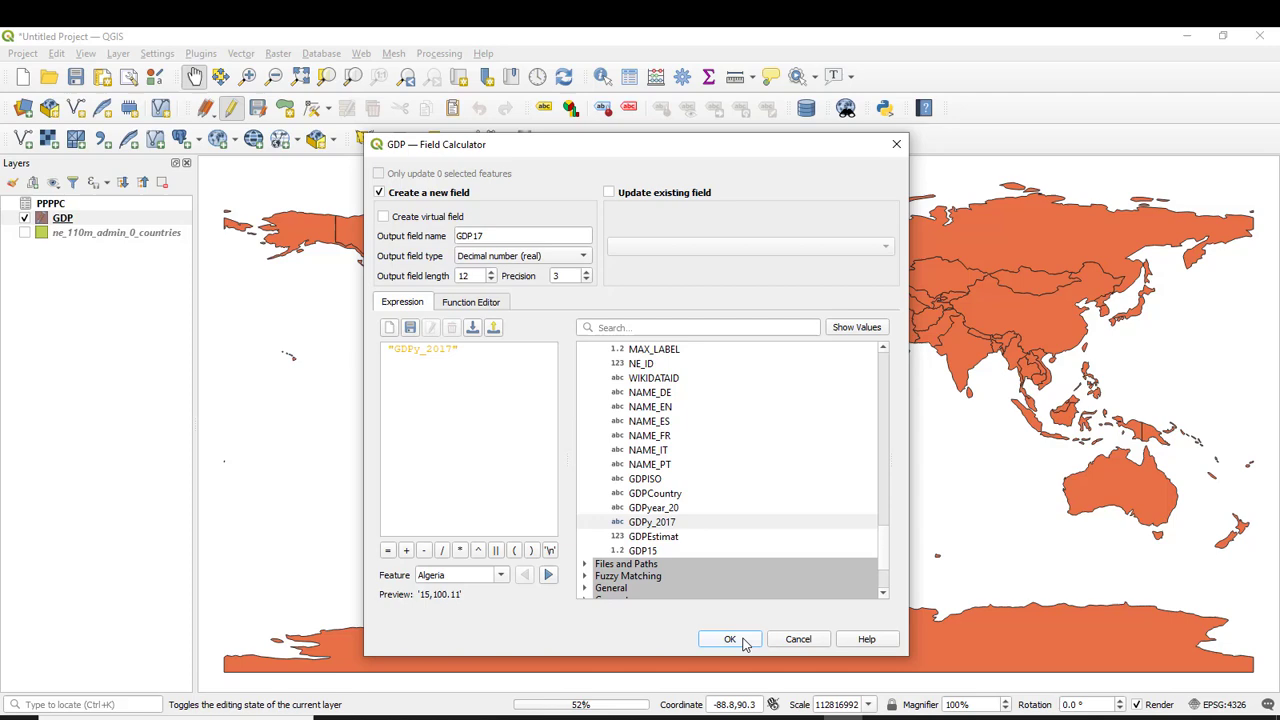
pyautogui.click(730, 640)
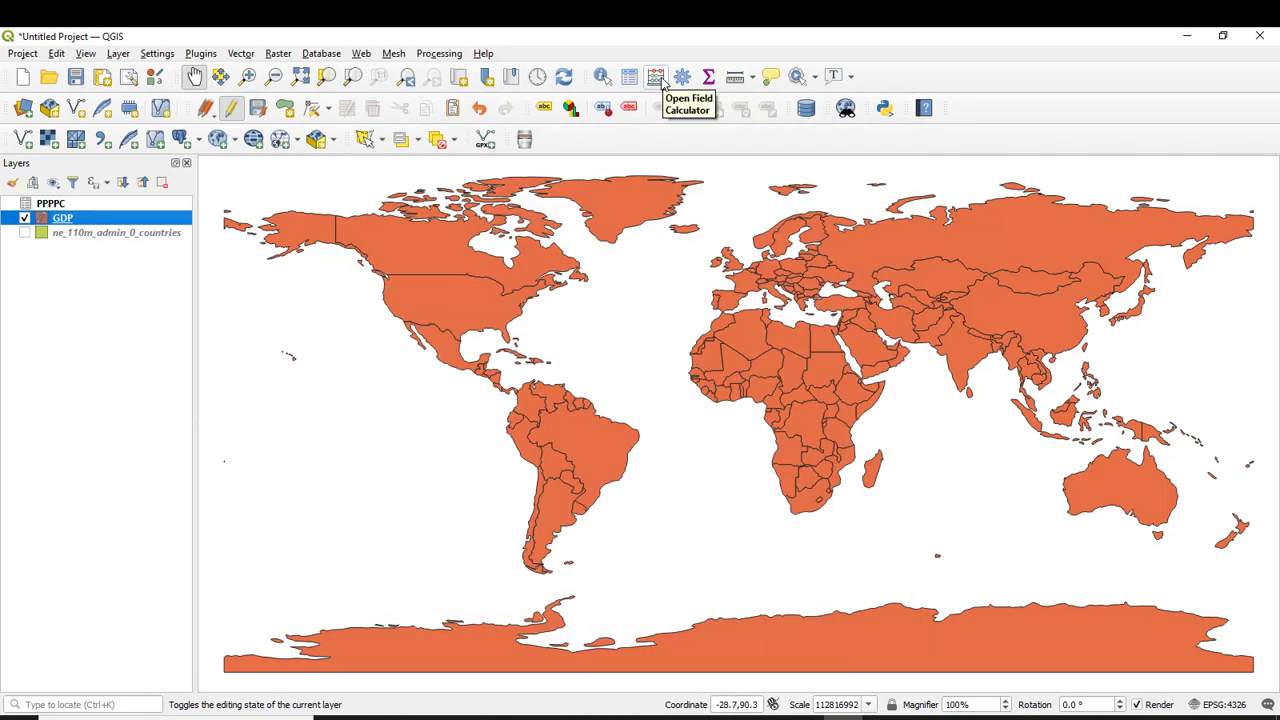
# Define a new decimal field DIF15_17 in Field Calculator
pyautogui.click(656, 76)
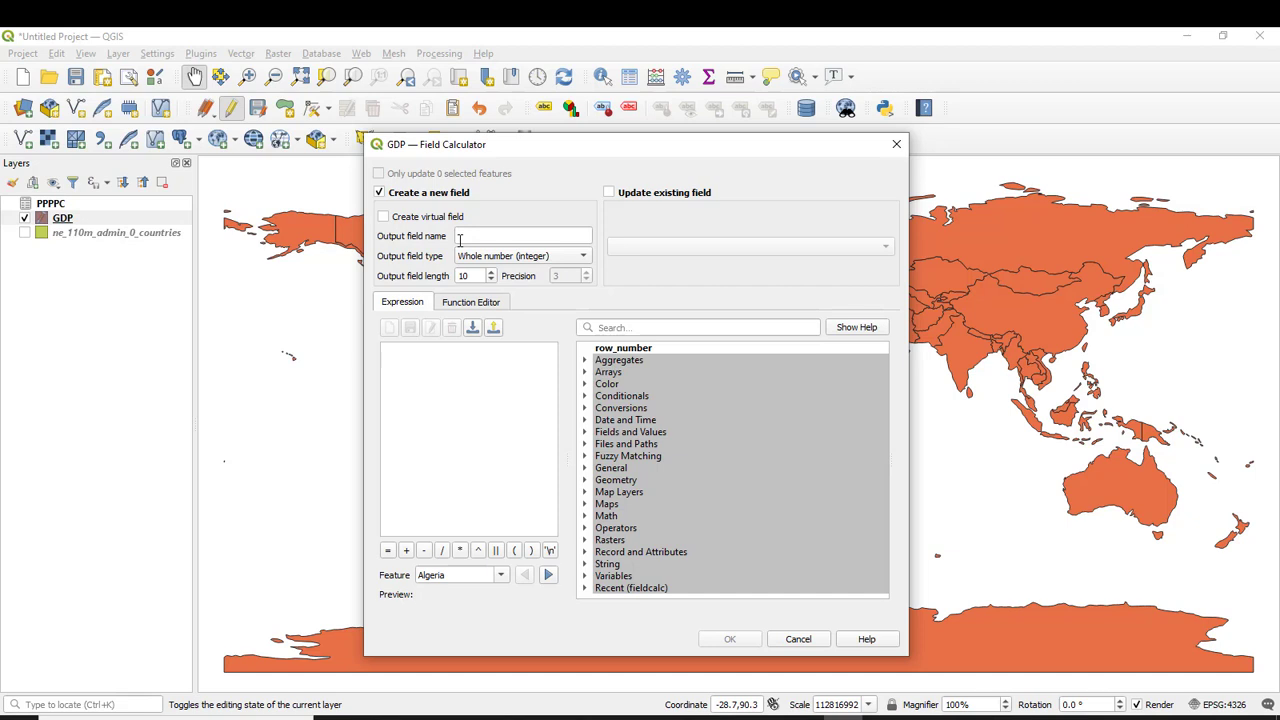
pyautogui.write('Dif15_17')
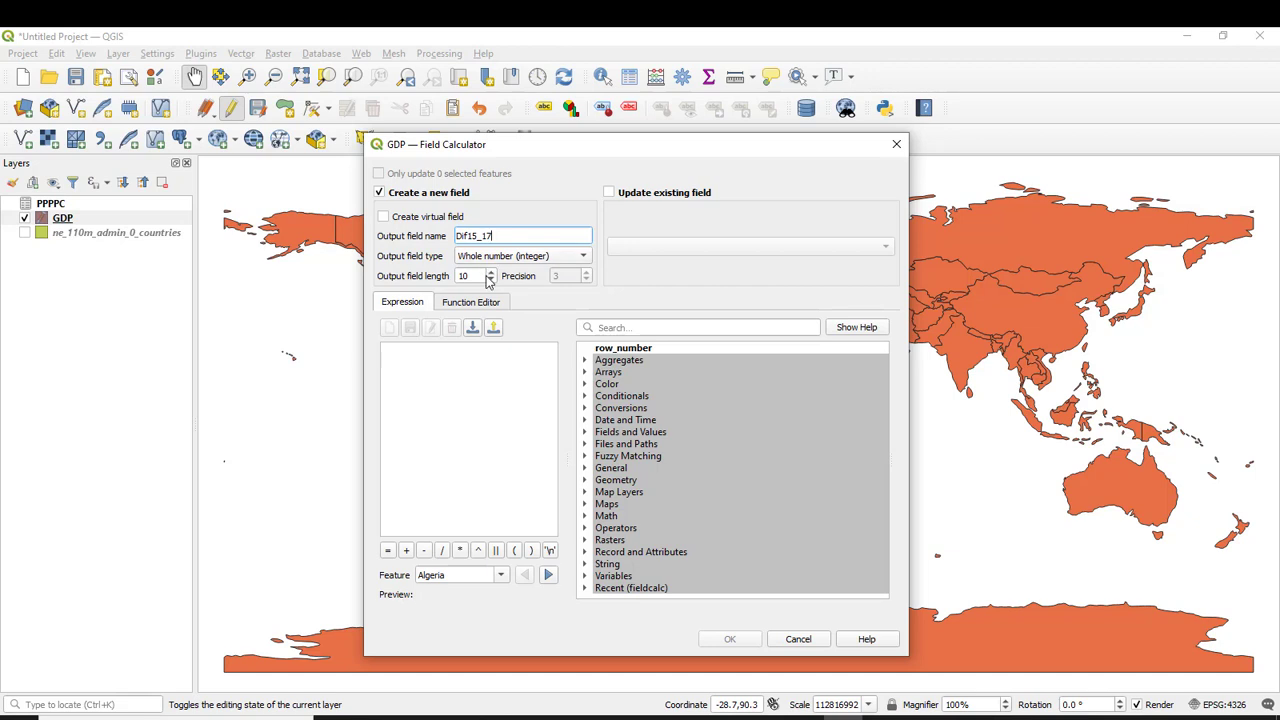
pyautogui.click(522, 256)
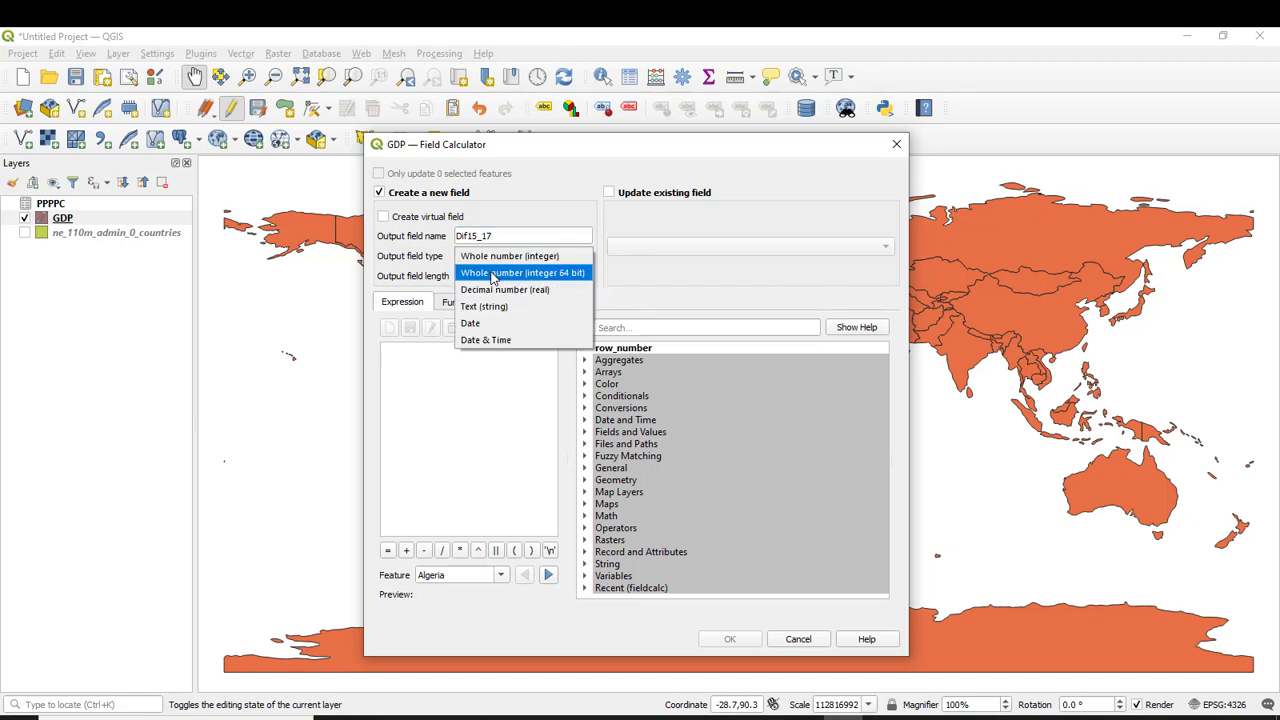
pyautogui.click(504, 288)
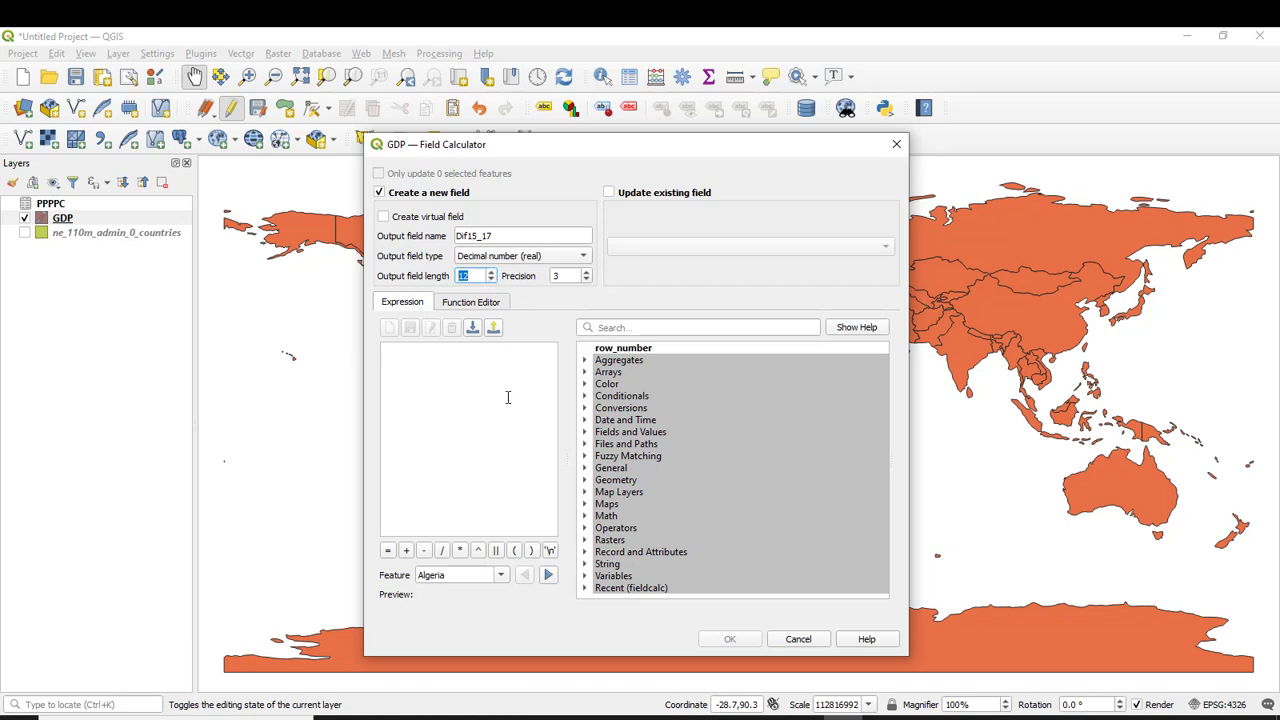
# Build the expression ("GDP17" - "GDP15") * 100 / "GDP15" and create the field
pyautogui.click(630, 432)
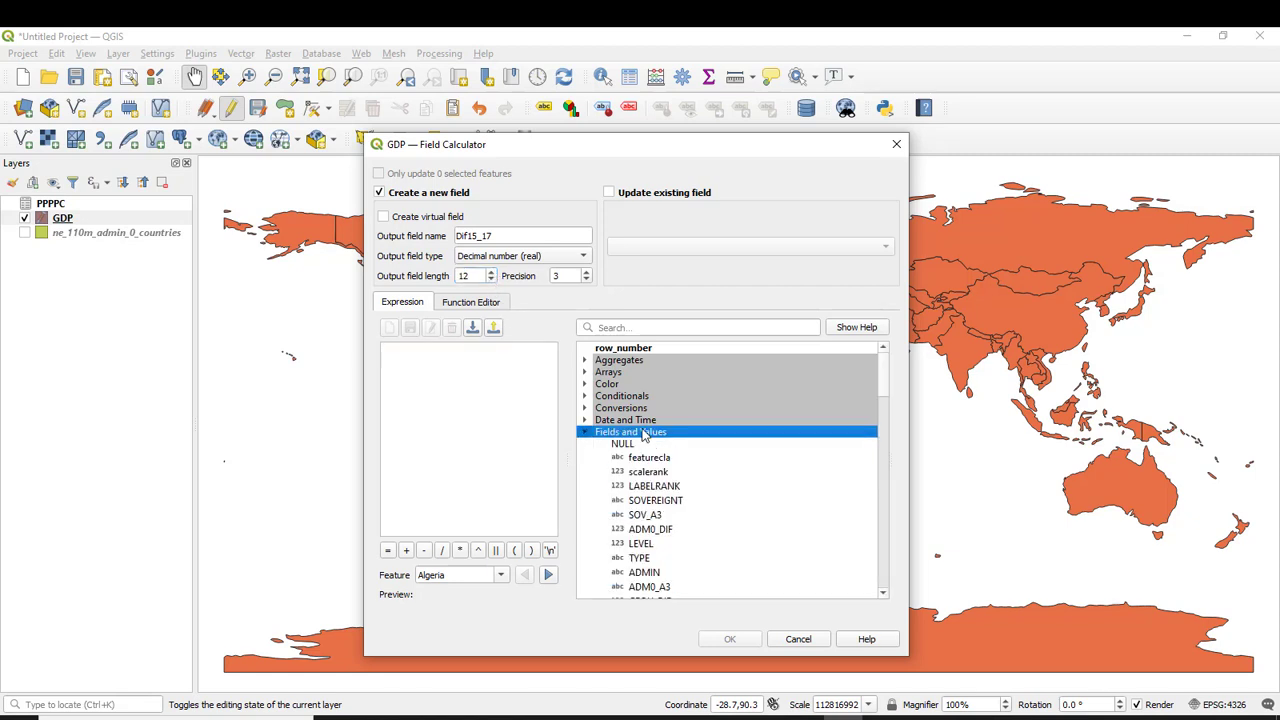
pyautogui.scroll(-3)
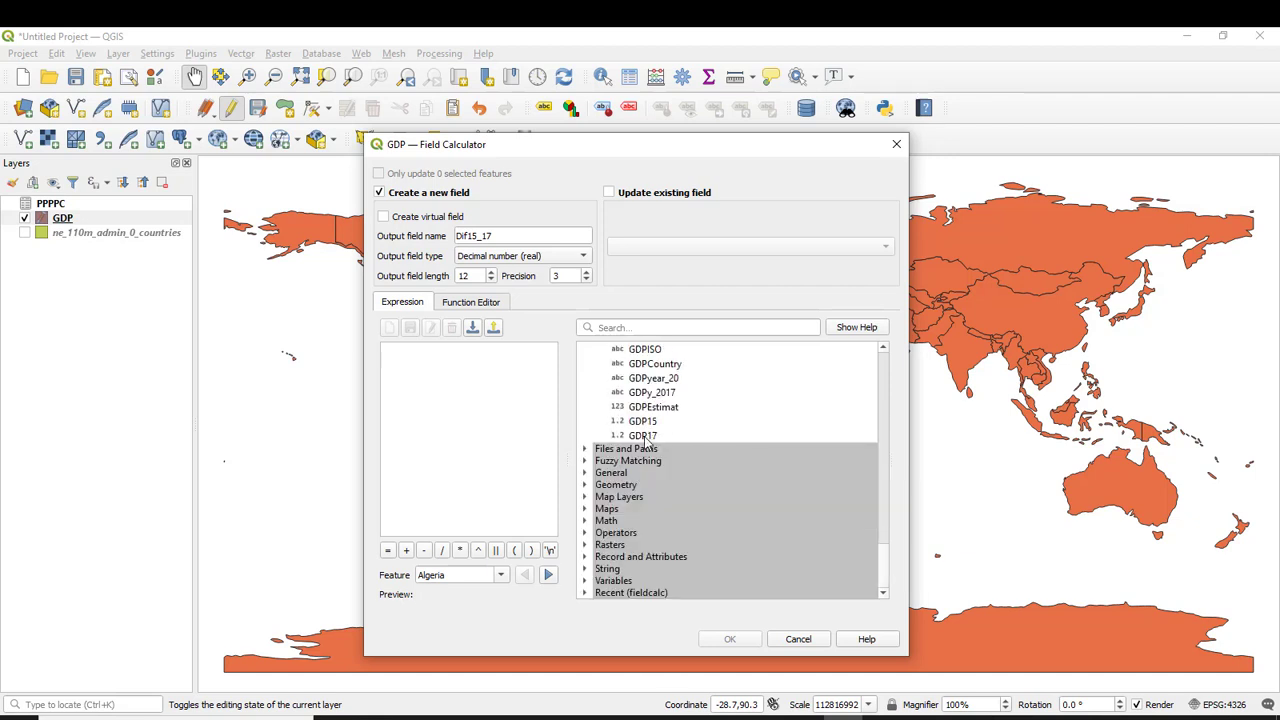
pyautogui.doubleClick(642, 436)
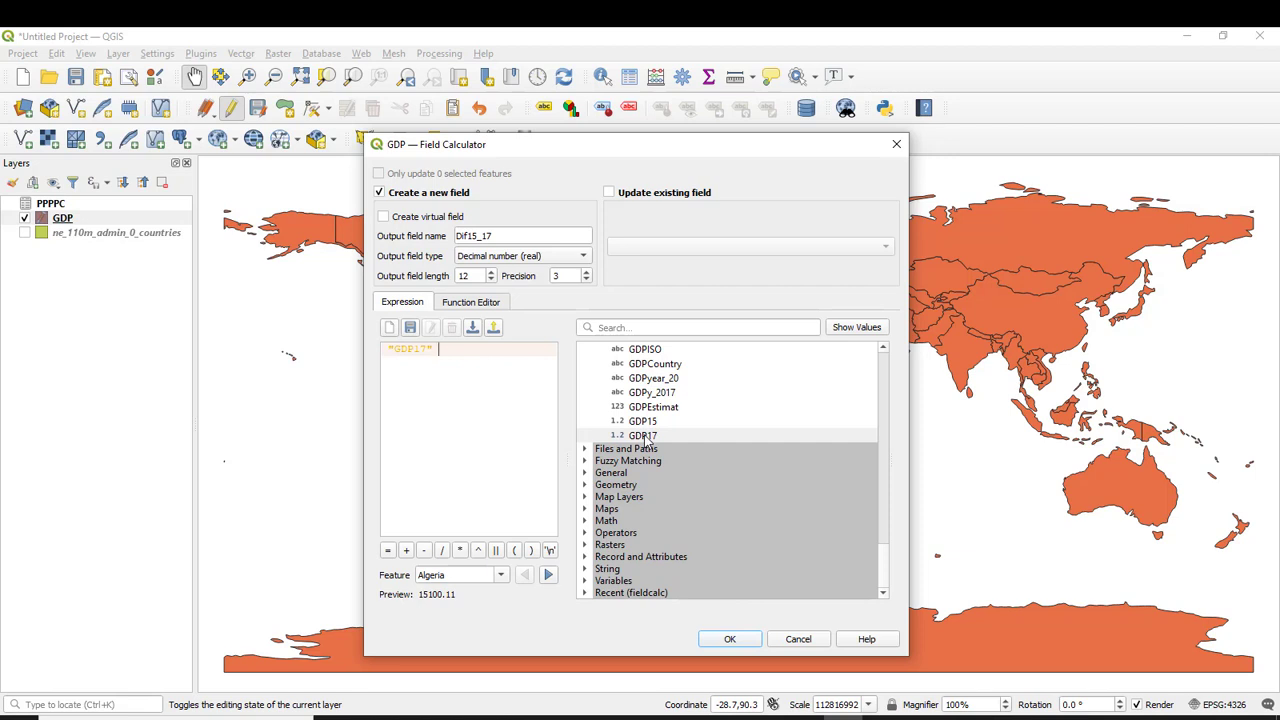
pyautogui.click(424, 550)
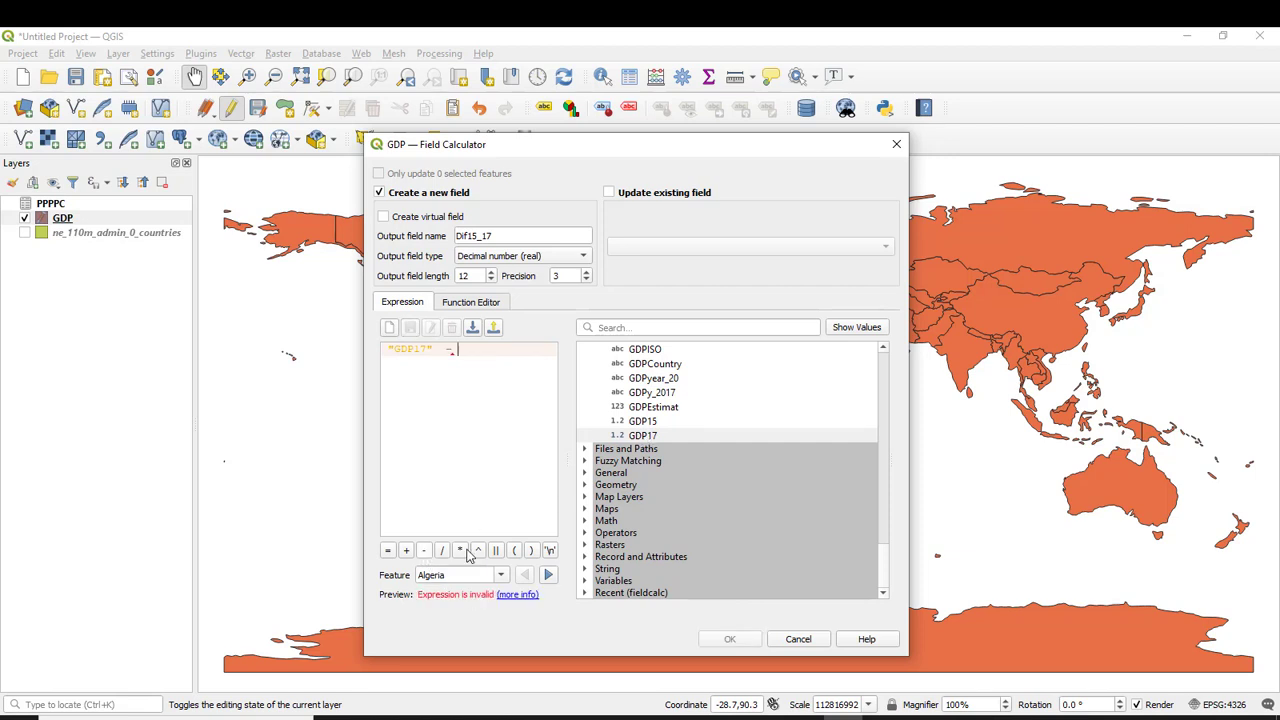
pyautogui.doubleClick(642, 420)
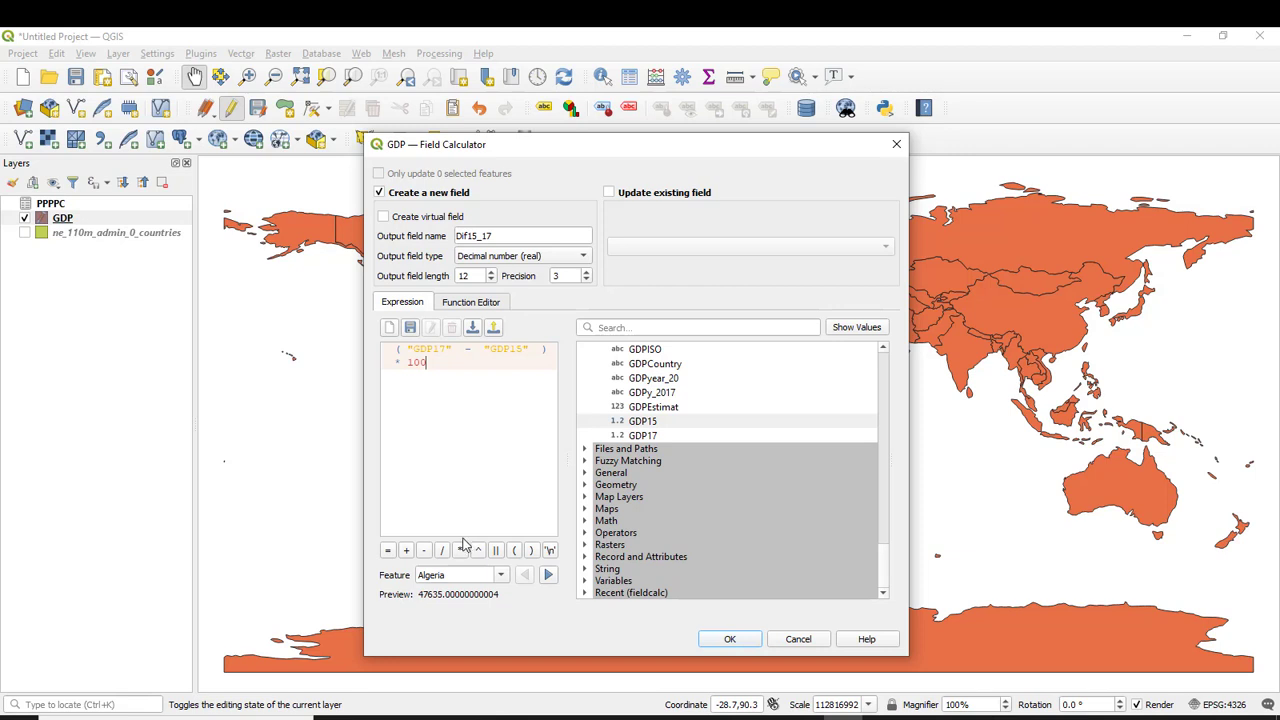
pyautogui.click(442, 550)
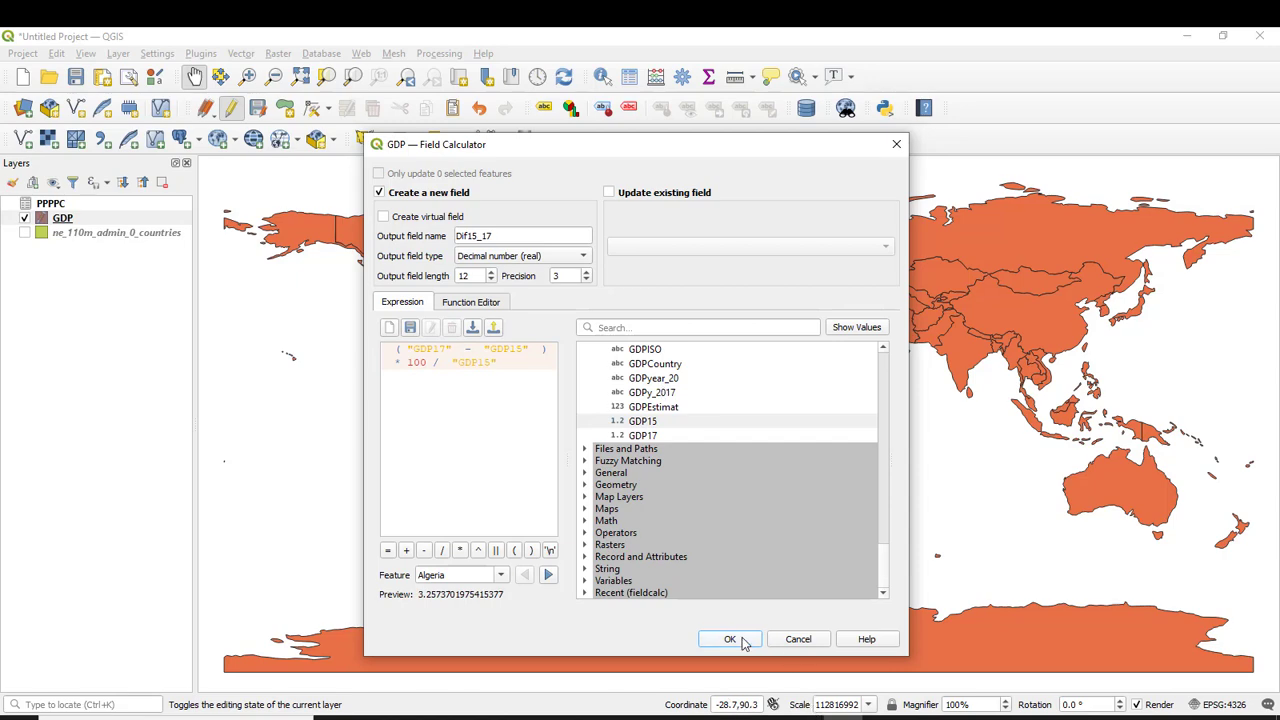
pyautogui.click(730, 640)
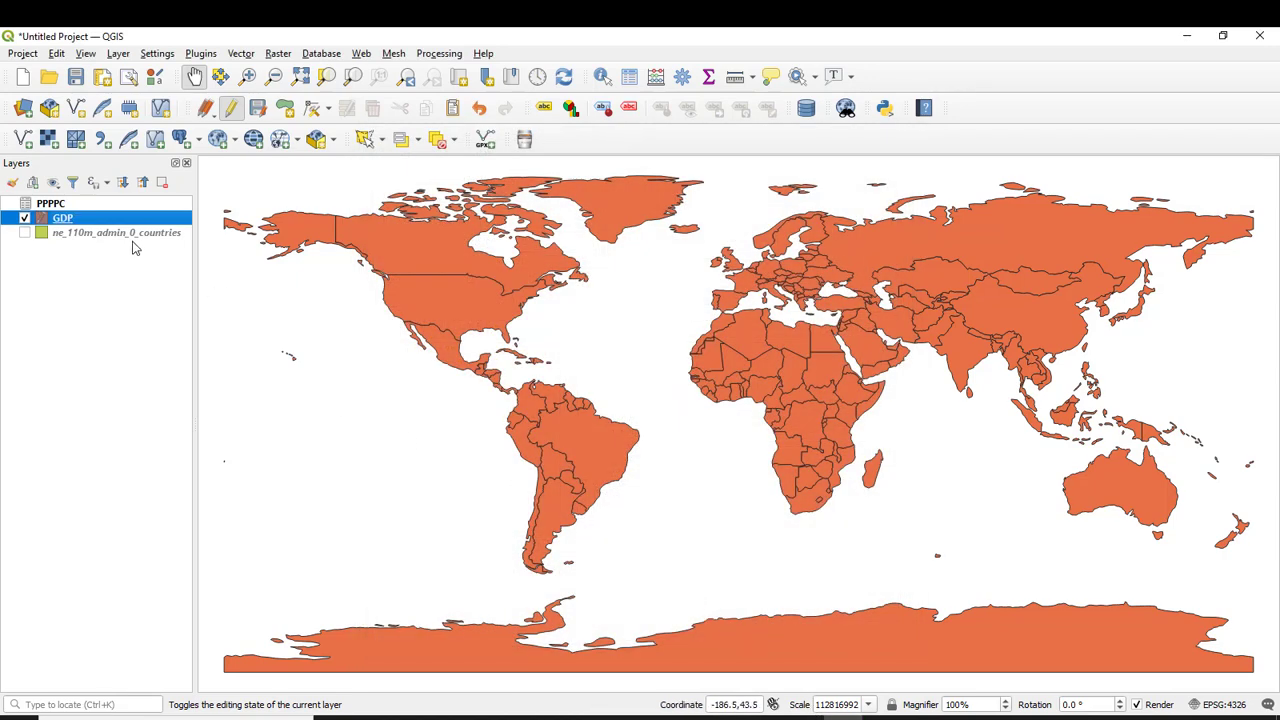
pyautogui.rightClick(64, 218)
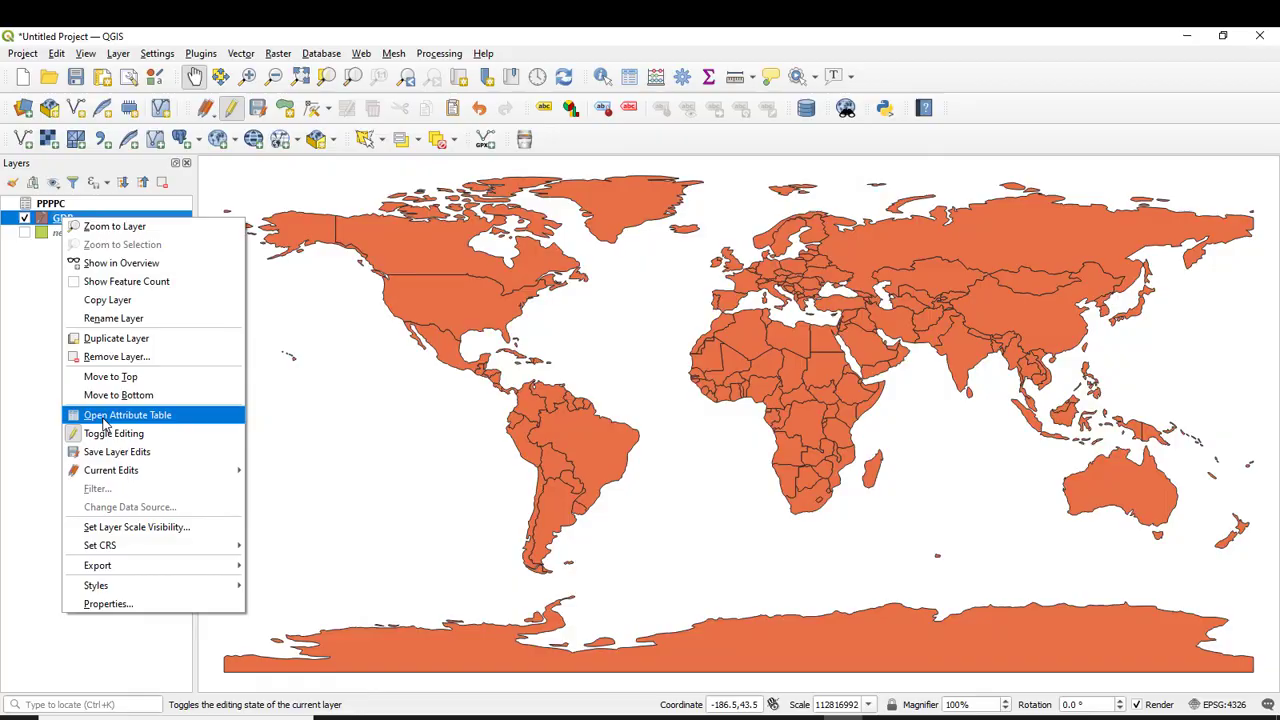
pyautogui.click(128, 414)
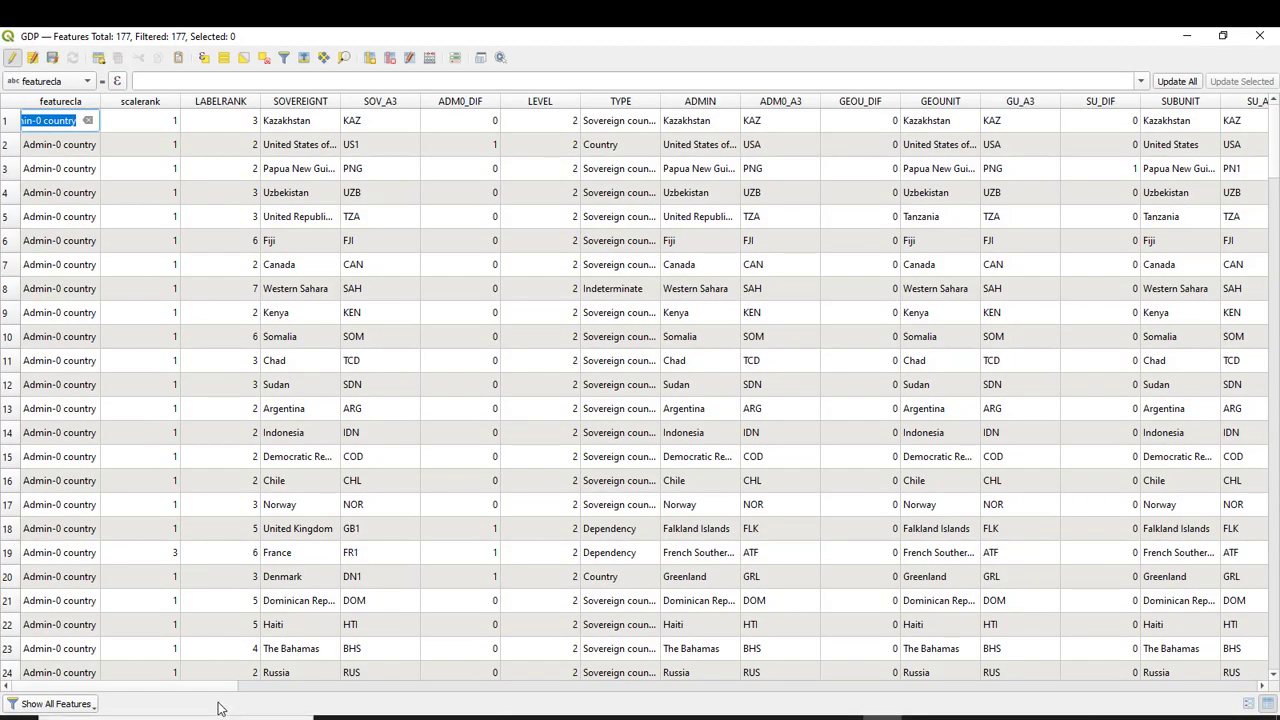
pyautogui.hscroll(3)
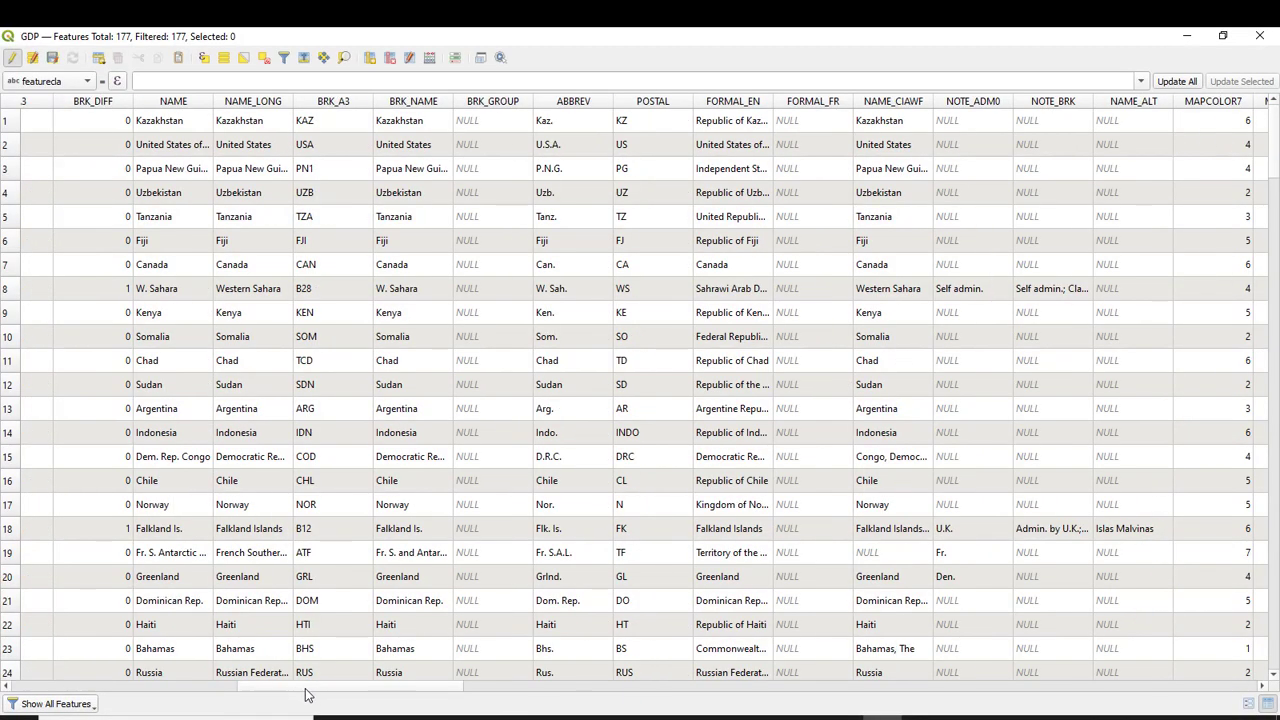
pyautogui.hscroll(3)
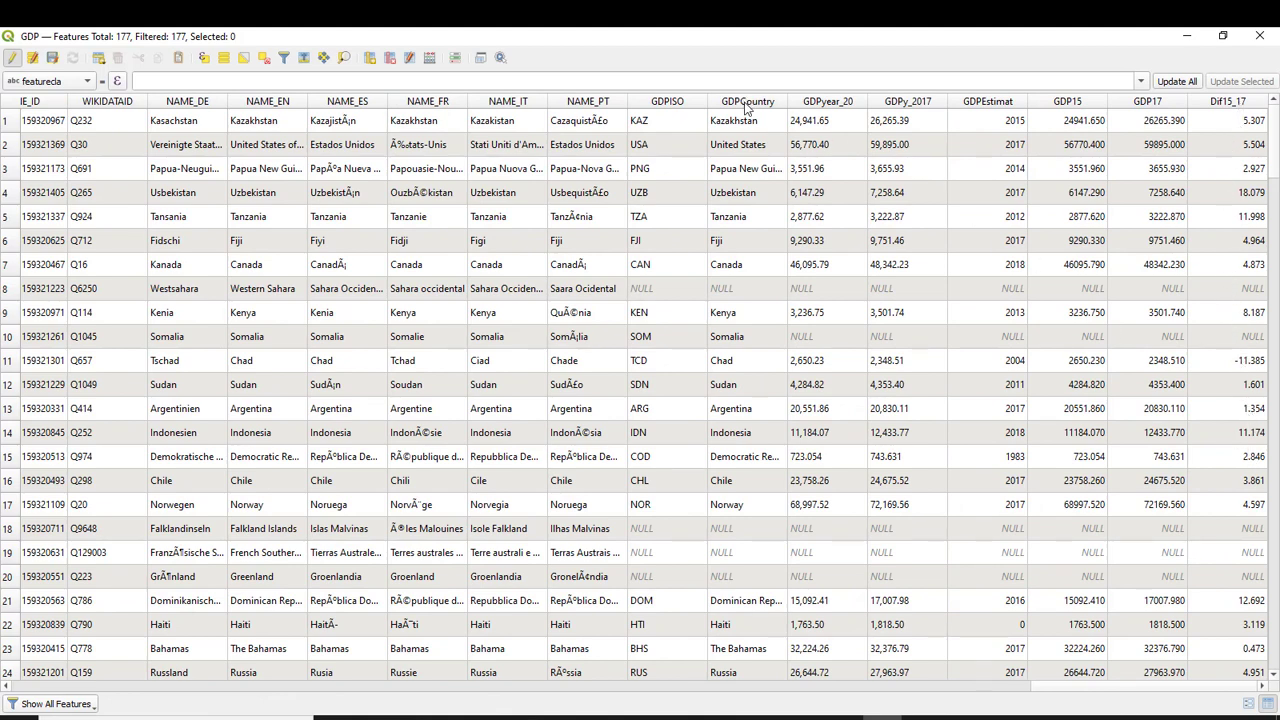
pyautogui.click(744, 100)
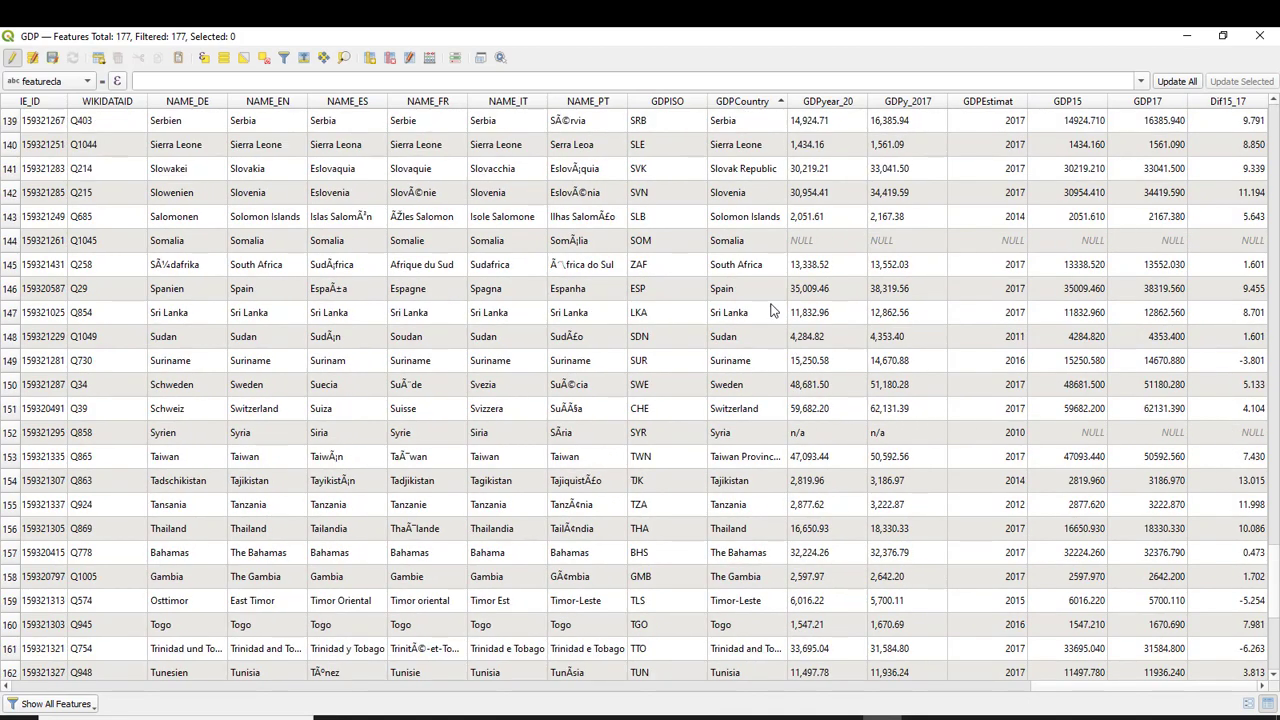
pyautogui.moveTo(1256, 302)
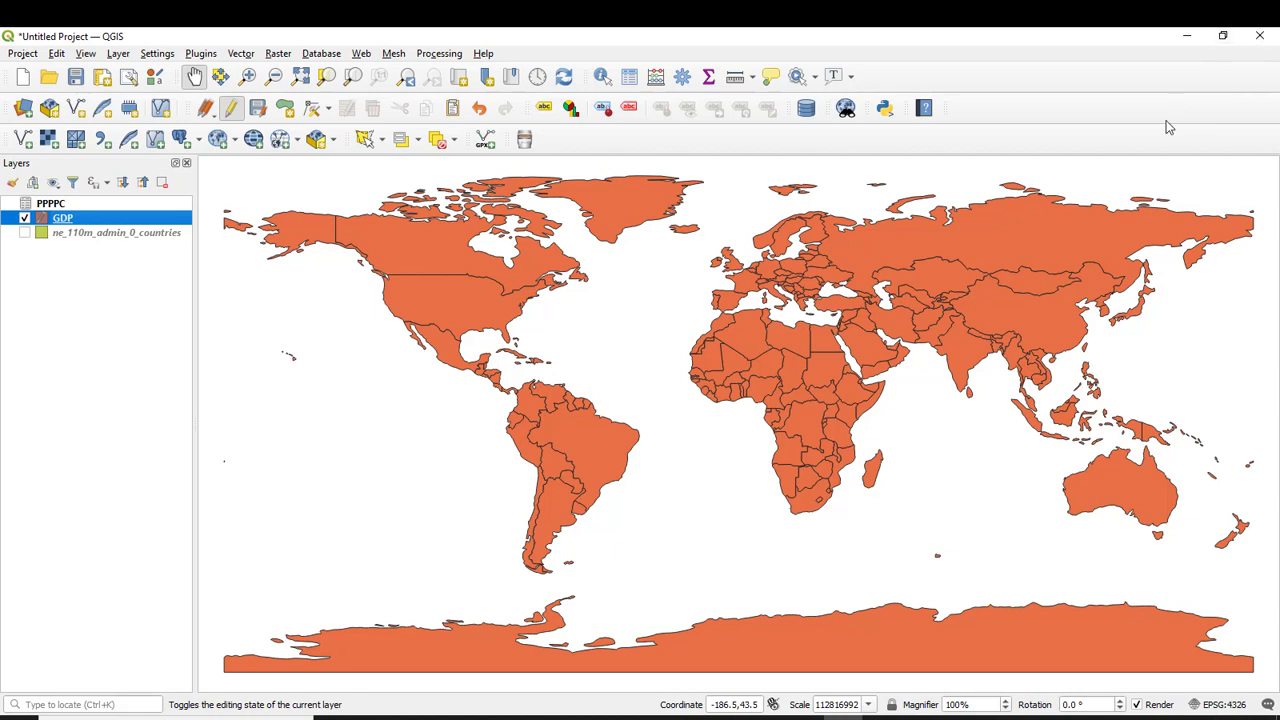
pyautogui.moveTo(1056, 224)
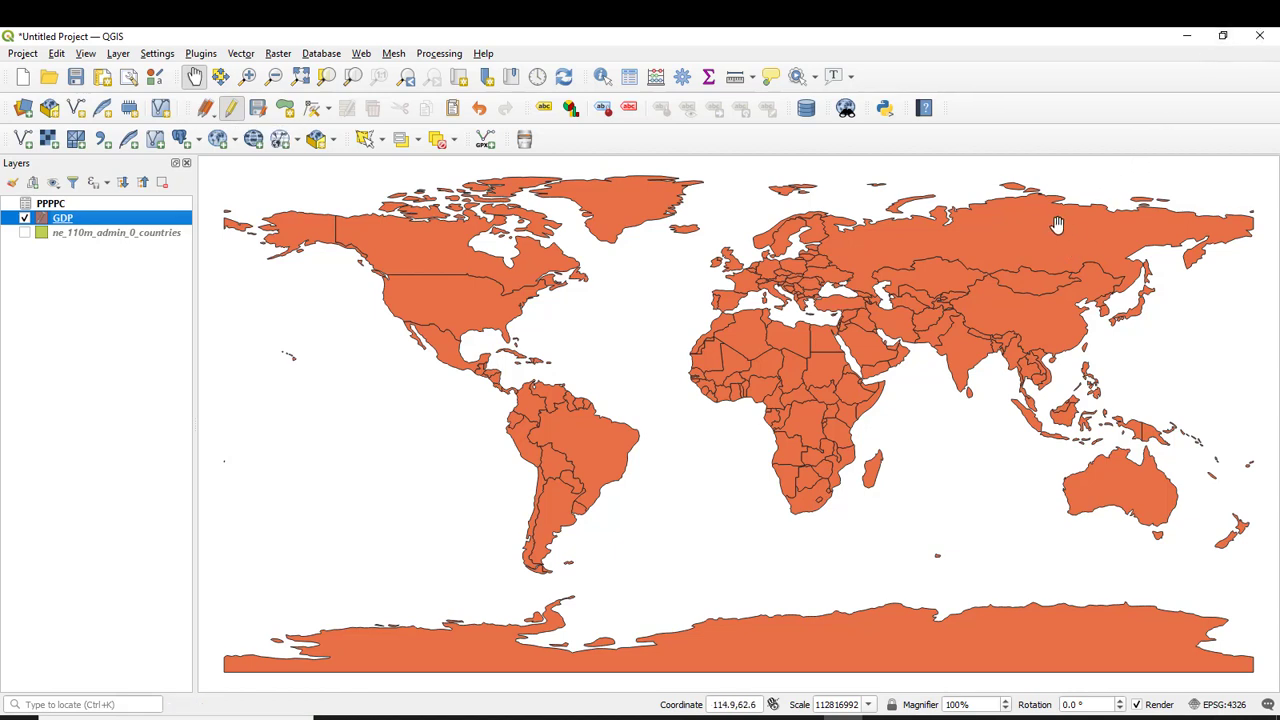
# Stop editing the GDP layer and save its changes
pyautogui.click(232, 108)
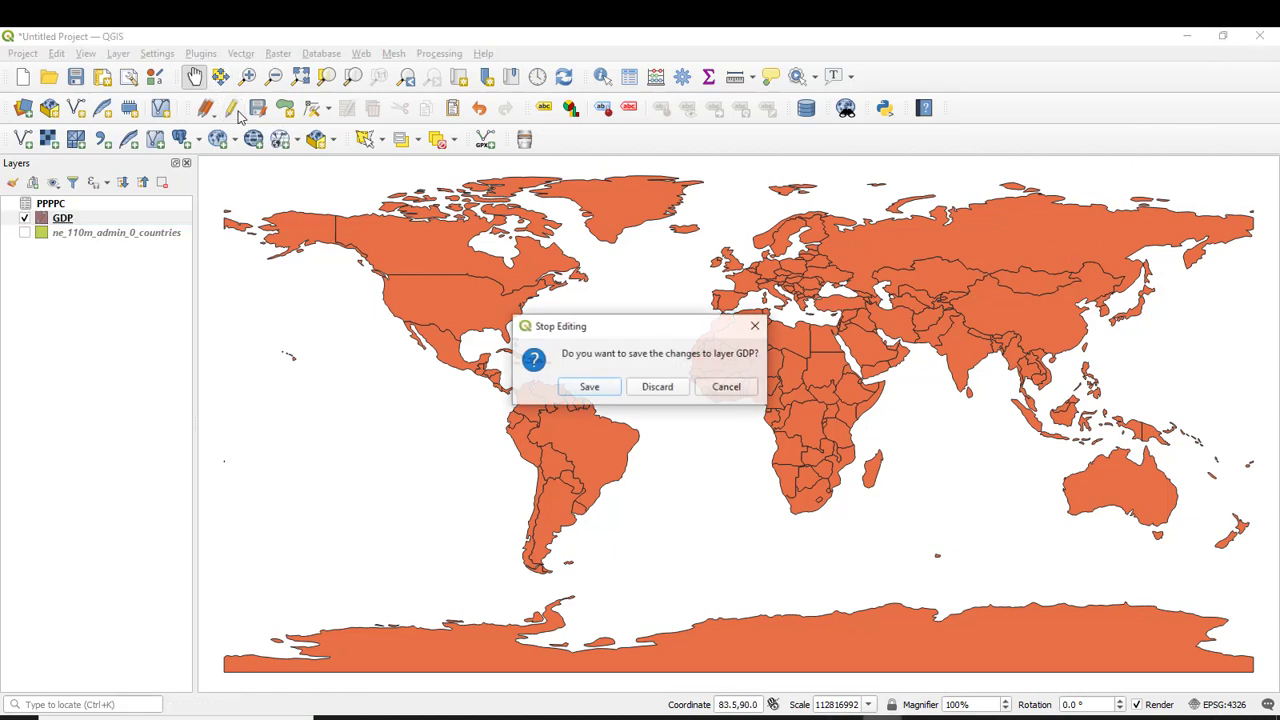
pyautogui.click(588, 388)
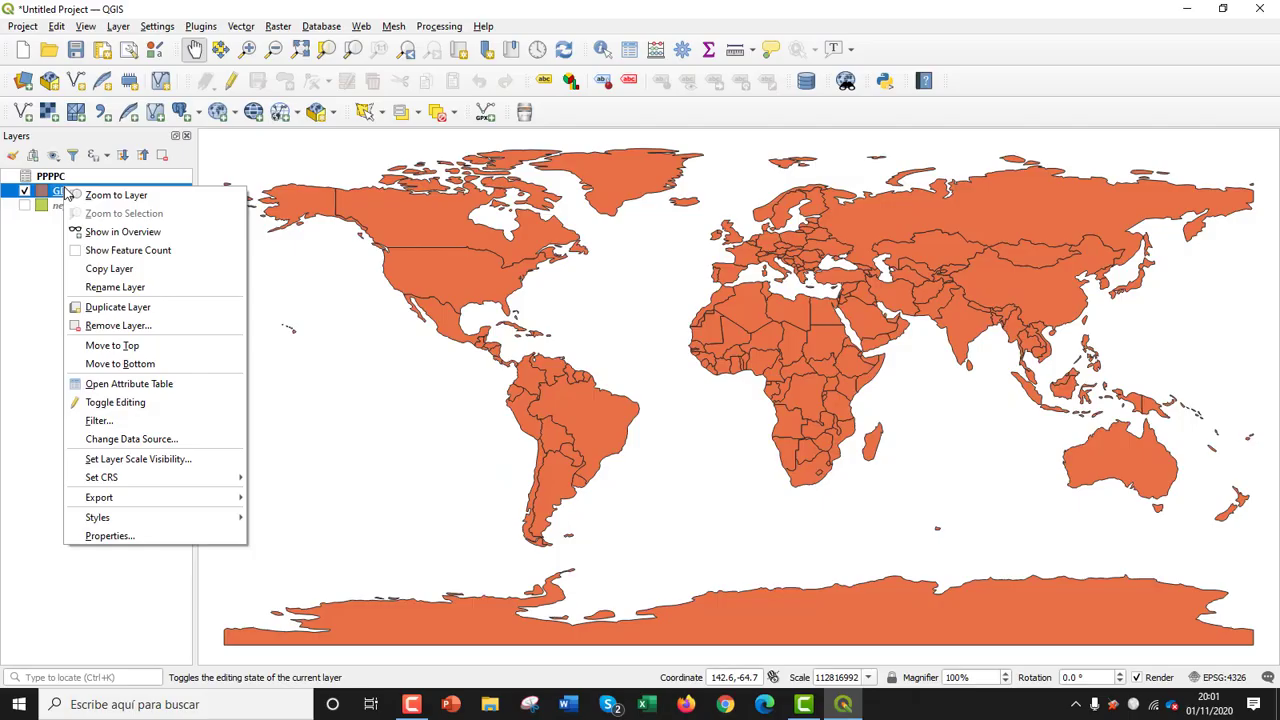
pyautogui.moveTo(110, 536)
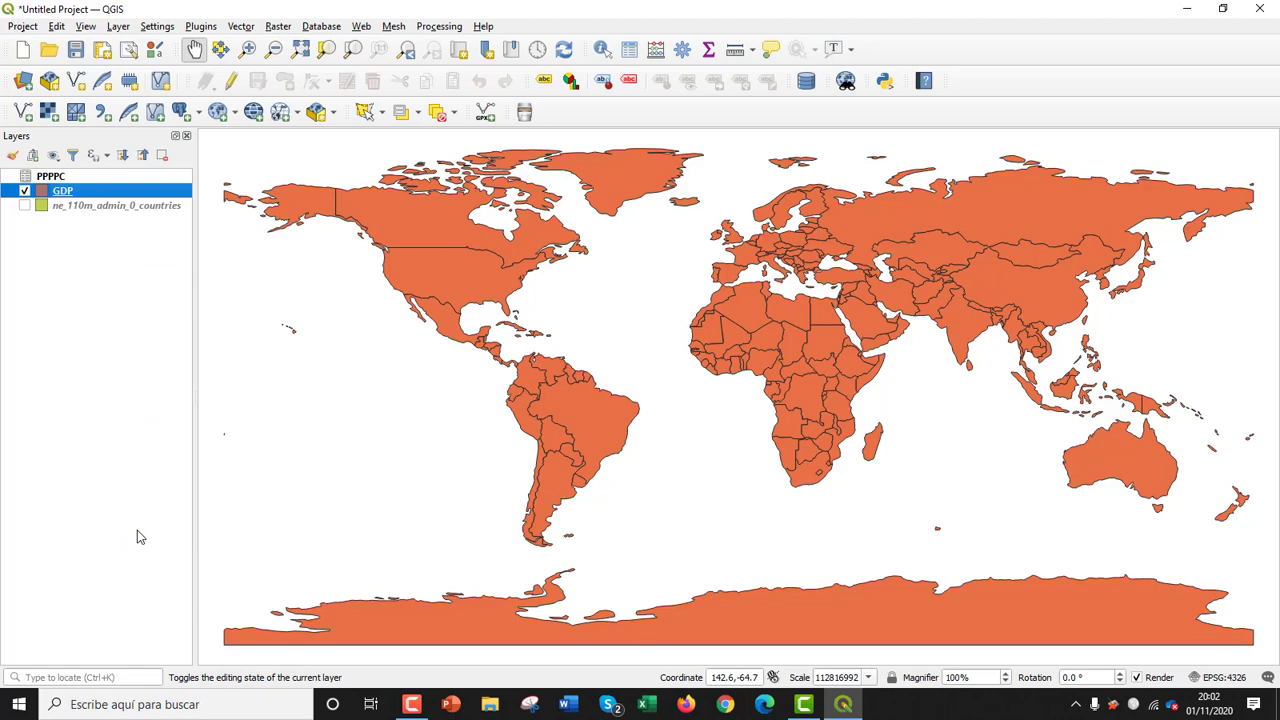
# Set the GDP layer's symbology to Graduated with DIF15_17 as the value field
pyautogui.doubleClick(62, 190)
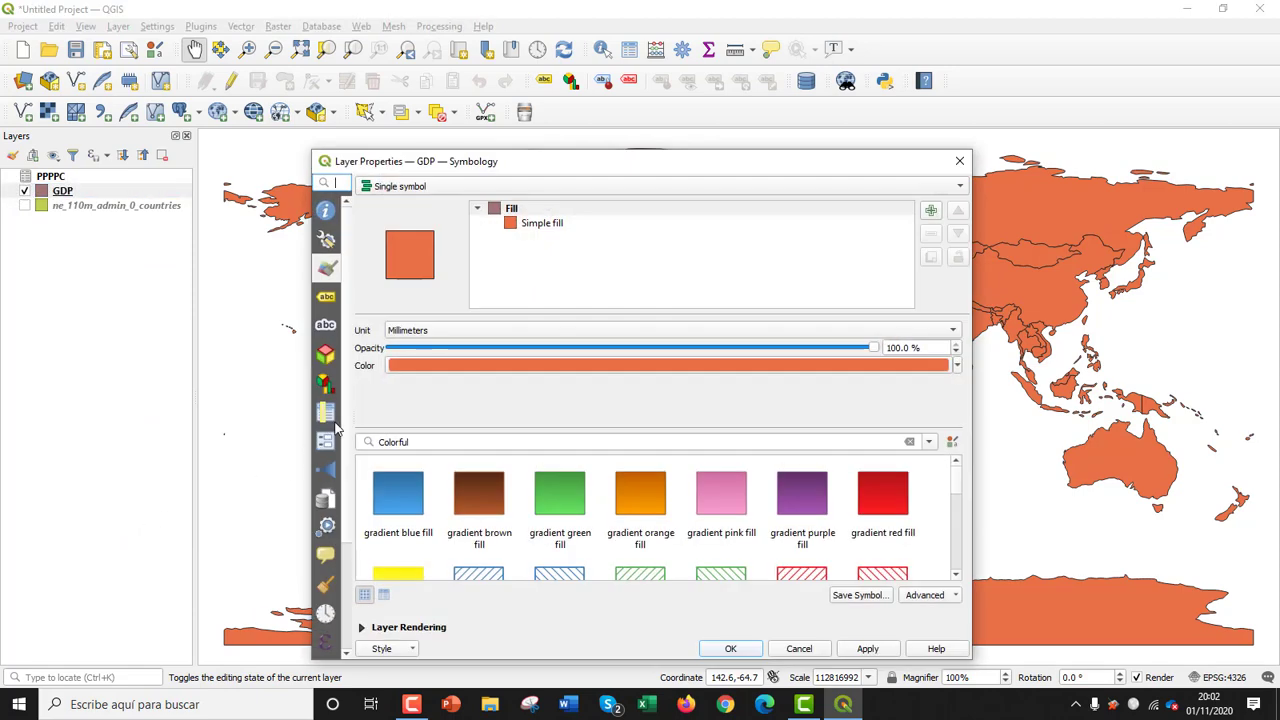
pyautogui.moveTo(328, 272)
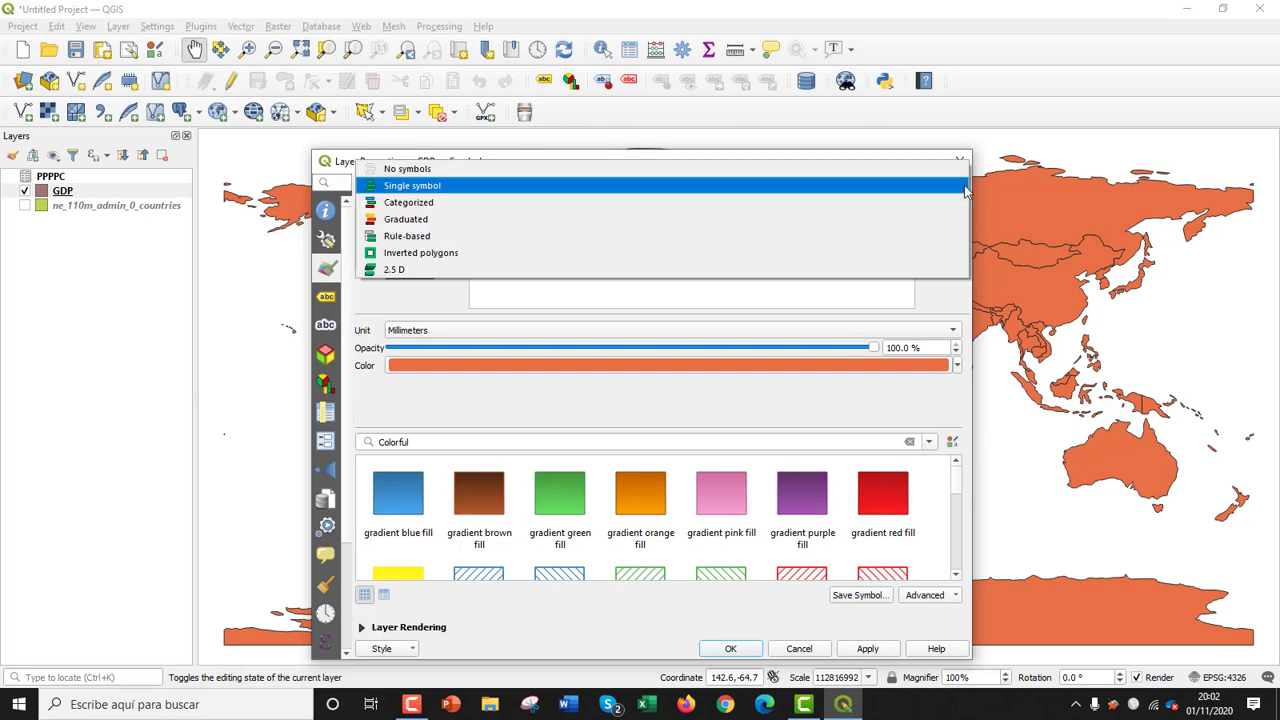
pyautogui.click(404, 218)
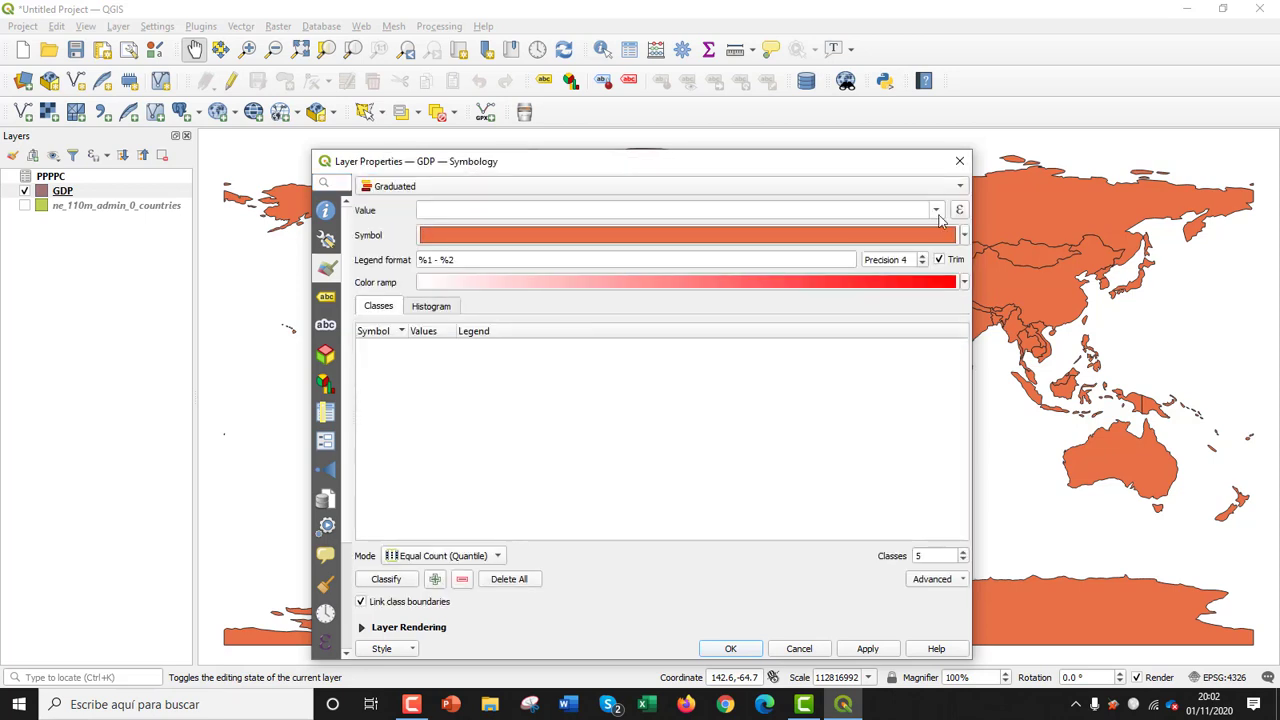
pyautogui.click(936, 210)
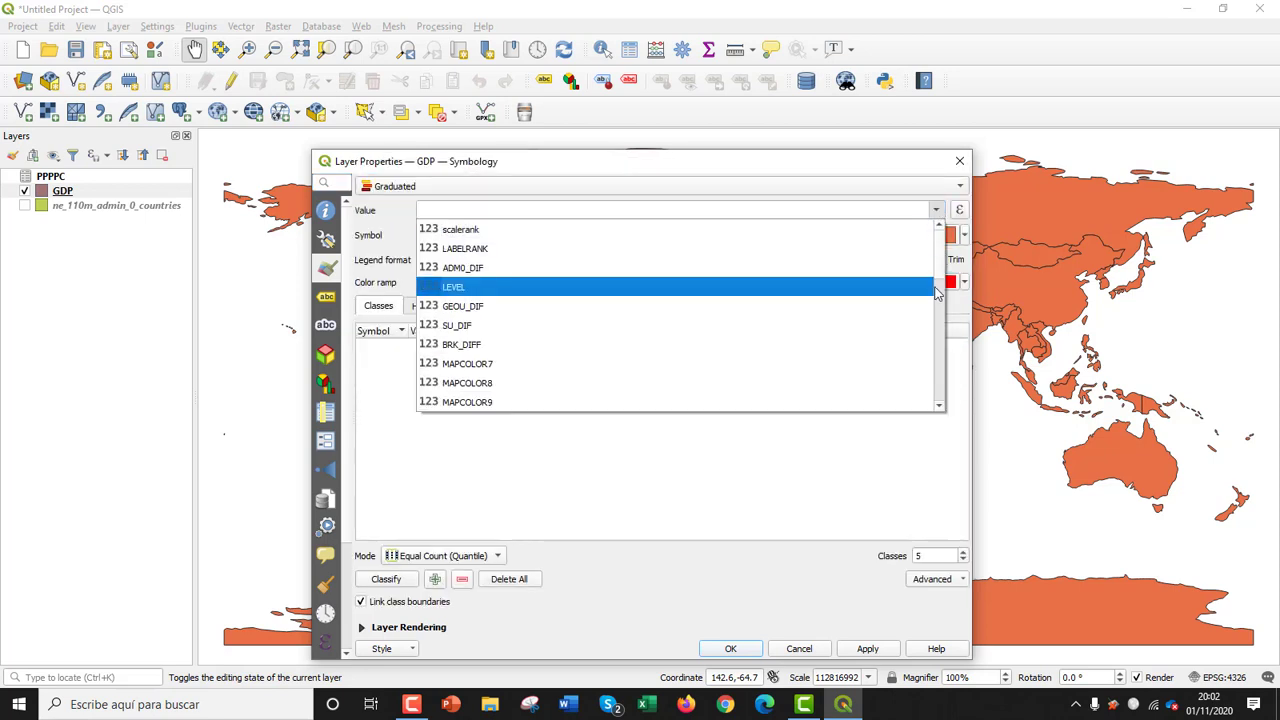
pyautogui.scroll(-3)
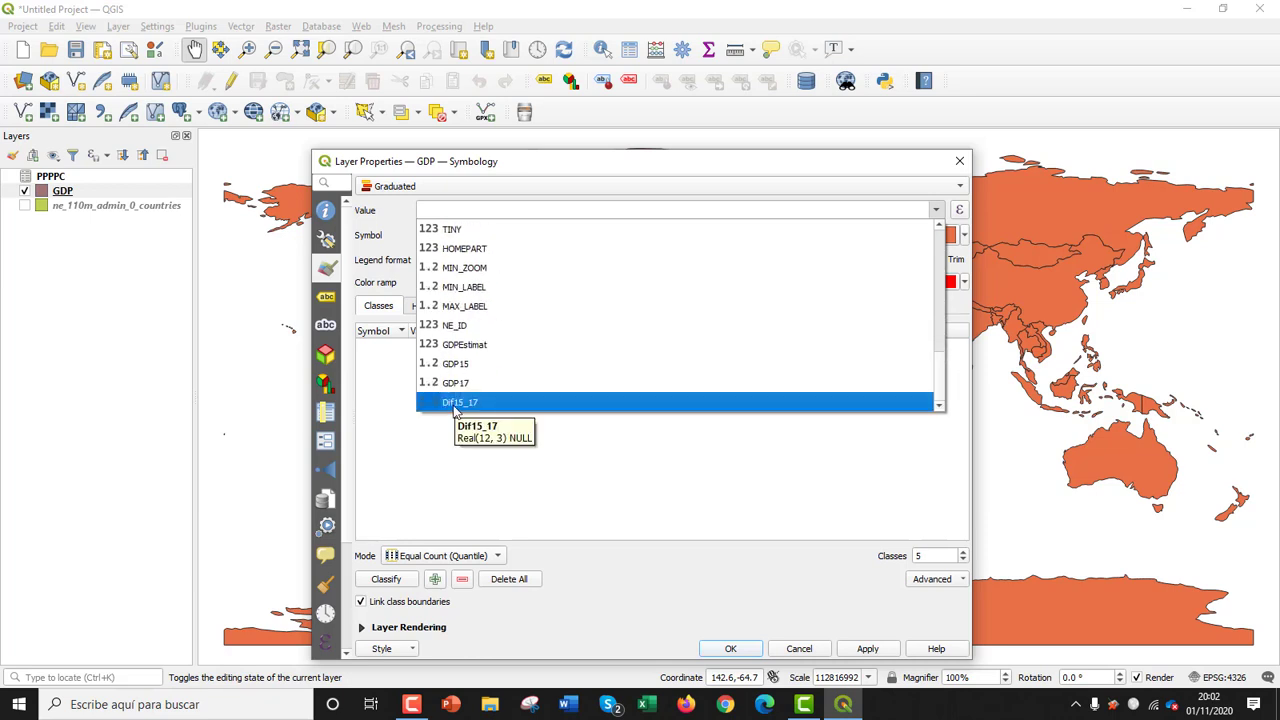
pyautogui.click(460, 400)
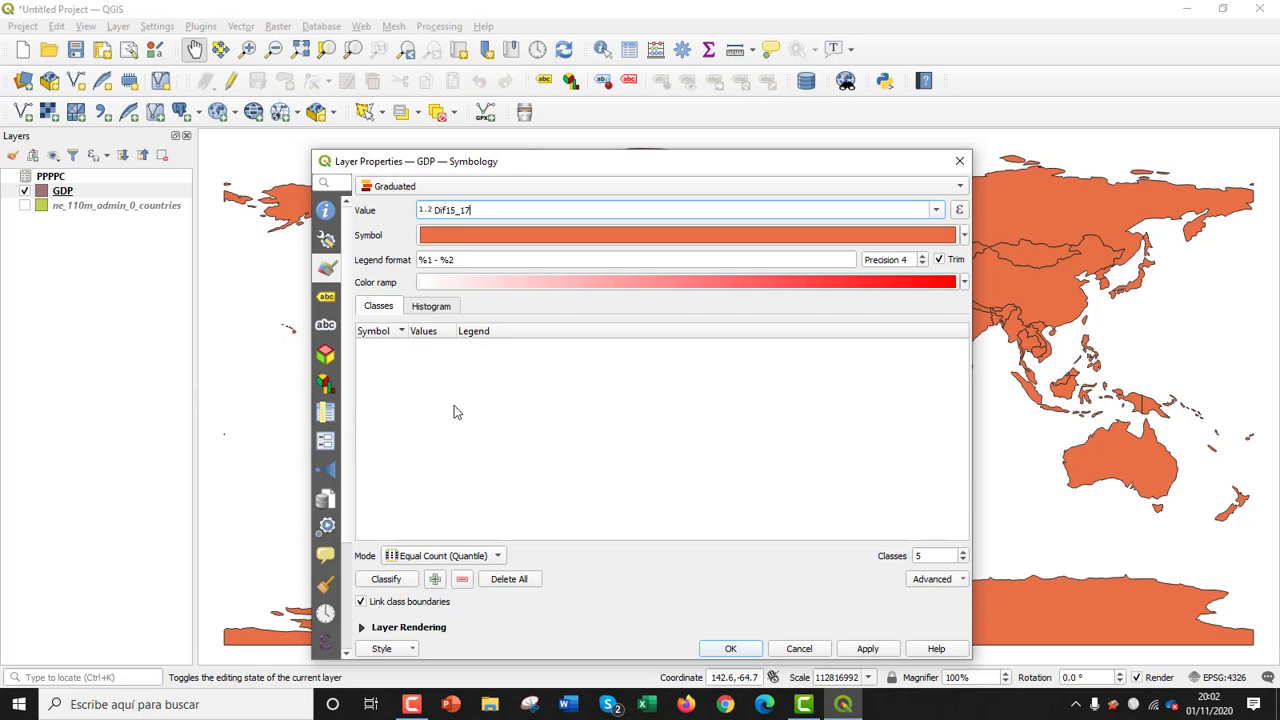
# Load the DIF15_17 values into the symbology histogram, then return to the classes list
pyautogui.click(432, 306)
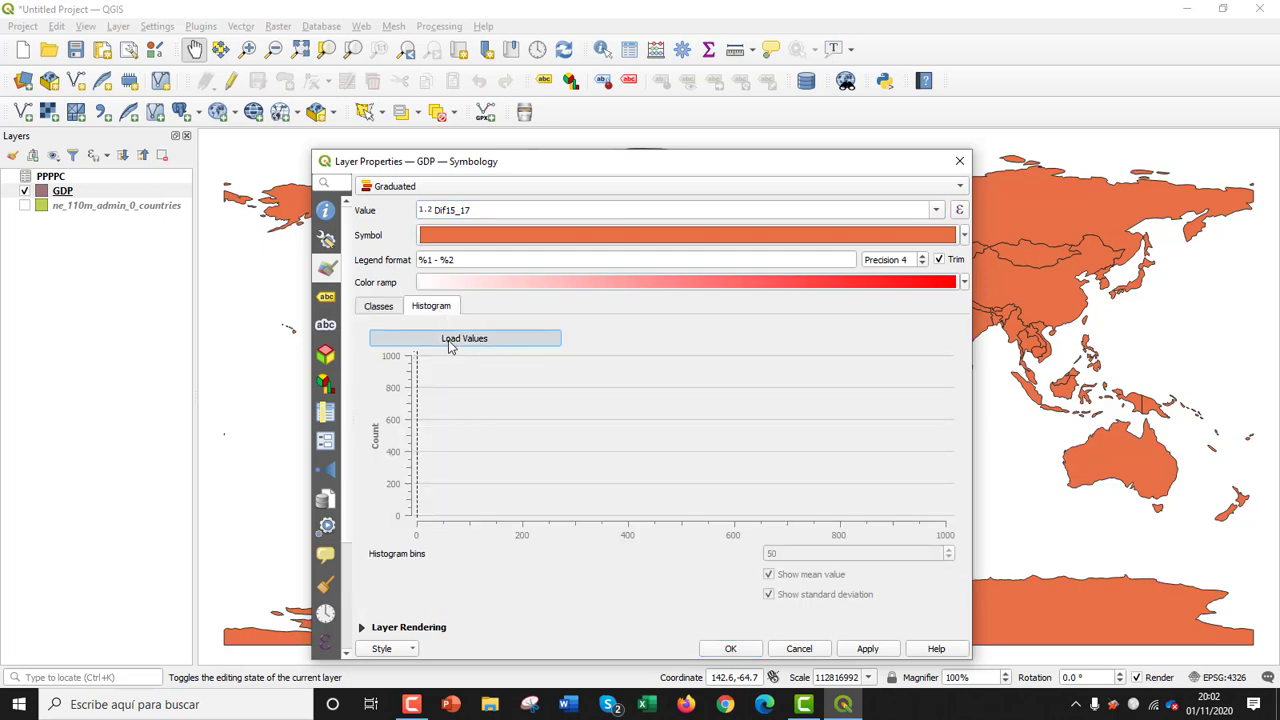
pyautogui.click(464, 338)
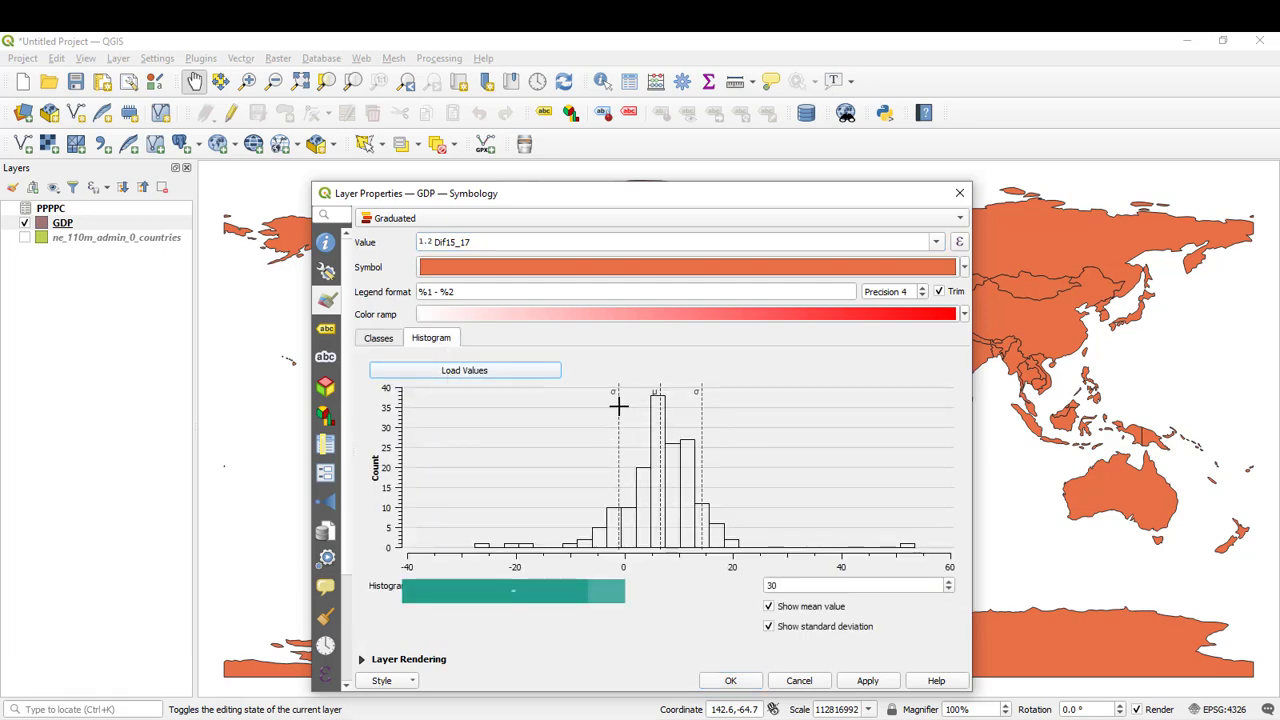
pyautogui.moveTo(816, 528)
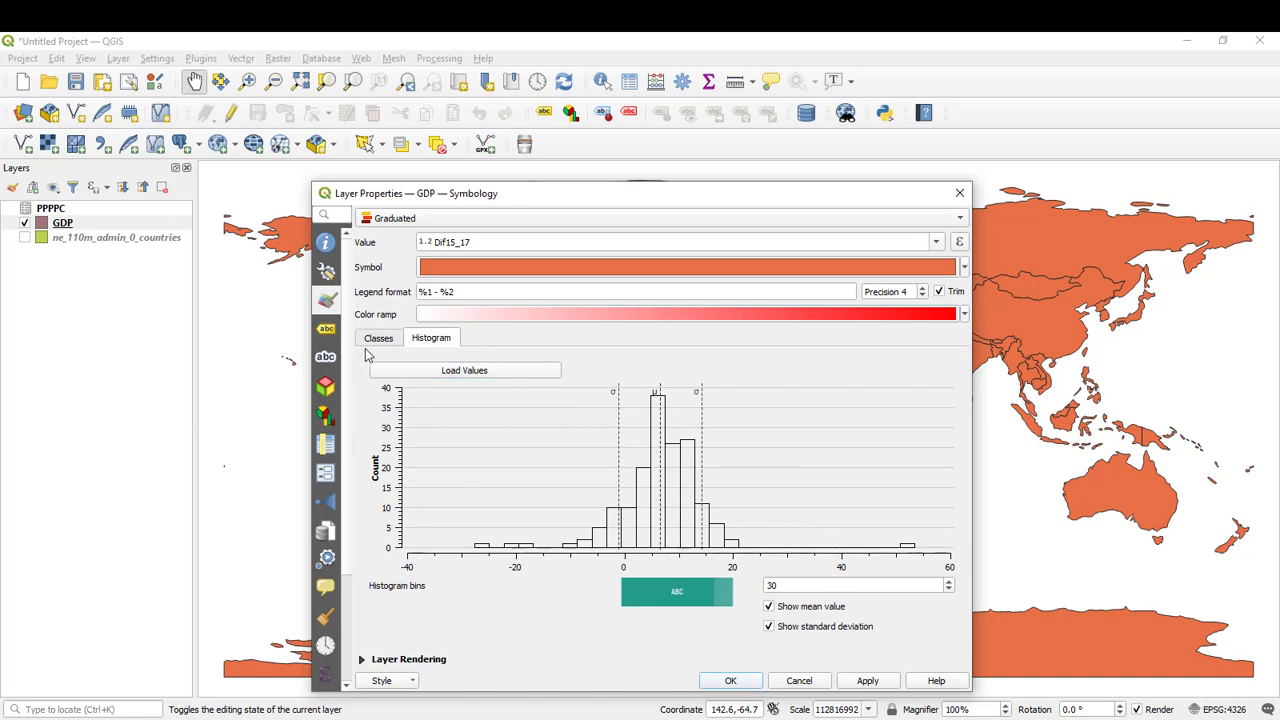
pyautogui.click(378, 336)
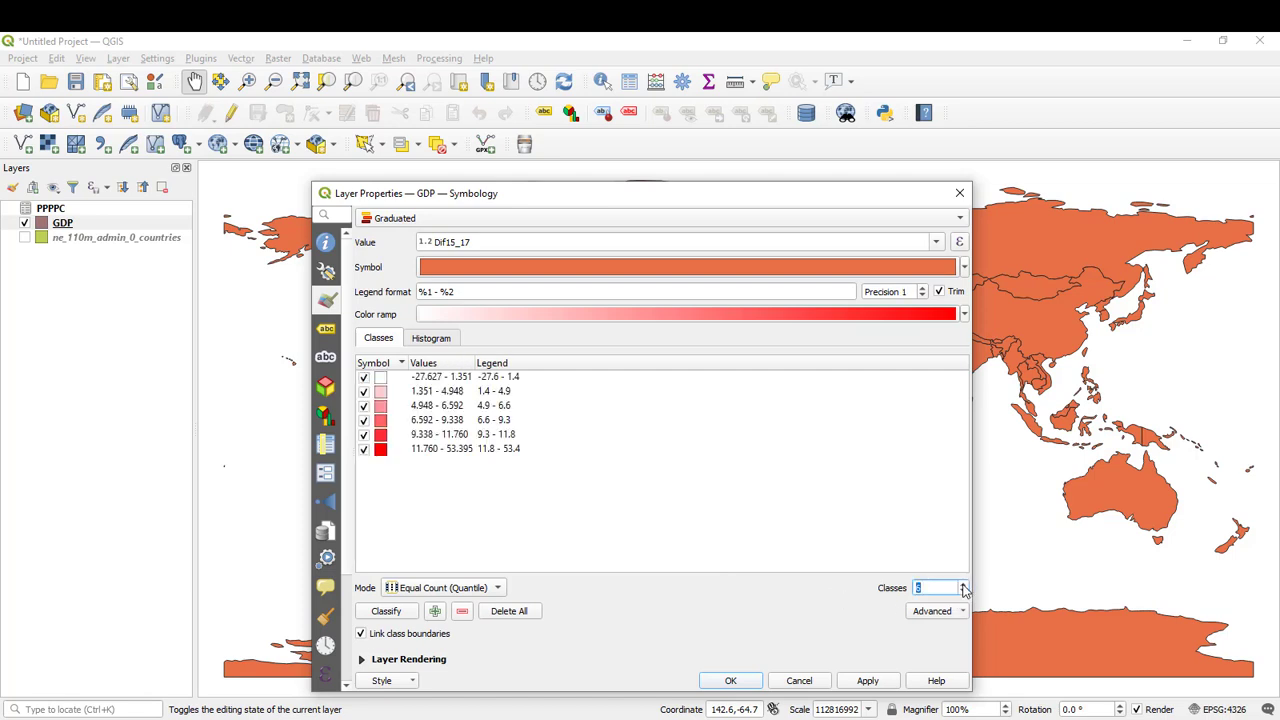
# Classify DIF15_17 by Equal Interval into six classes and drag a histogram break toward zero
pyautogui.click(444, 588)
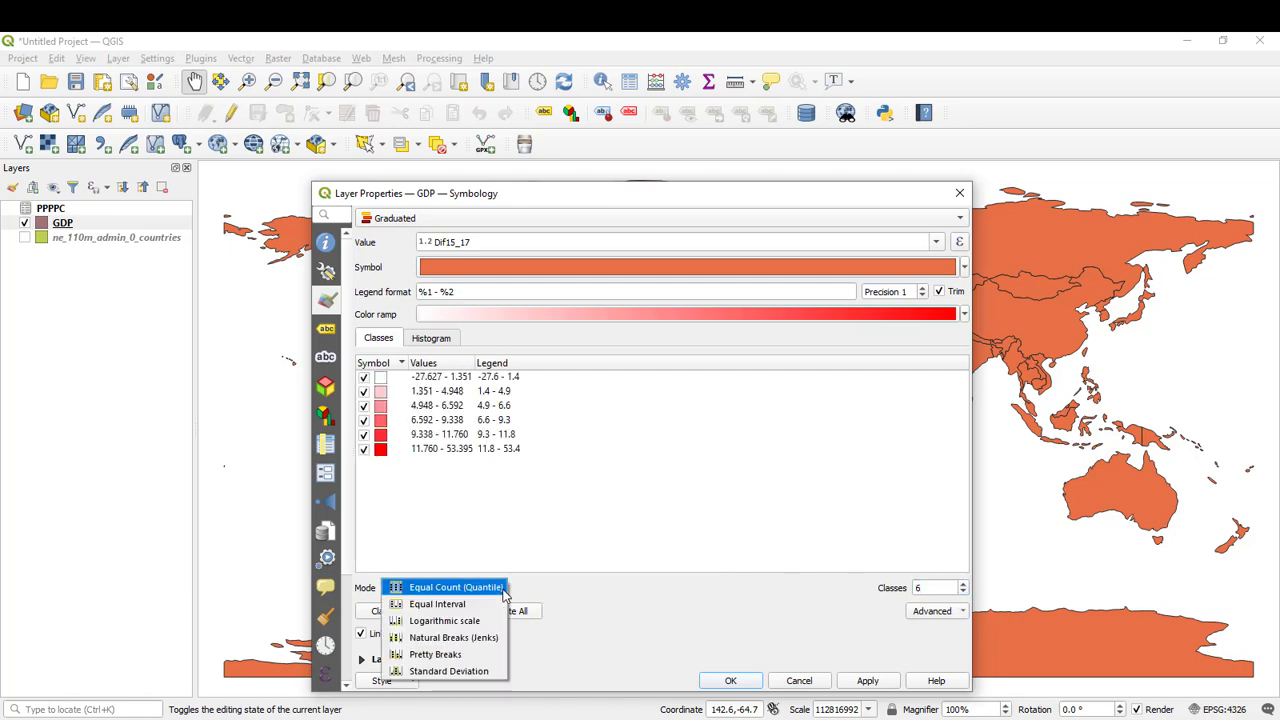
pyautogui.click(436, 604)
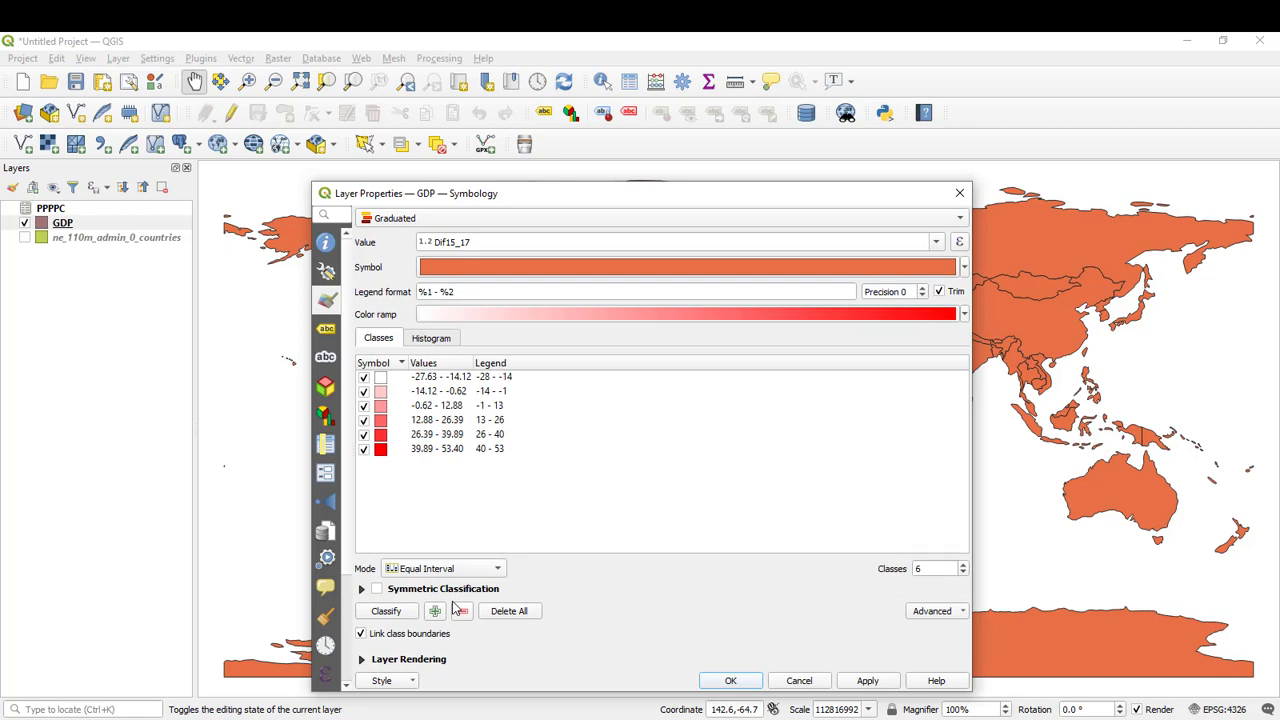
pyautogui.click(432, 336)
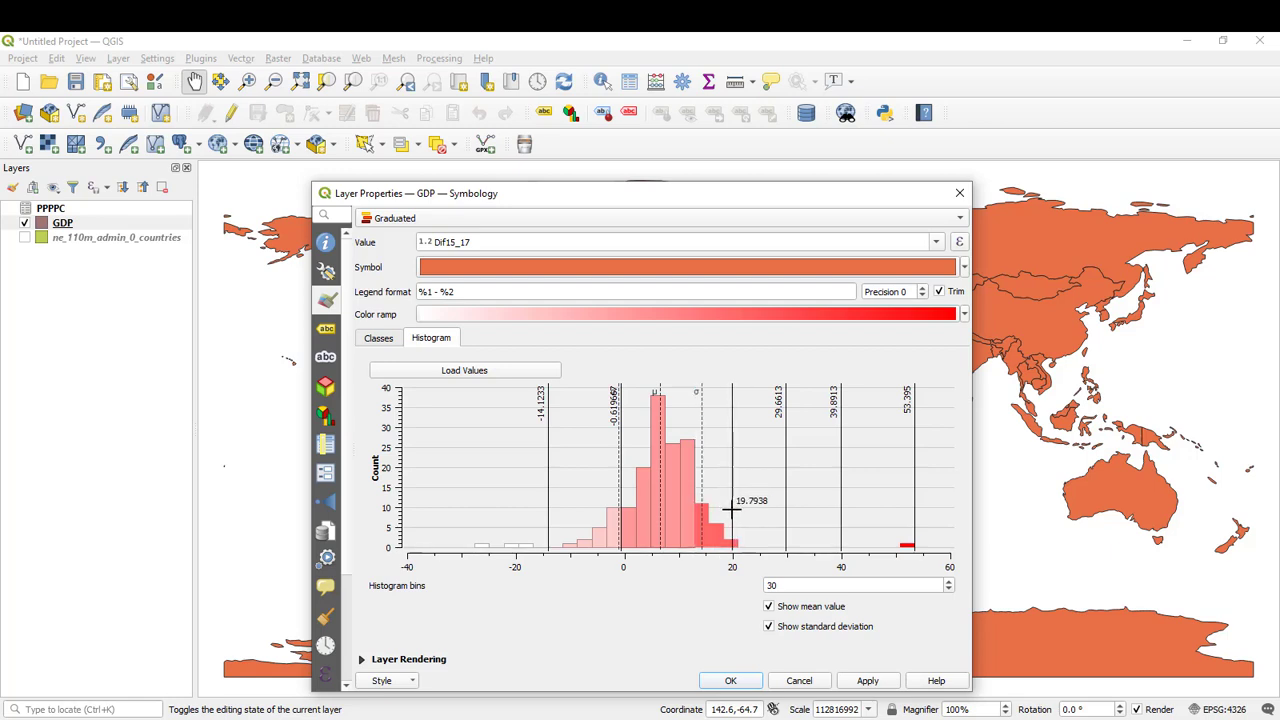
pyautogui.moveTo(732, 504); pyautogui.dragTo(620, 500)
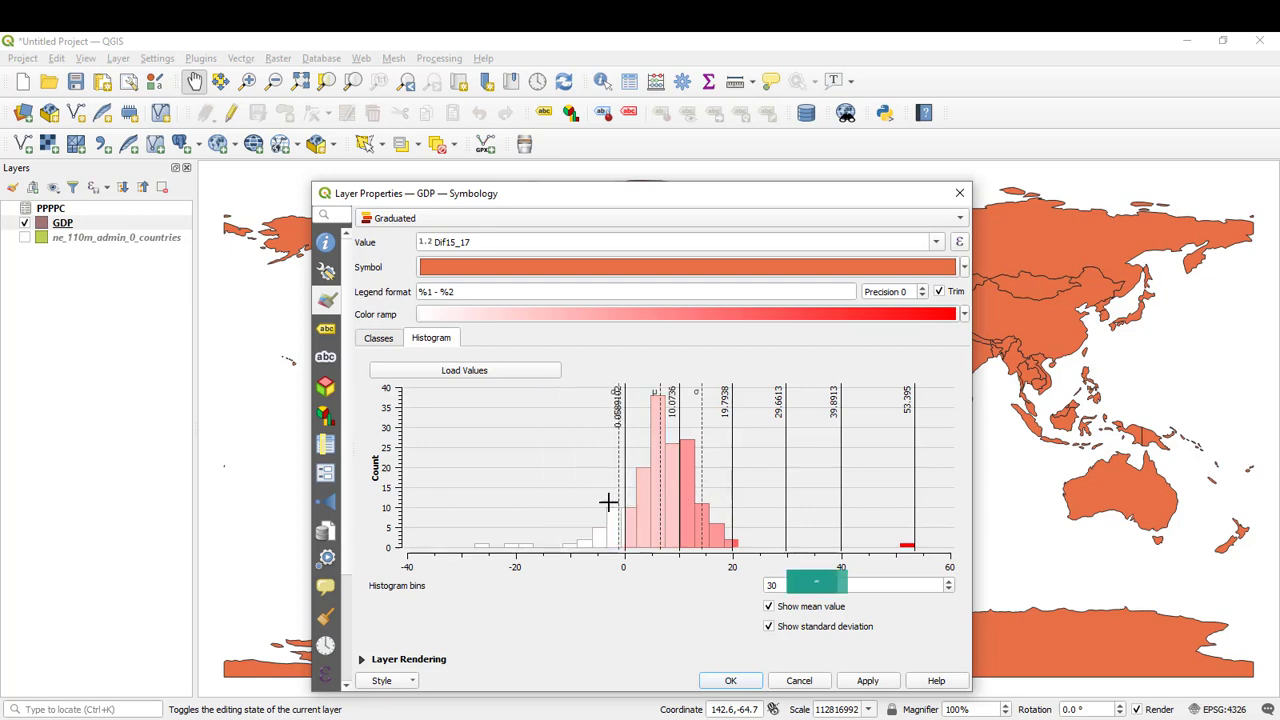
pyautogui.moveTo(520, 478)
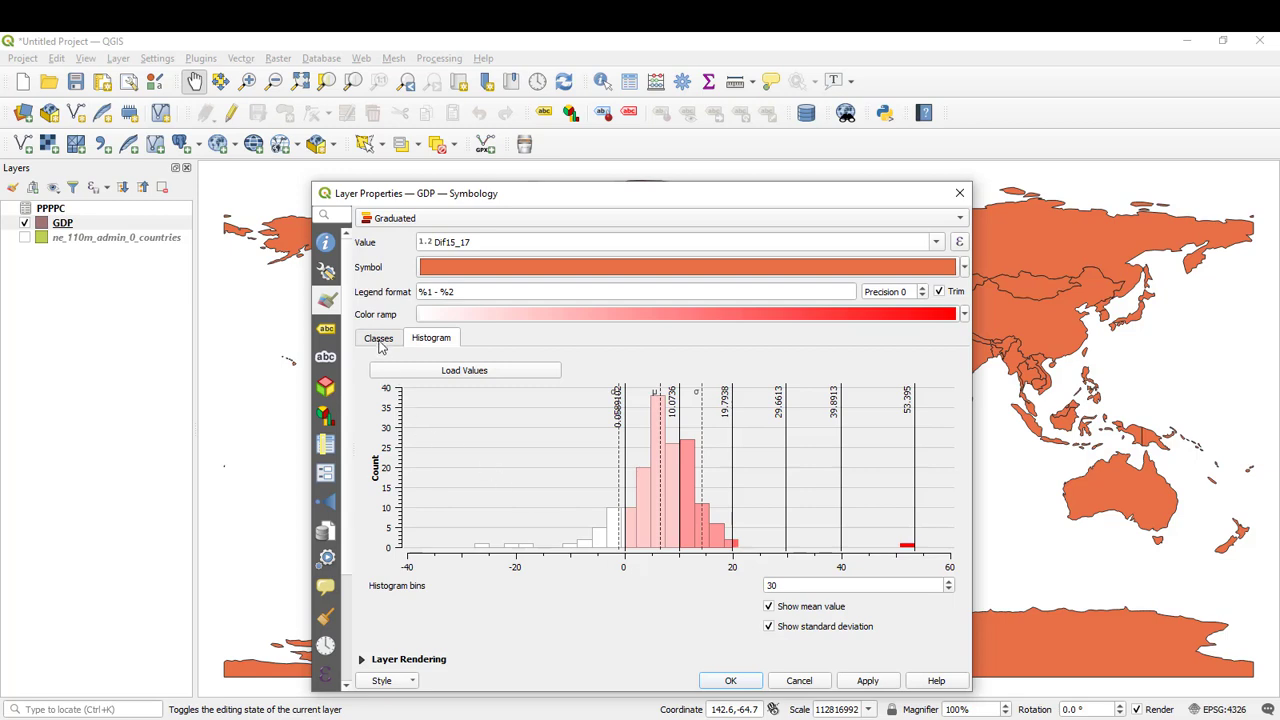
pyautogui.click(378, 336)
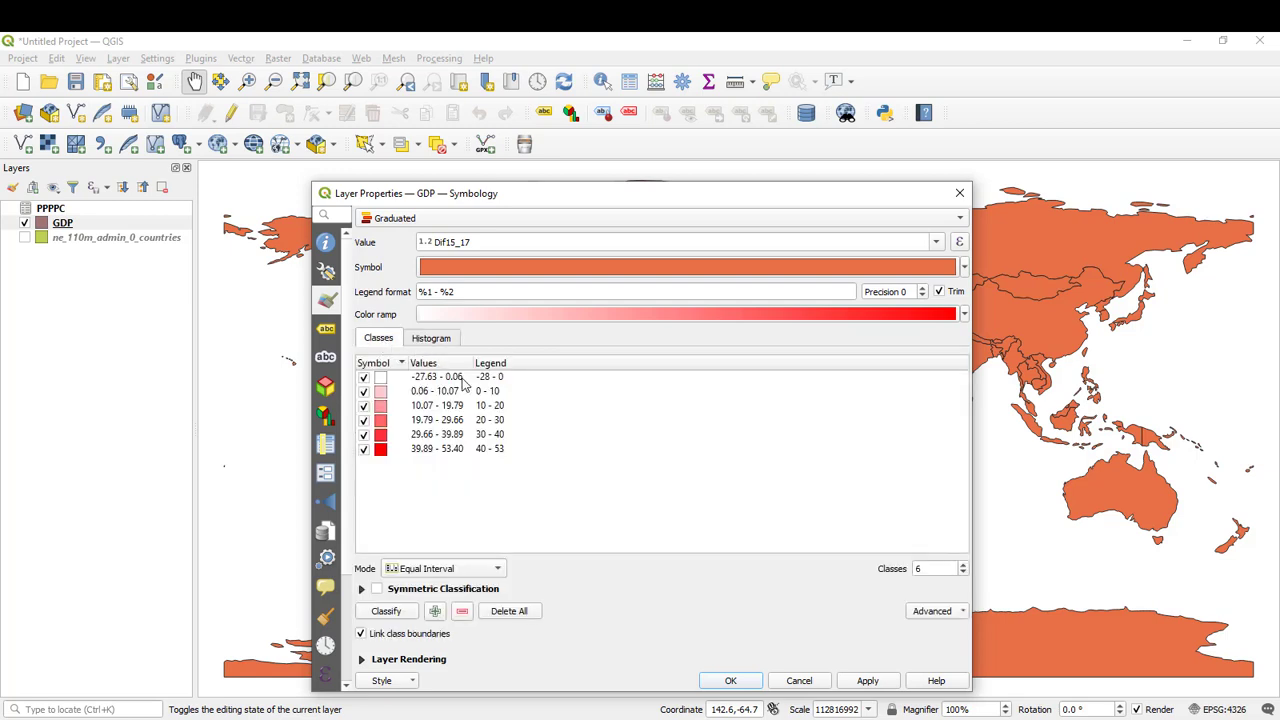
# End the negative class at 0 and fill it with dark blue #222365
pyautogui.doubleClick(436, 376)
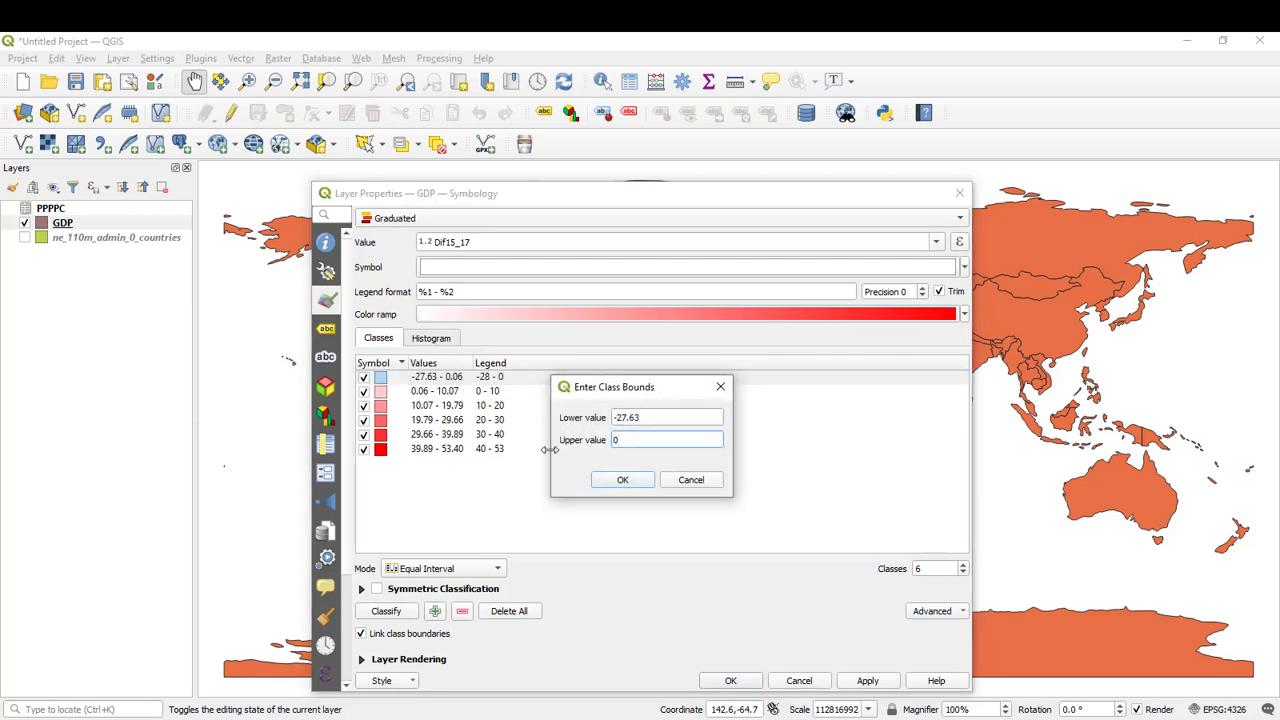
pyautogui.click(622, 480)
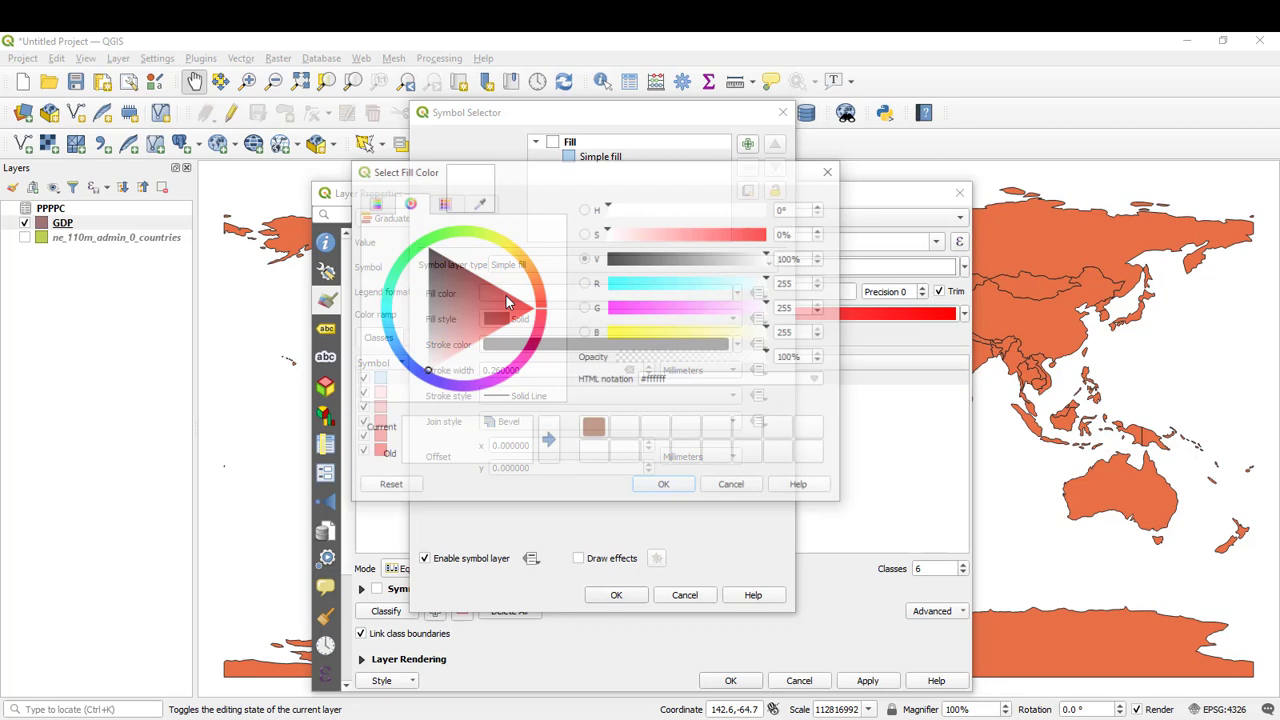
pyautogui.click(492, 320)
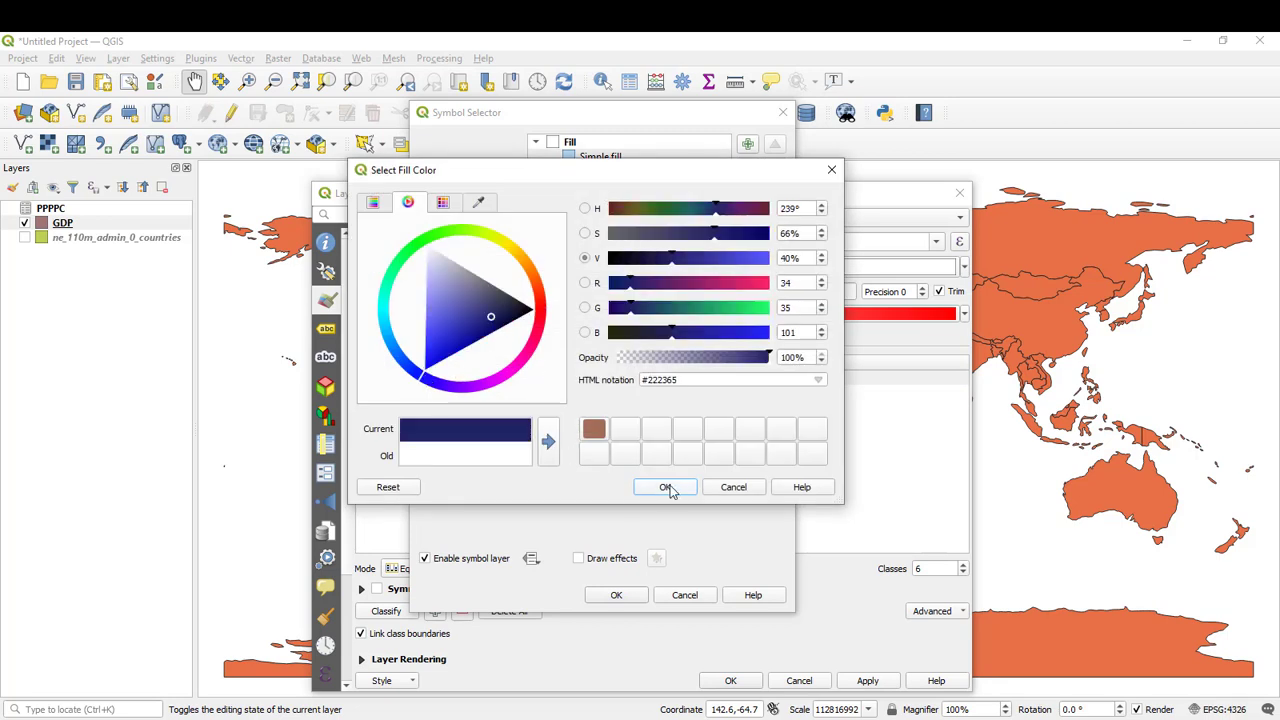
pyautogui.click(664, 488)
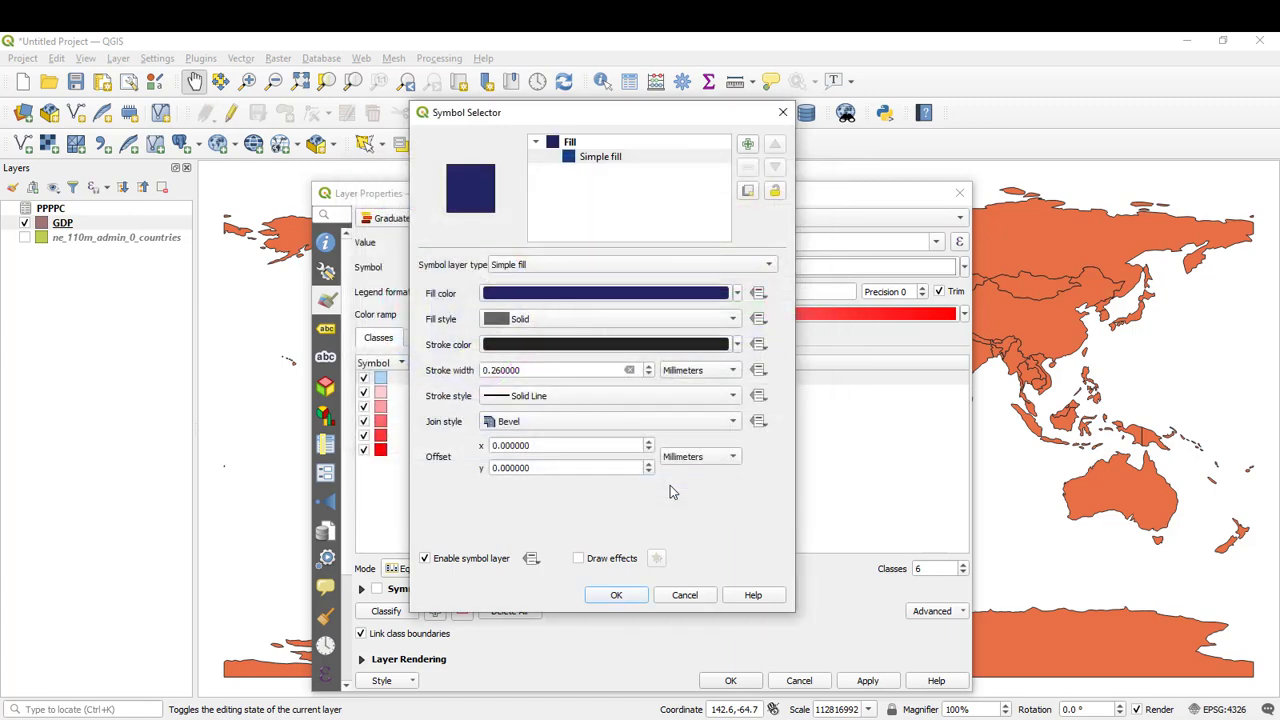
pyautogui.click(616, 594)
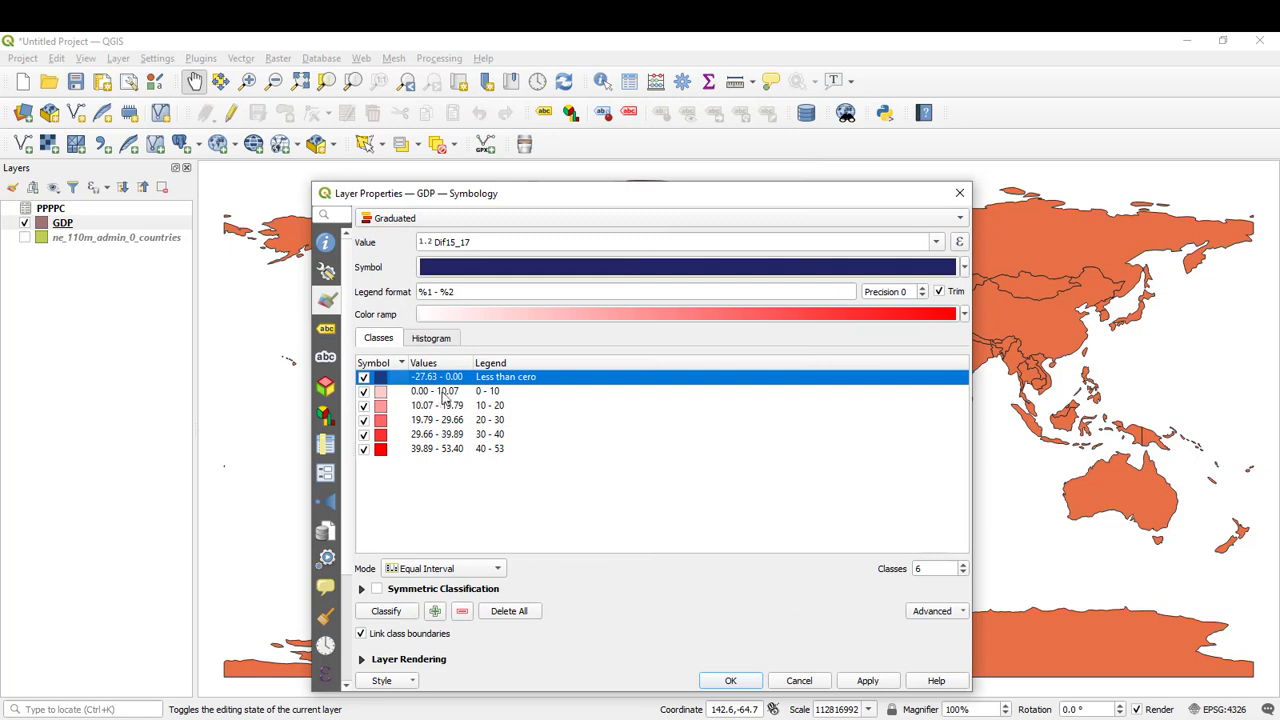
# Round the positive class upper bounds to 10 and 40 so classes run in whole tens
pyautogui.doubleClick(436, 390)
pyautogui.write('10')
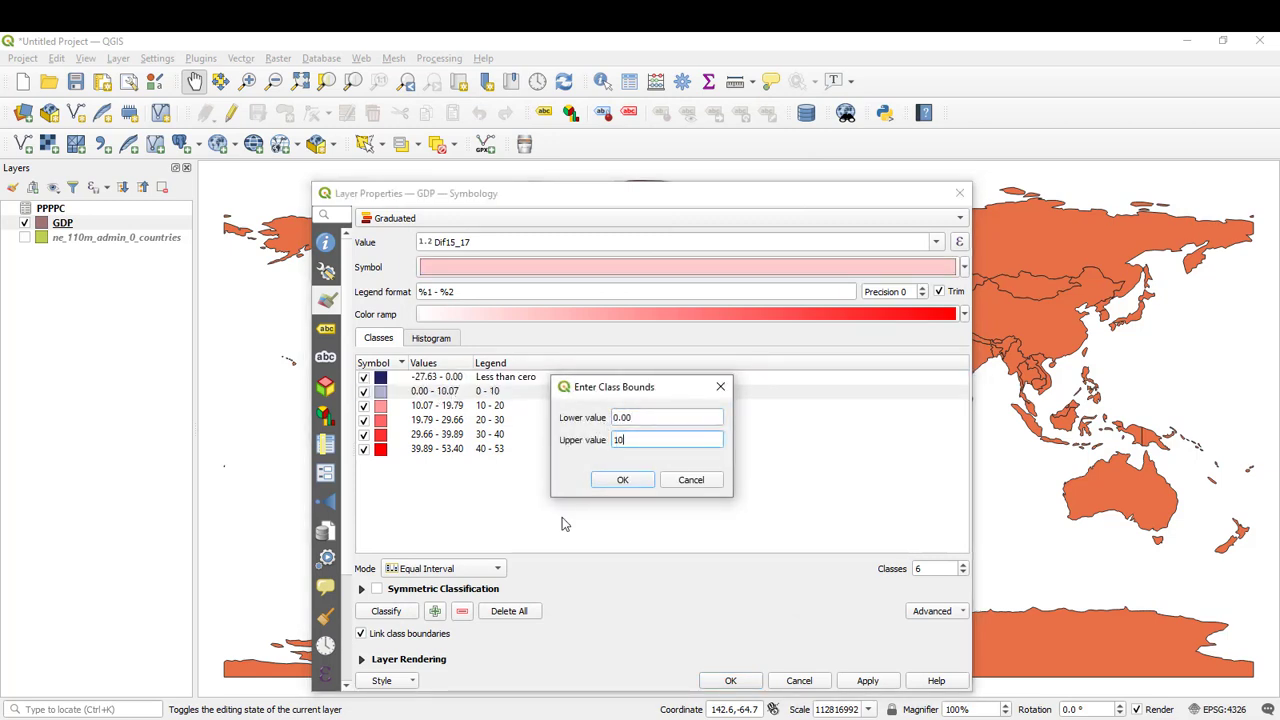
pyautogui.click(622, 480)
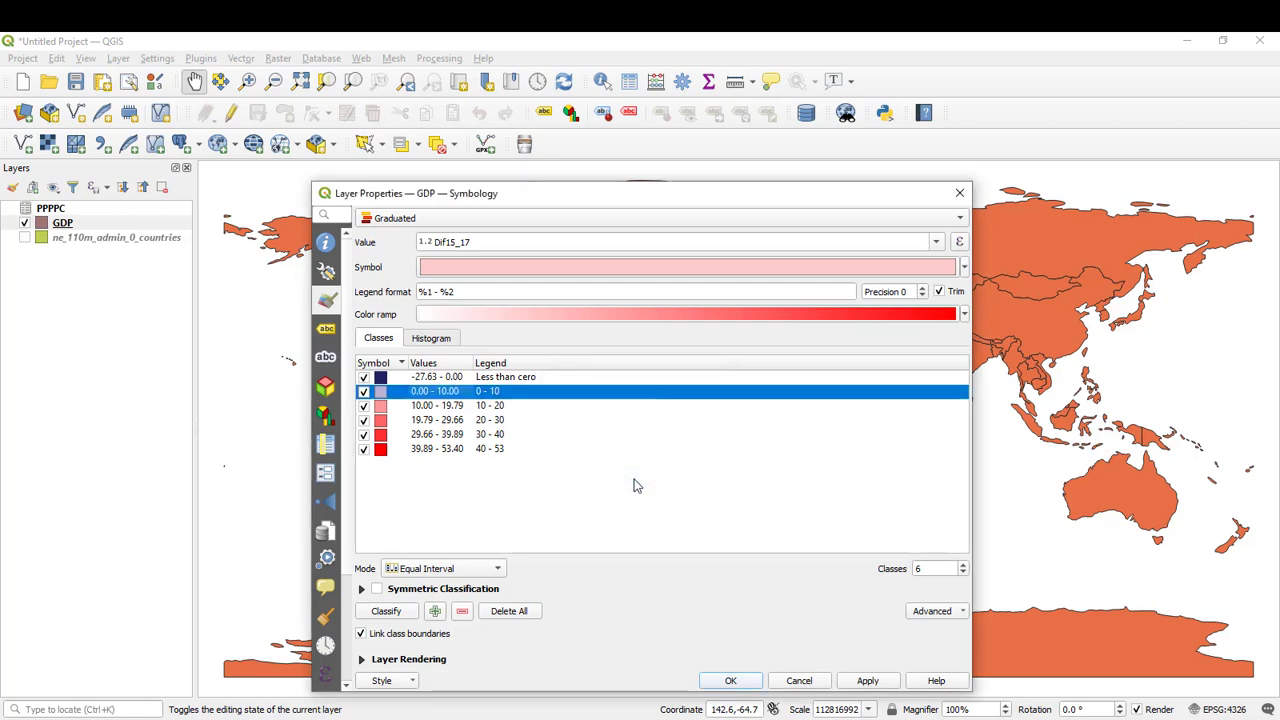
pyautogui.click(490, 404)
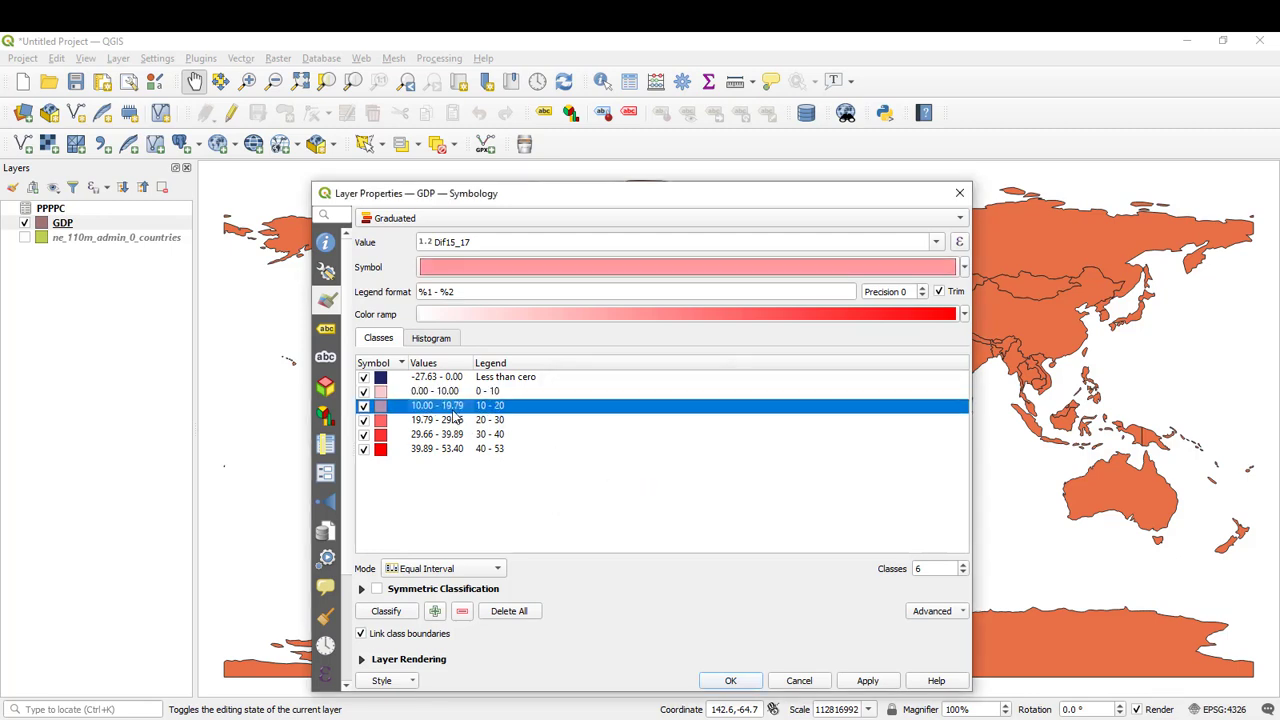
pyautogui.doubleClick(436, 404)
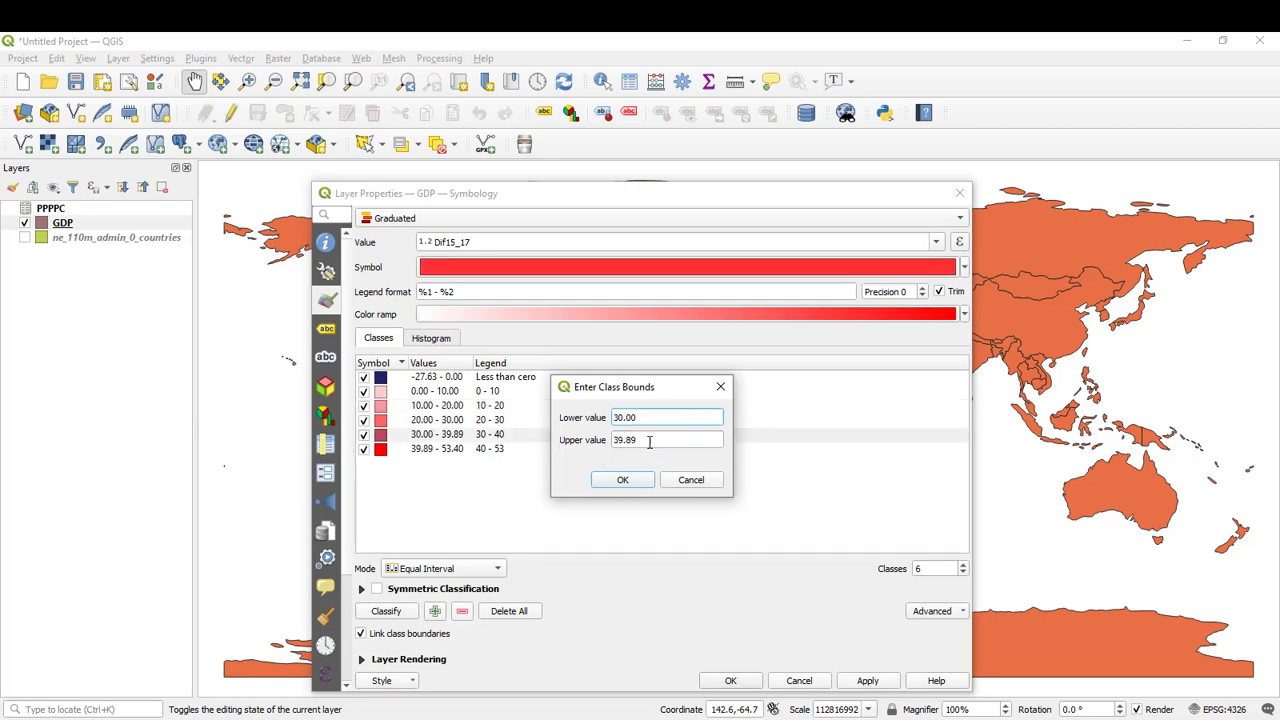
pyautogui.write('40')
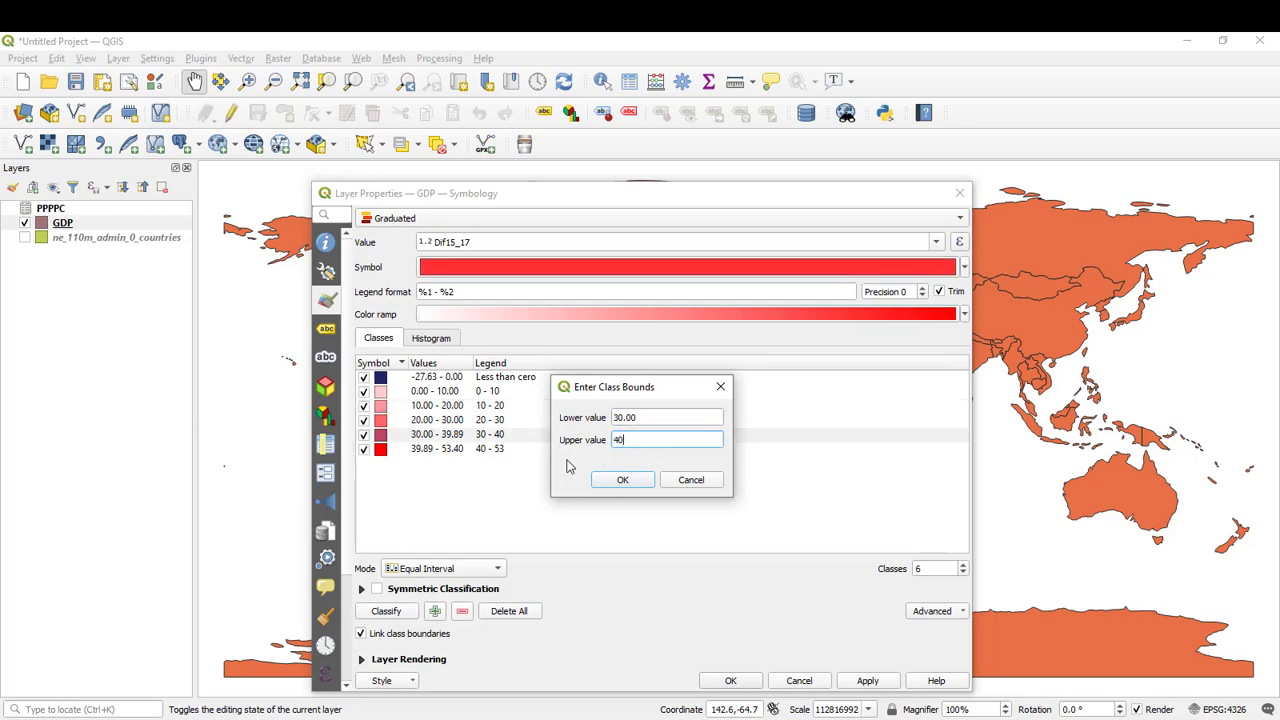
pyautogui.click(622, 480)
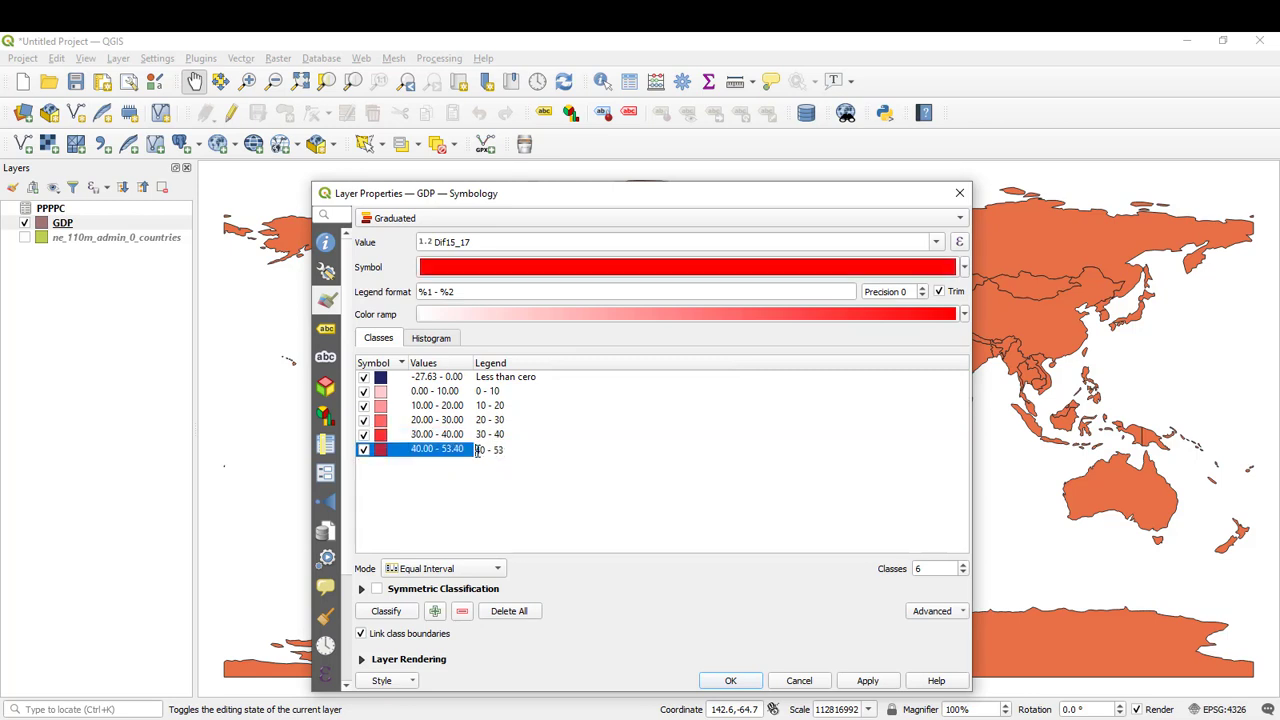
# Label the top class's legend entry 'more than 40 %'
pyautogui.write('more than')
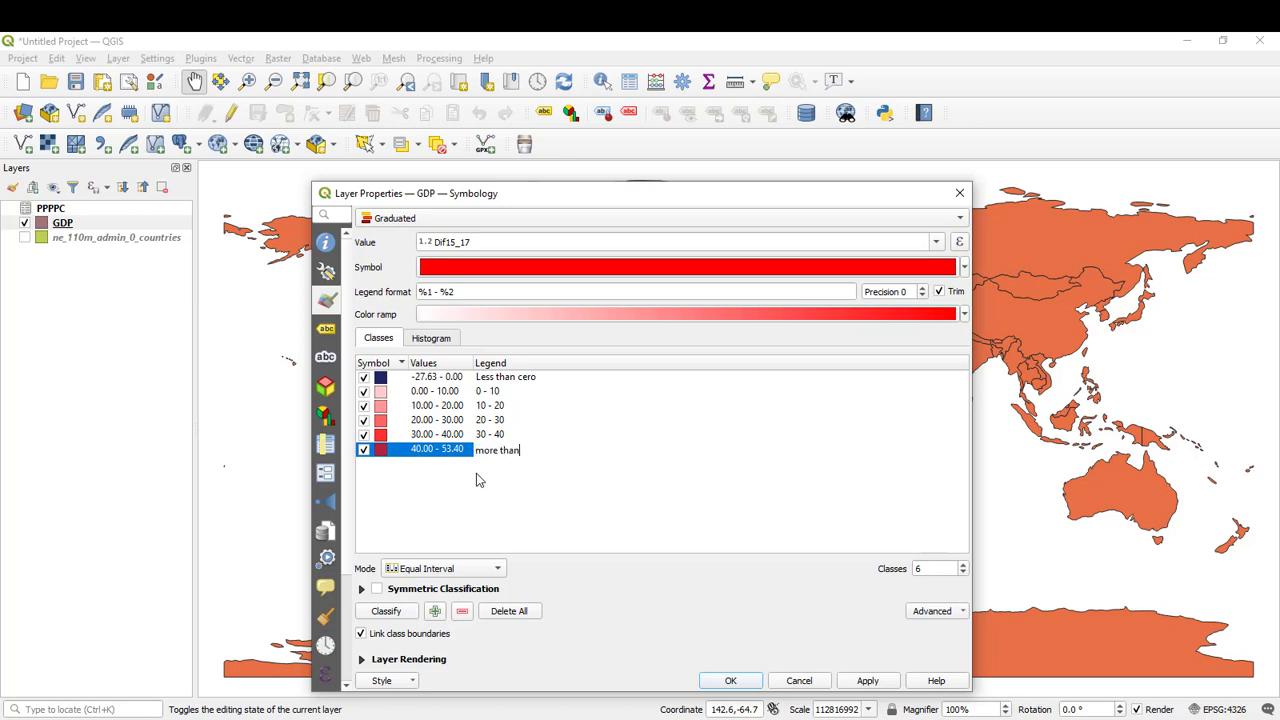
pyautogui.write('4')
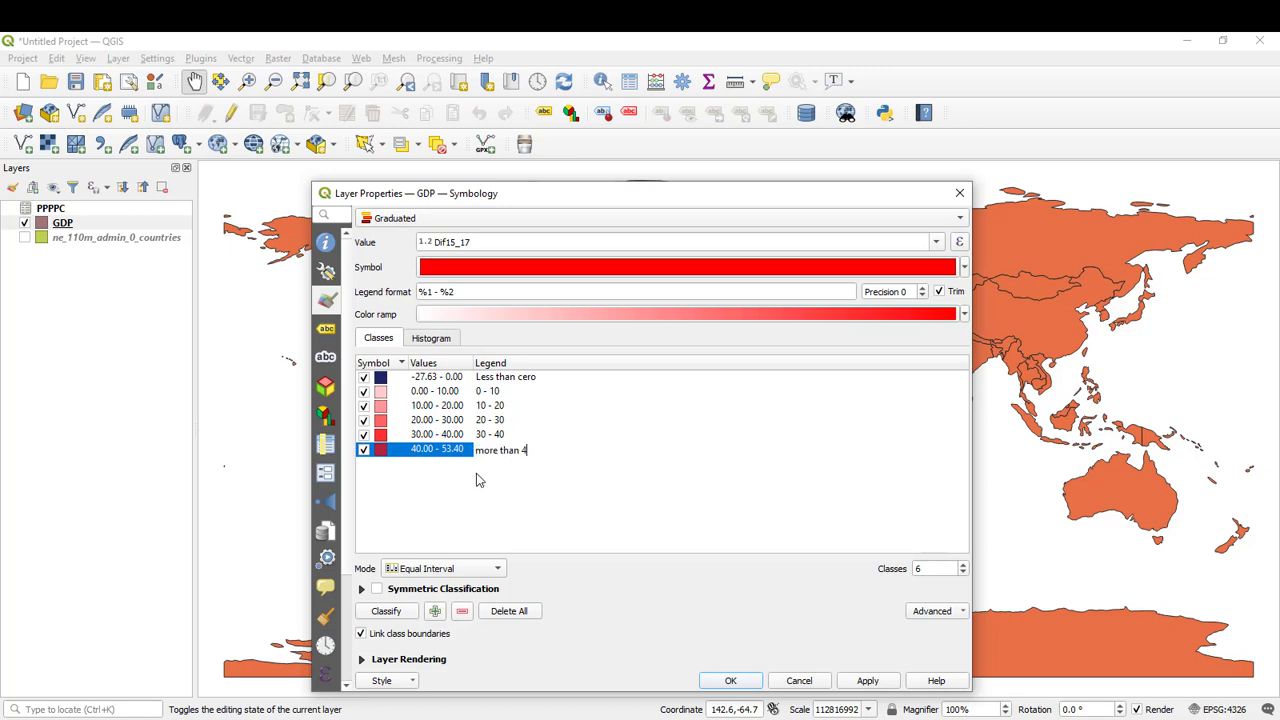
pyautogui.write('0')
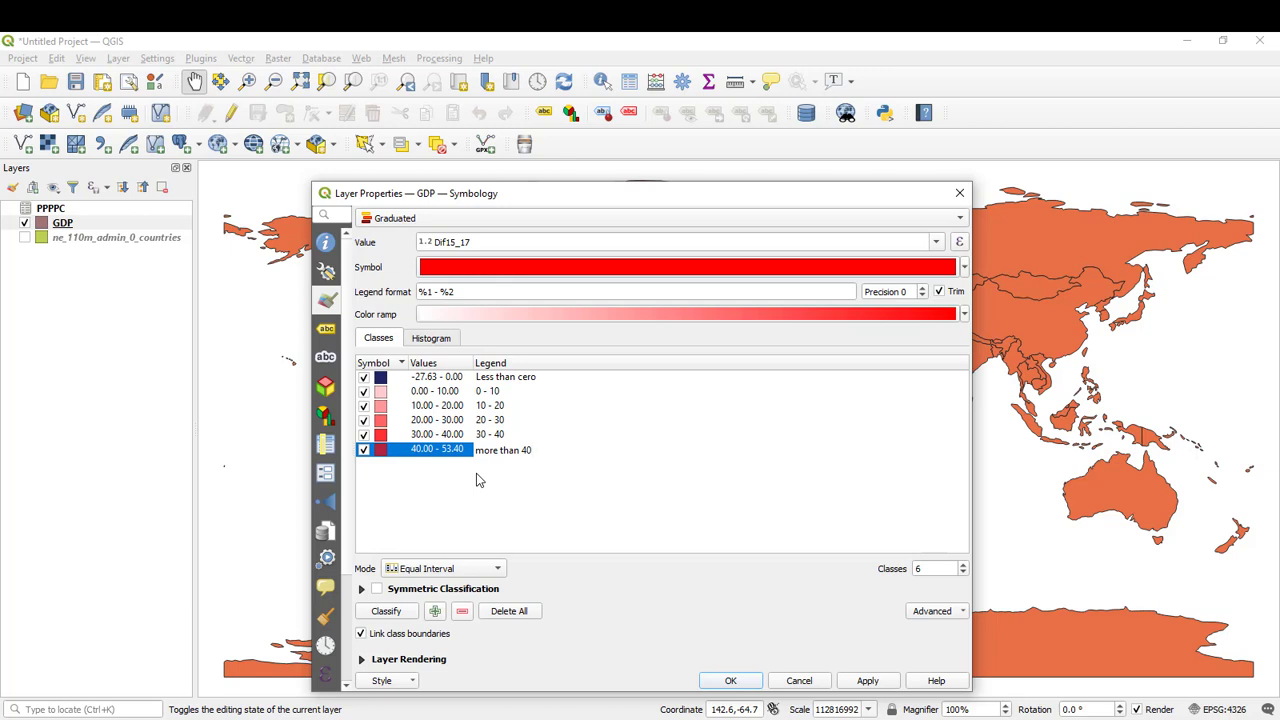
pyautogui.moveTo(568, 448)
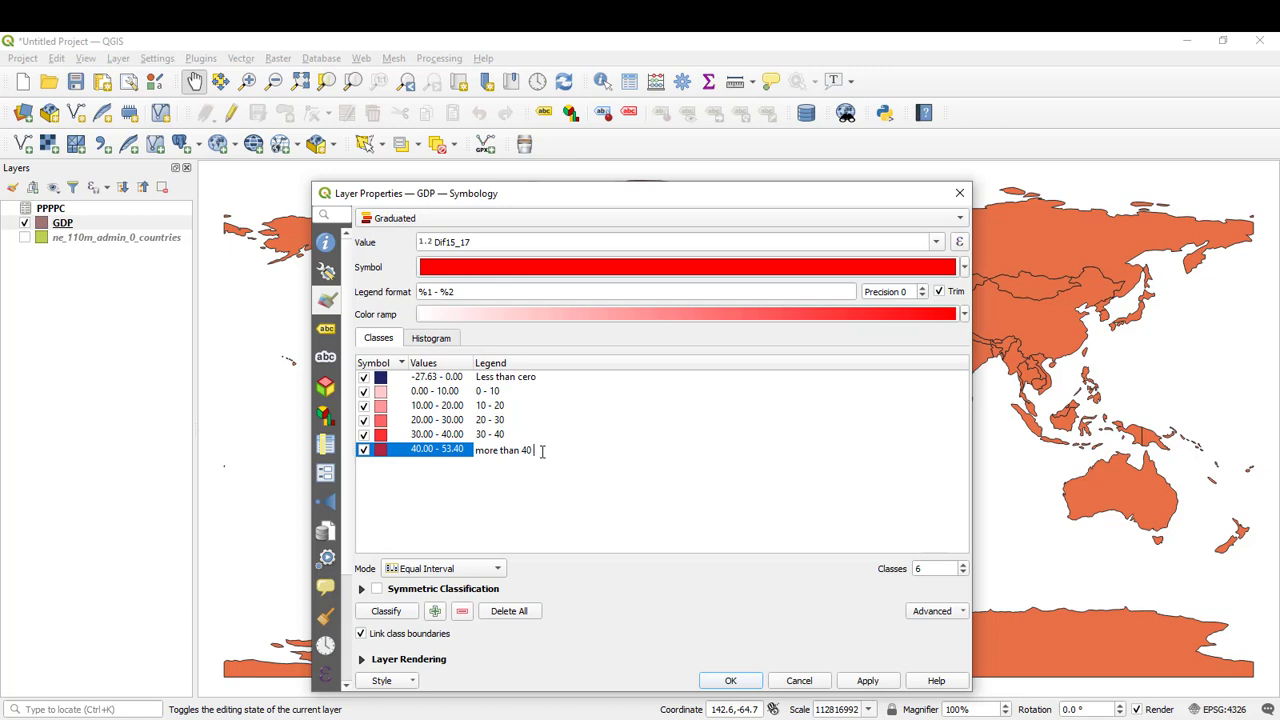
pyautogui.write('%')
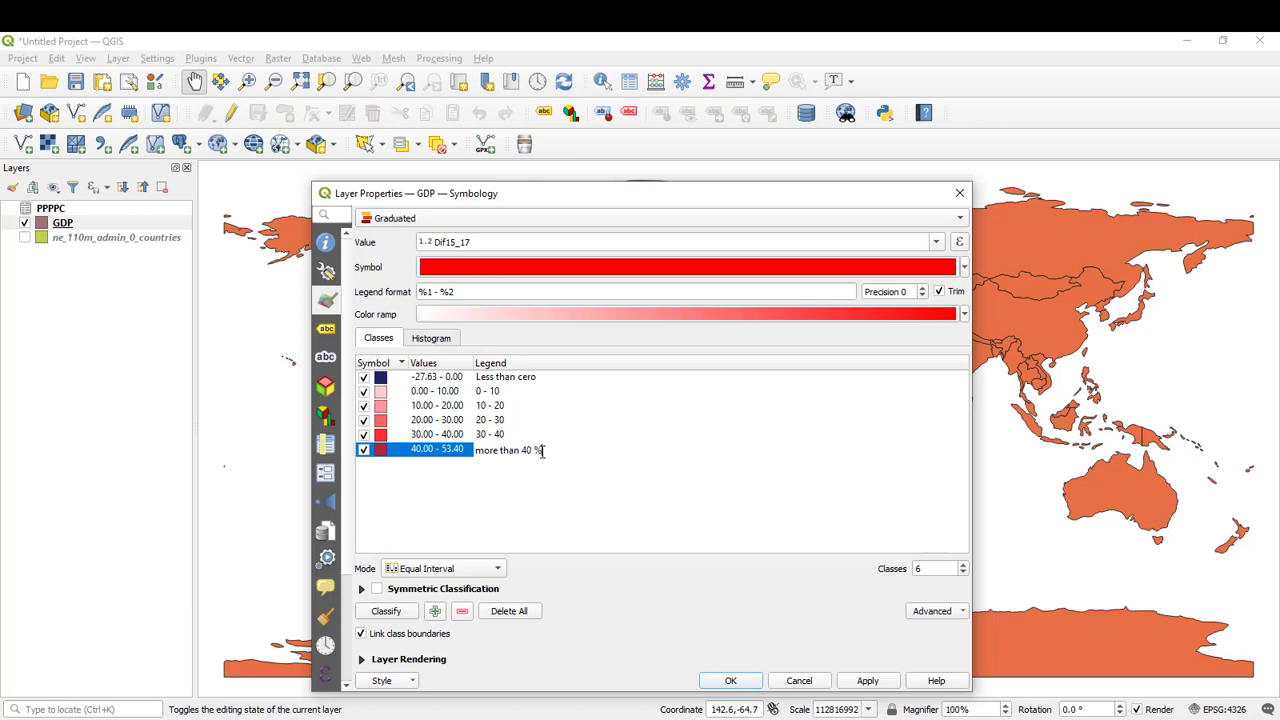
pyautogui.click(730, 680)
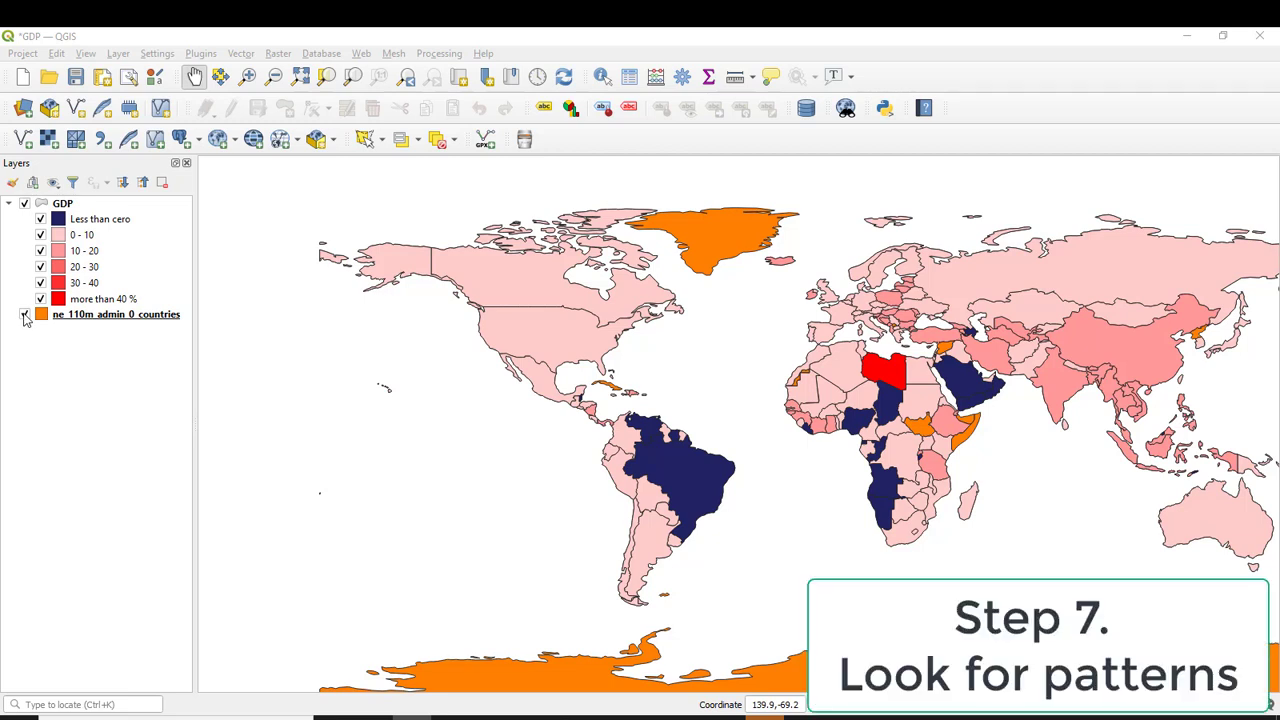
# Hide the plain ne_110m_admin_0_countries layer, leaving only the graduated GDP map
pyautogui.click(24, 314)
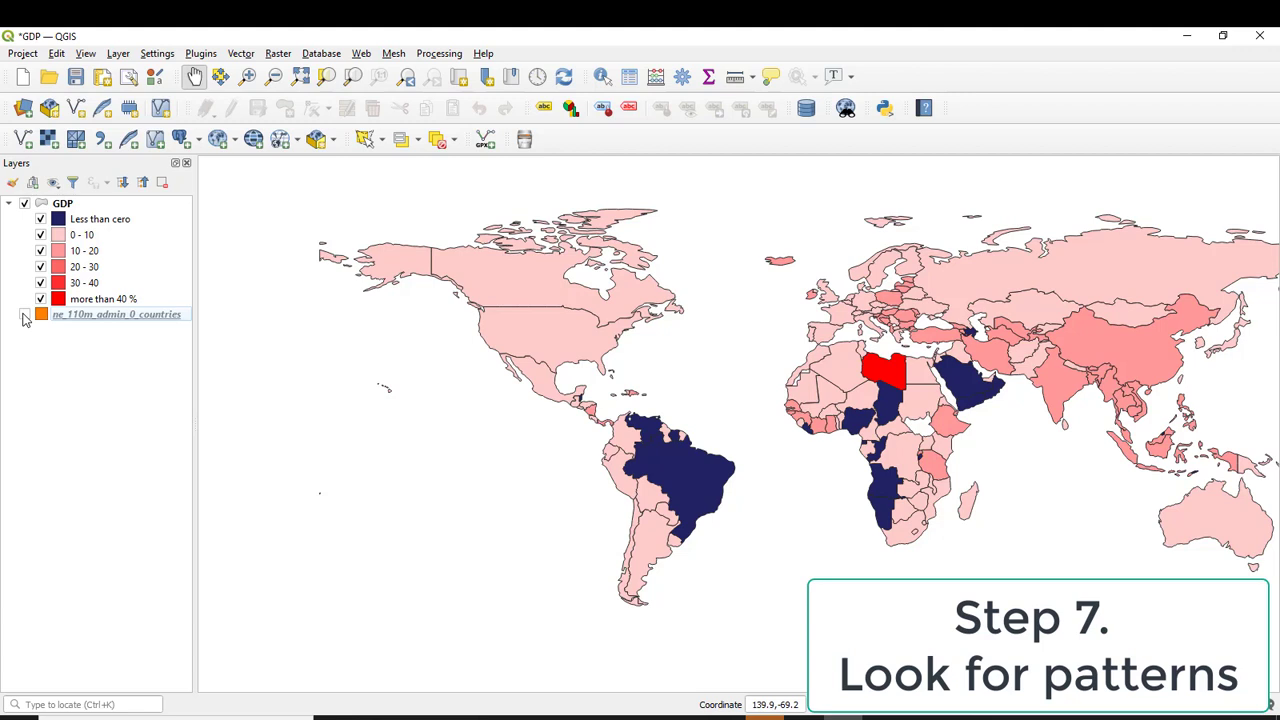
pyautogui.click(24, 314)
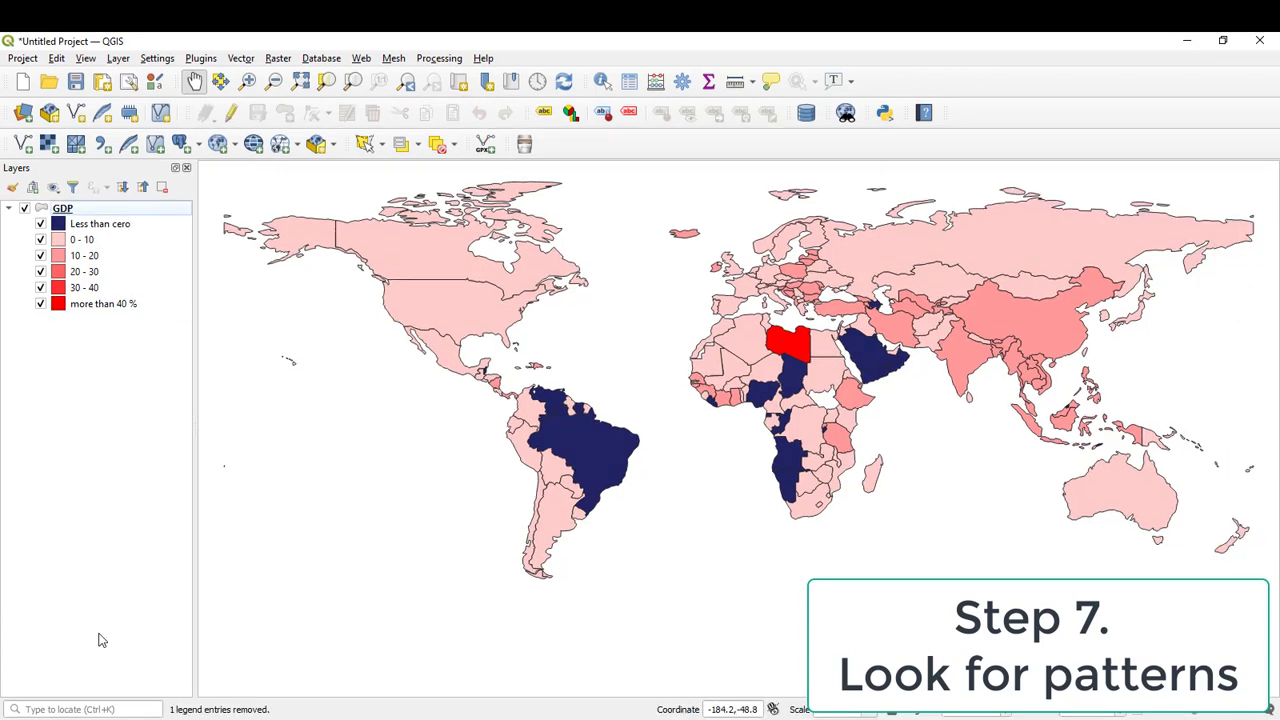
pyautogui.moveTo(830, 410)
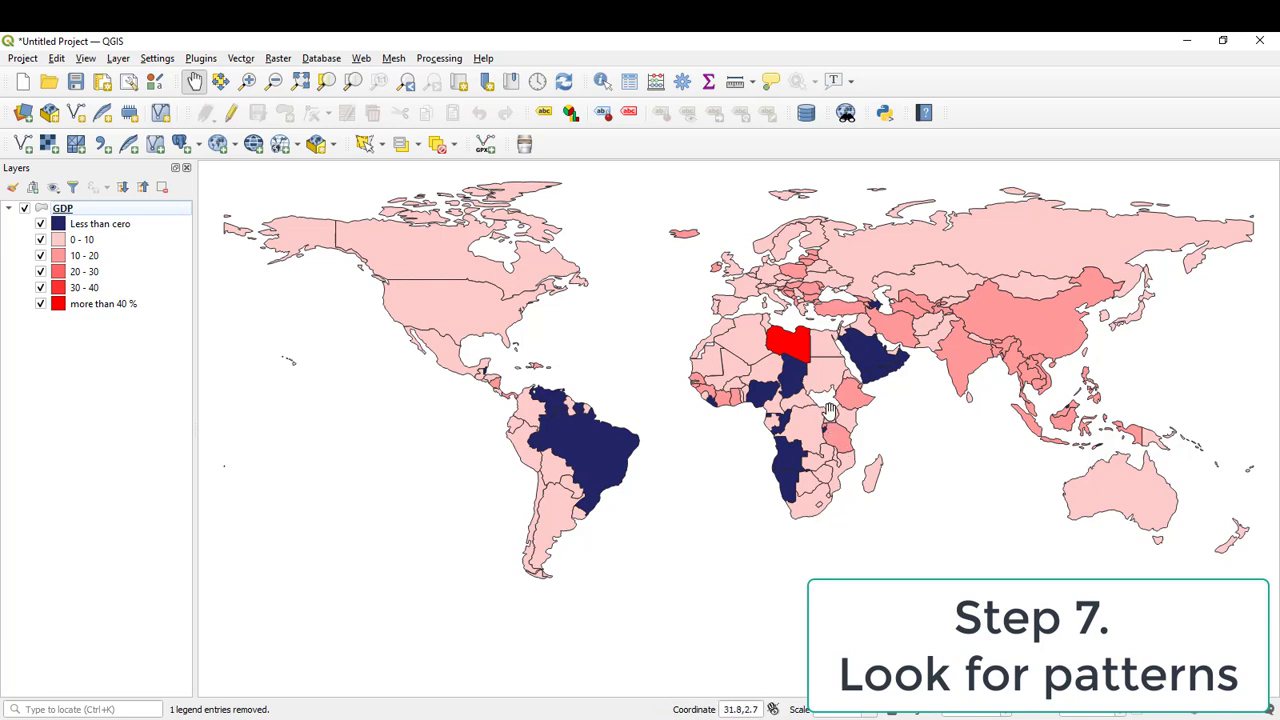
pyautogui.moveTo(700, 356)
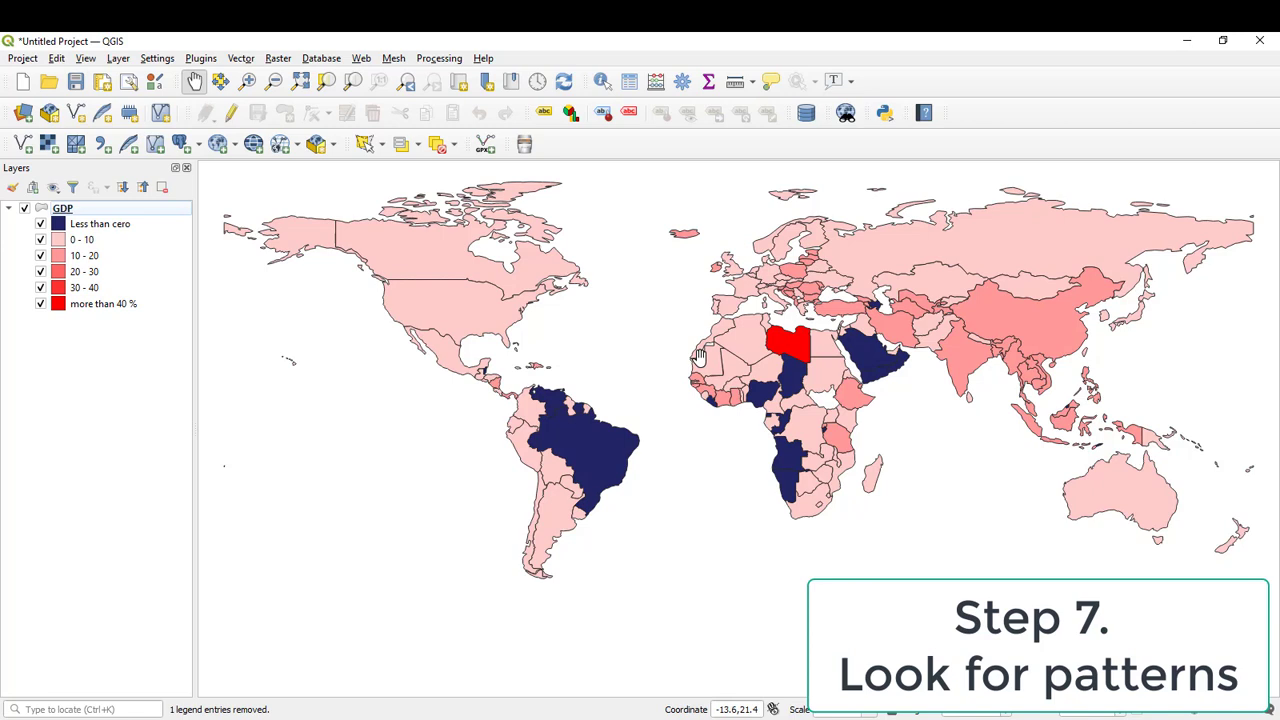
pyautogui.moveTo(700, 356)
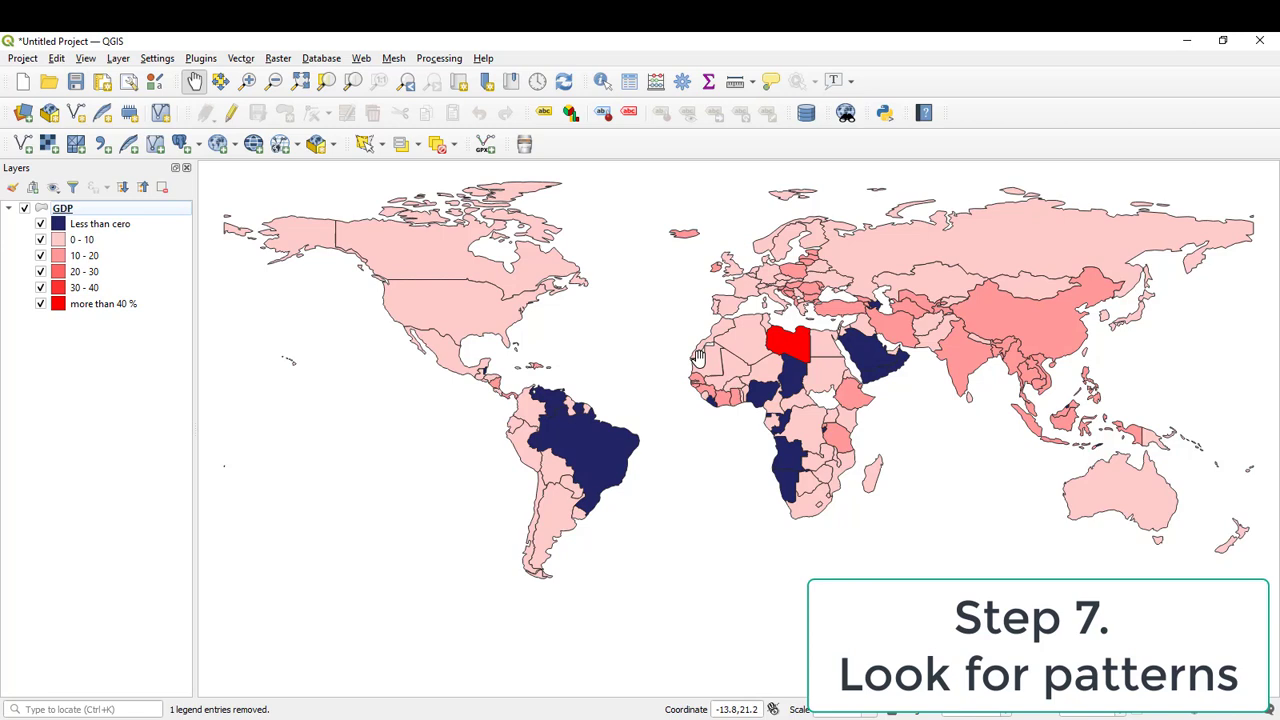
pyautogui.moveTo(552, 284)
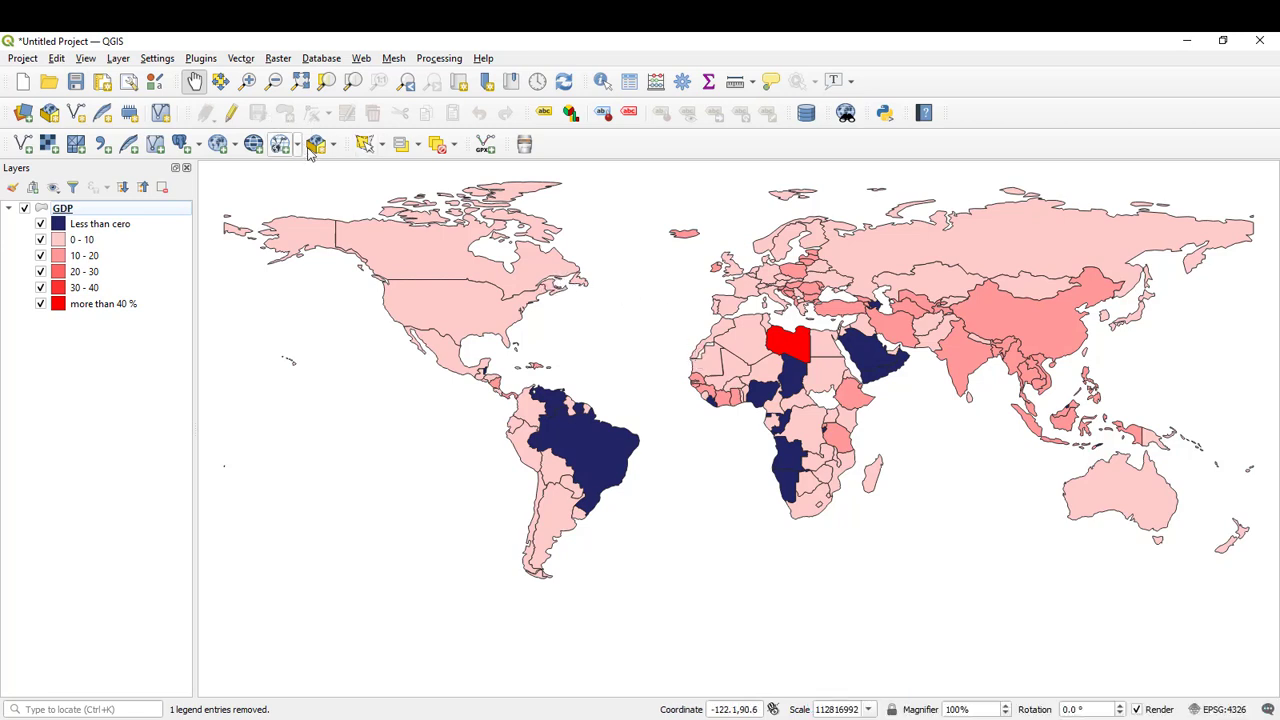
pyautogui.moveTo(320, 168)
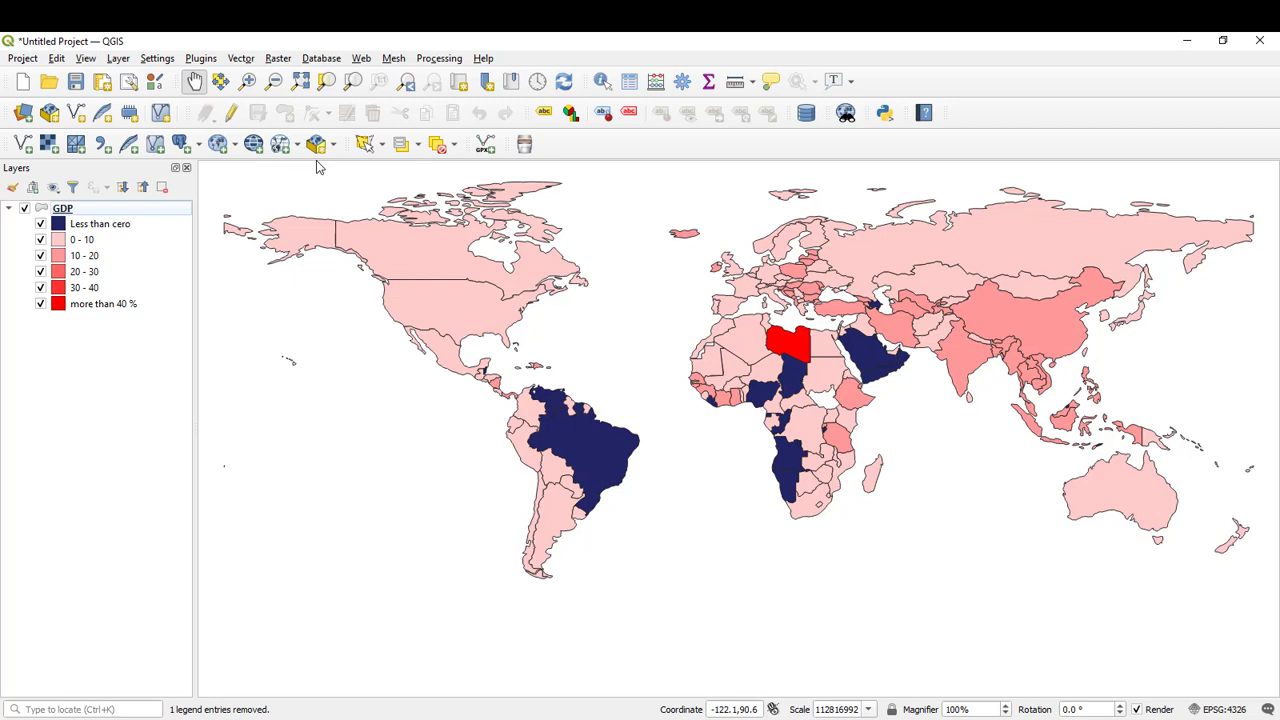
pyautogui.moveTo(100, 640)
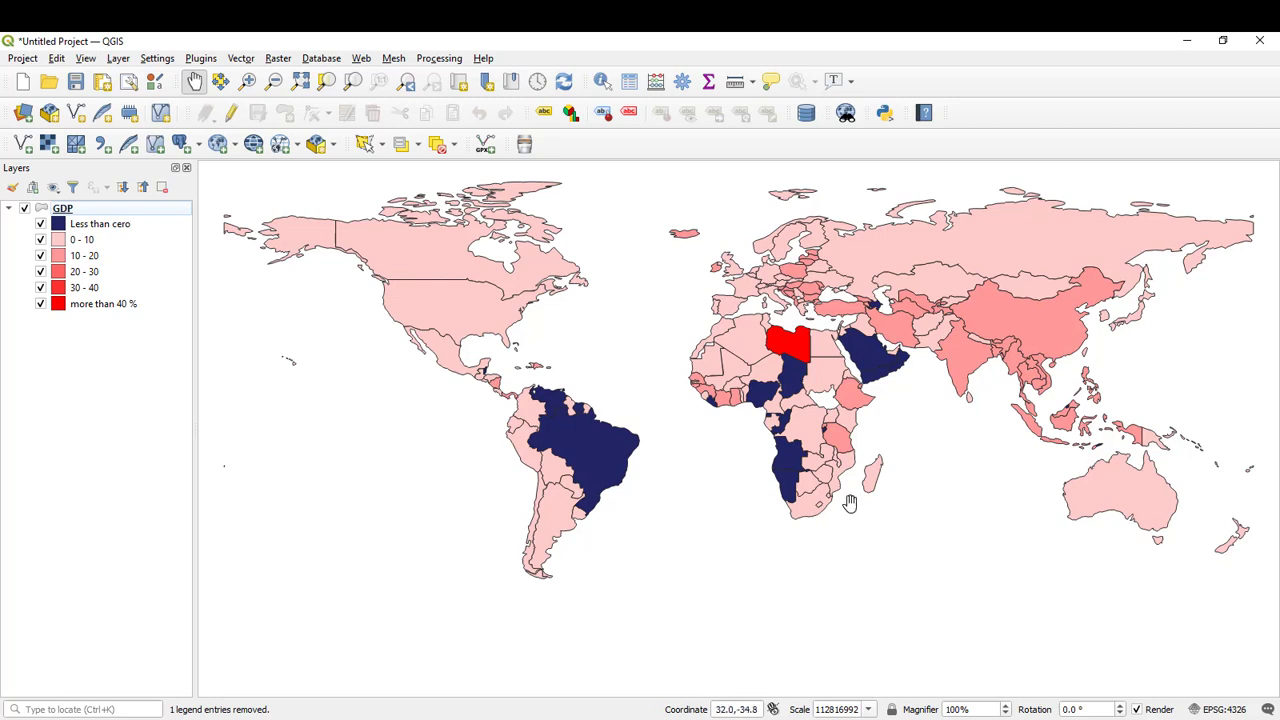
pyautogui.moveTo(830, 410)
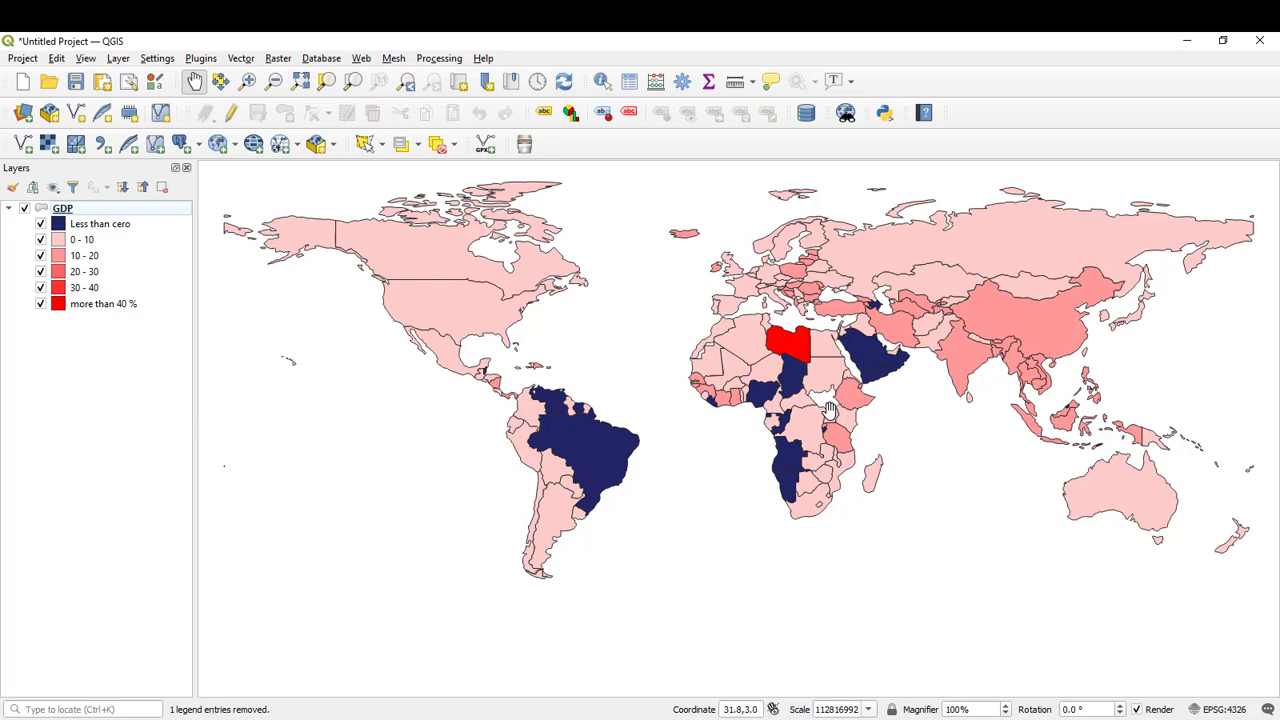
pyautogui.moveTo(700, 358)
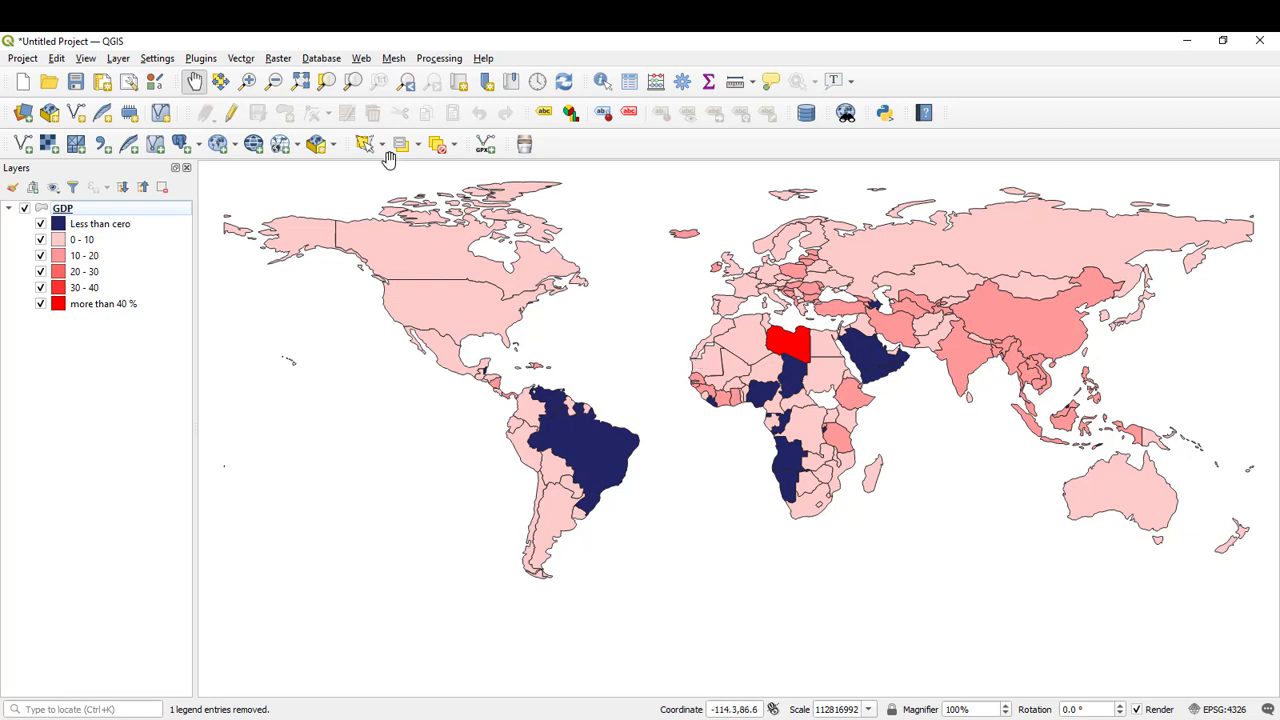
pyautogui.moveTo(318, 168)
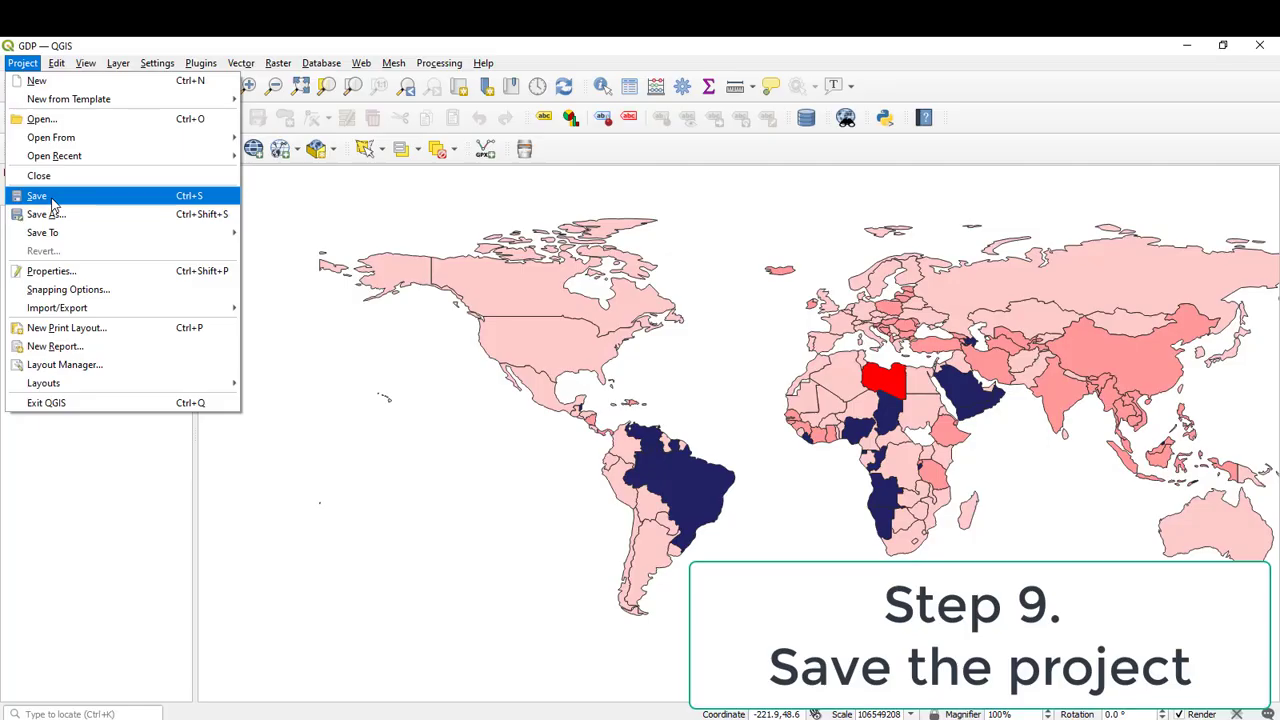
# Save the project as GDP.qgz
pyautogui.click(36, 196)
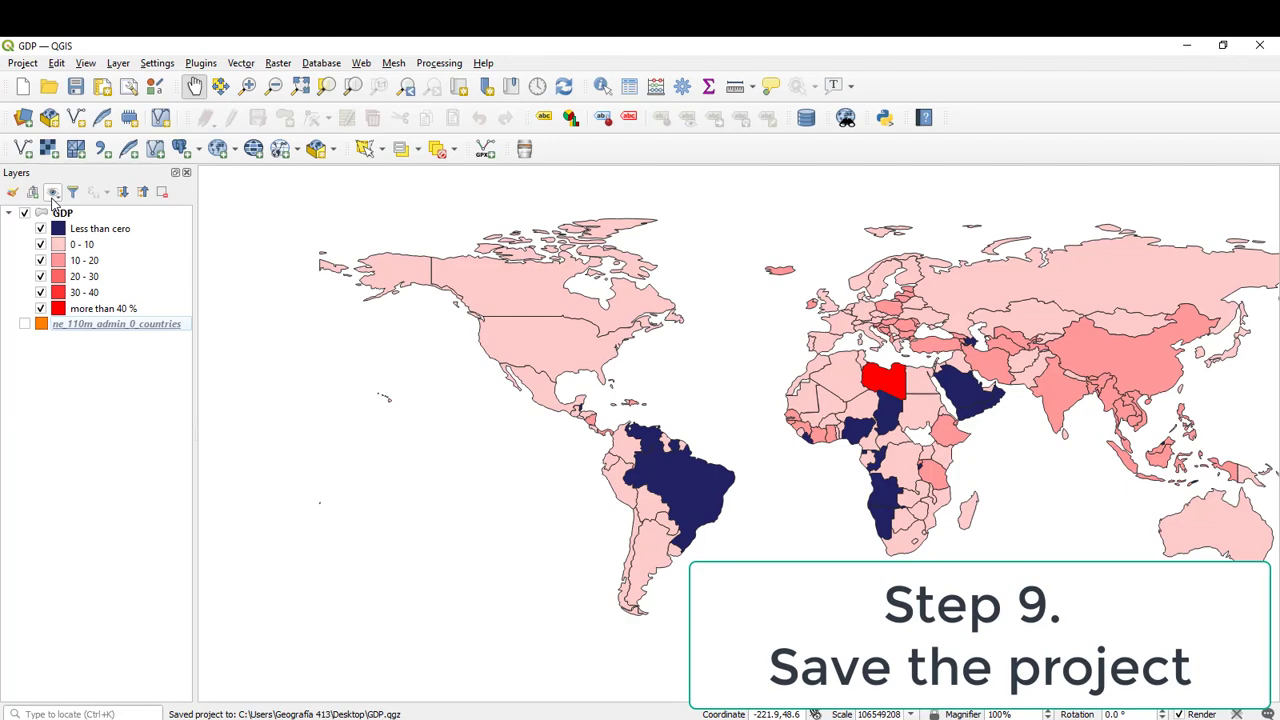